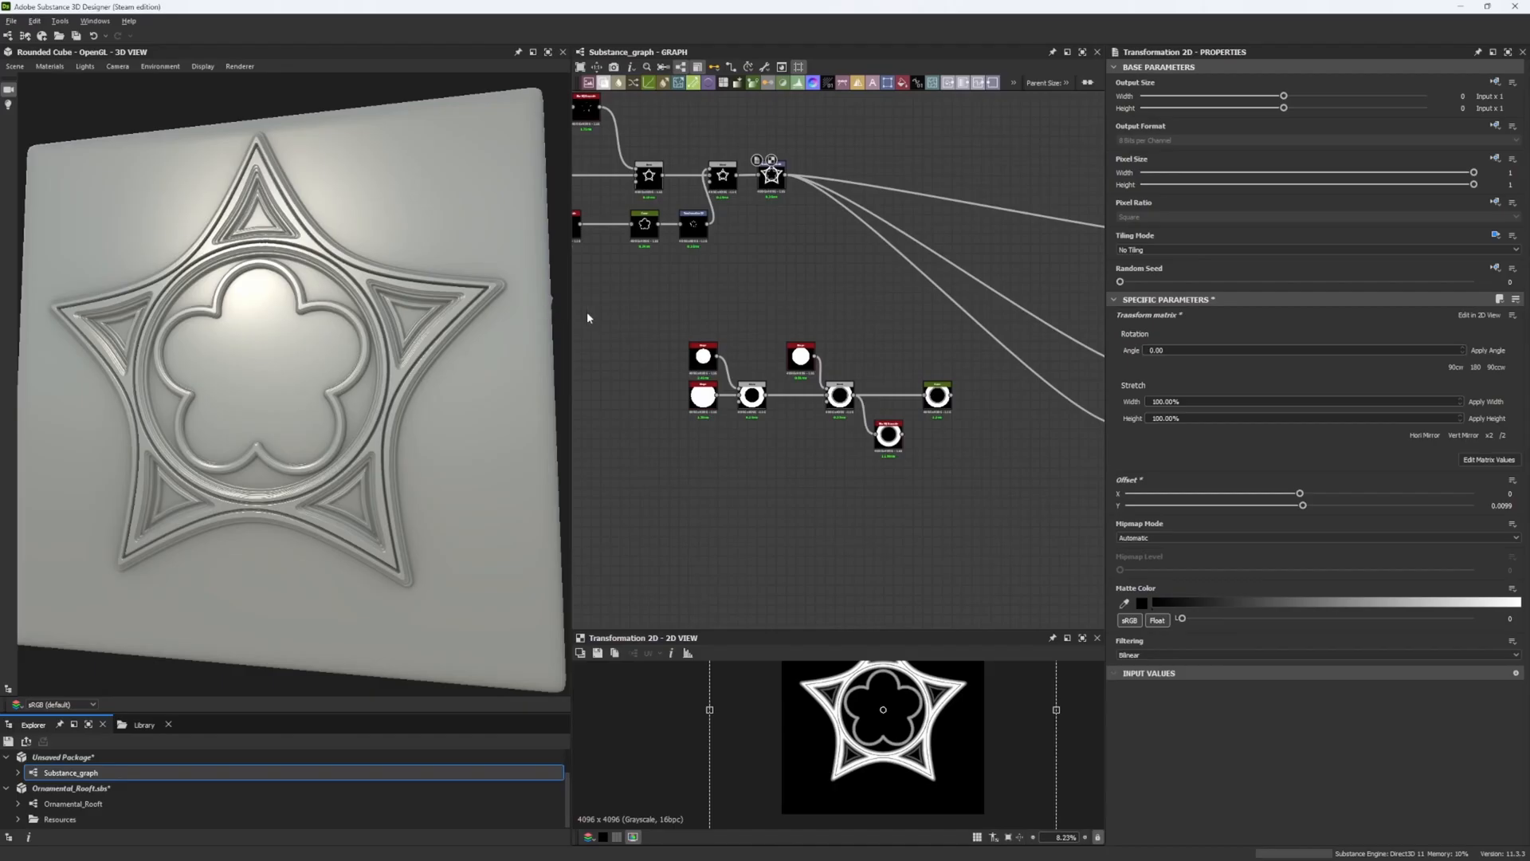
pyautogui.moveTo(628, 319)
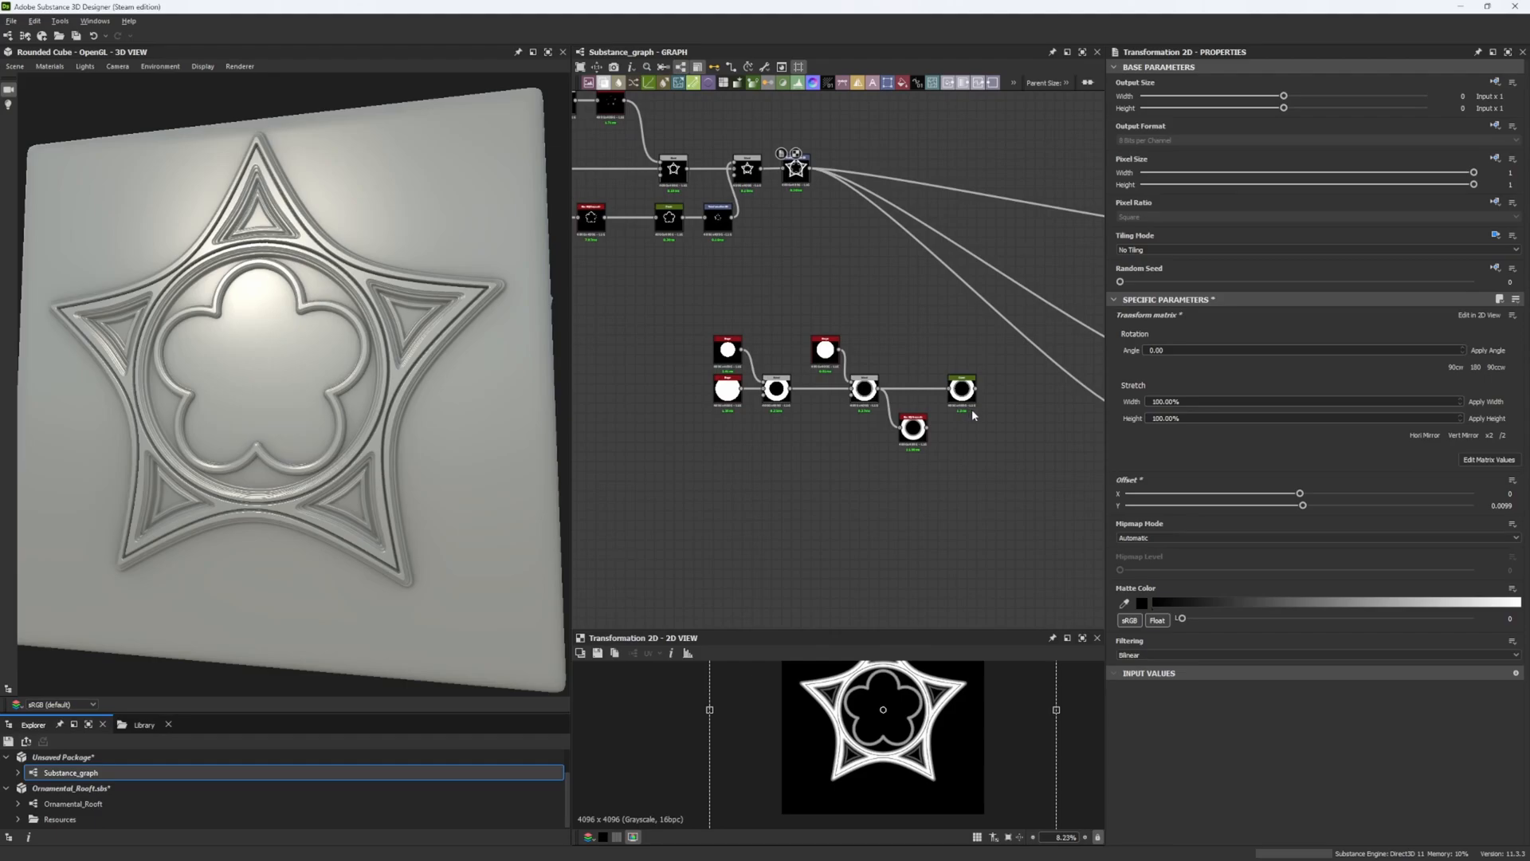
pyautogui.moveTo(1000, 492)
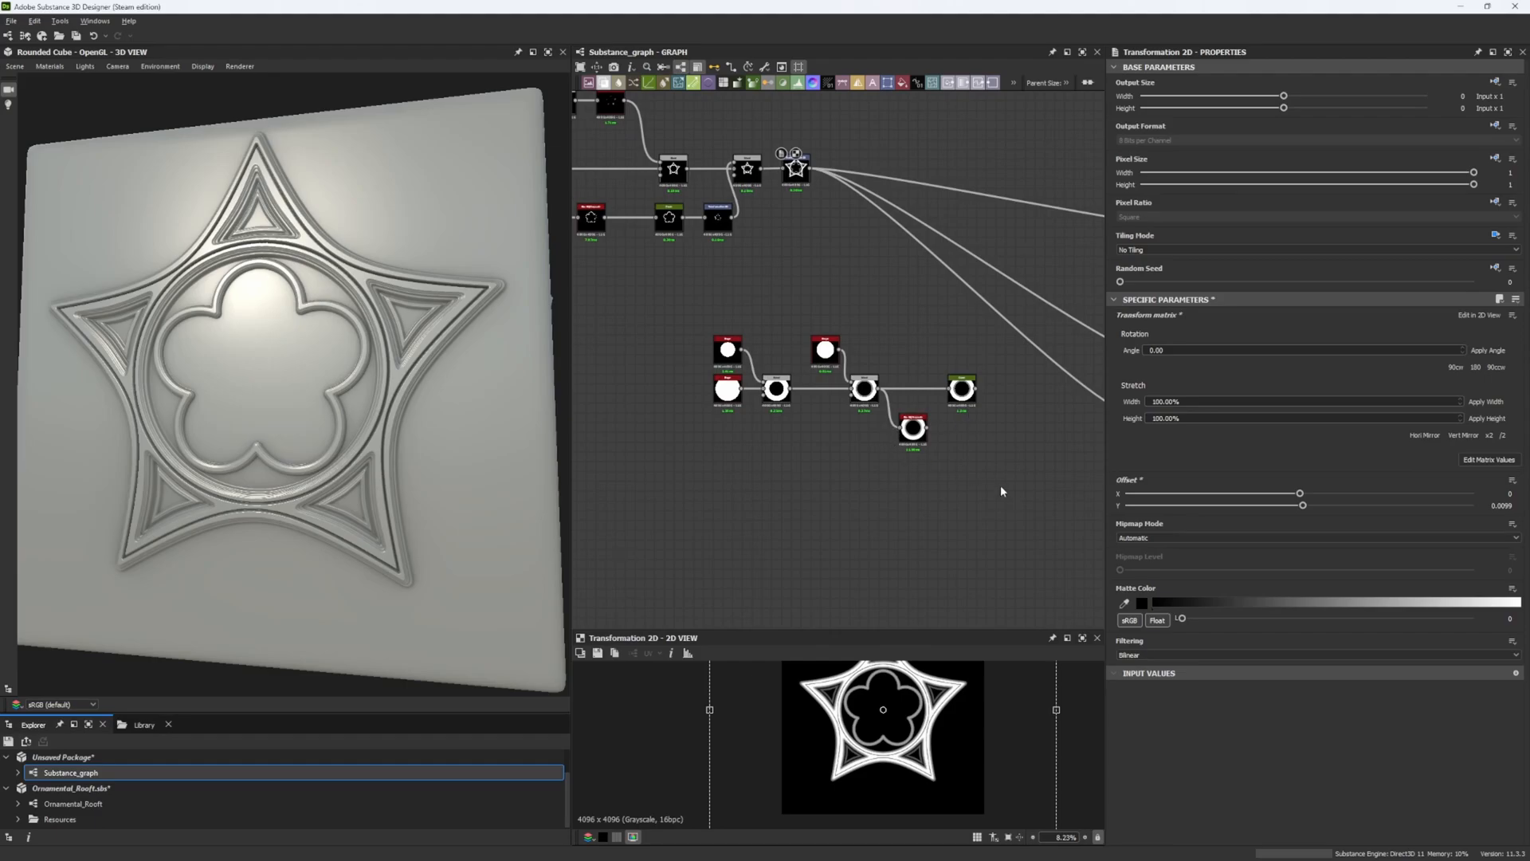
pyautogui.moveTo(790, 468)
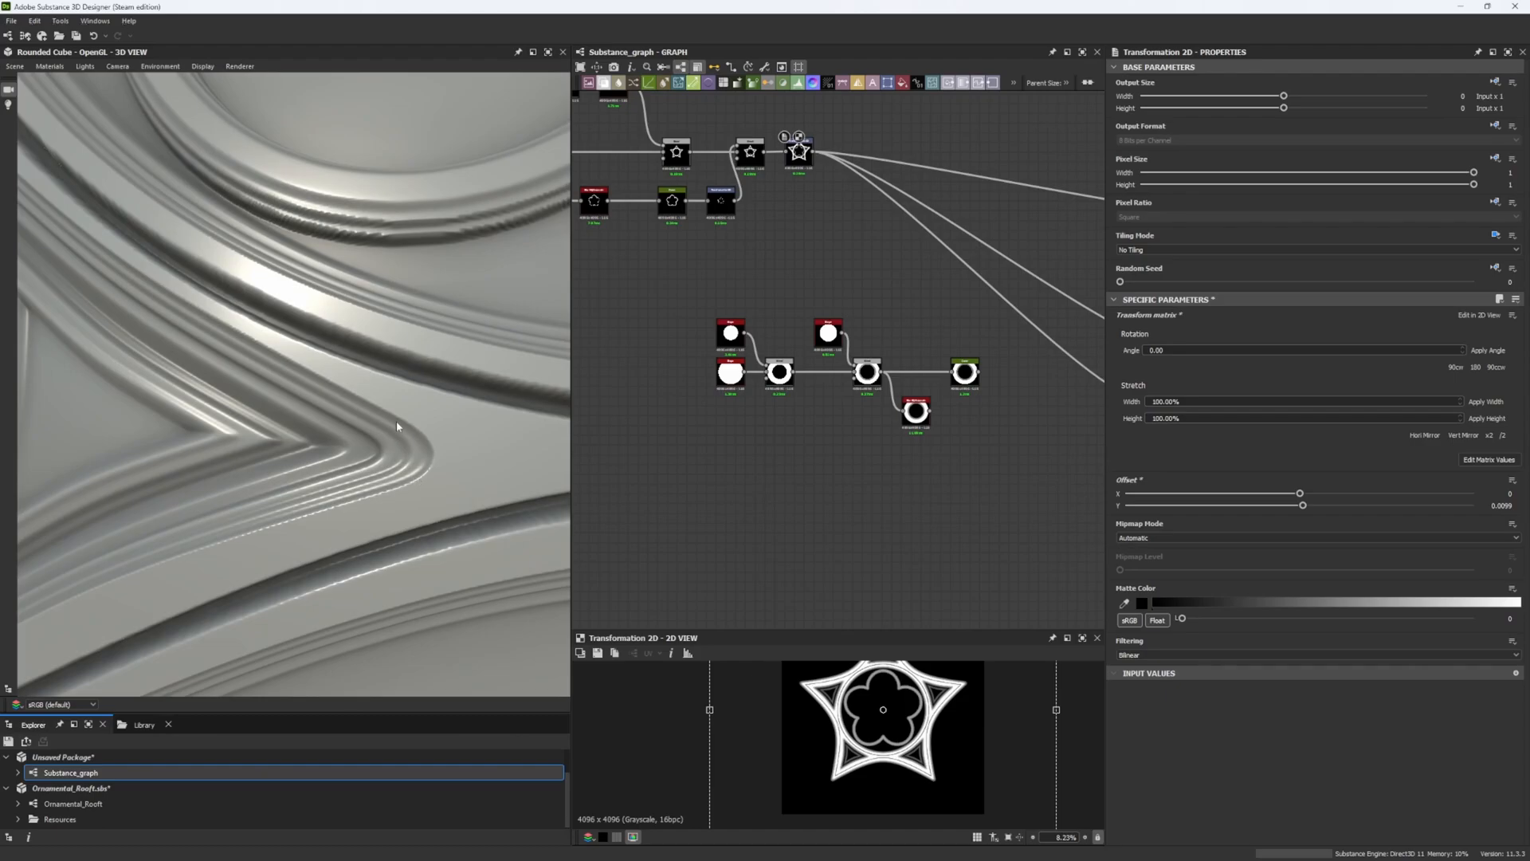
pyautogui.moveTo(436, 477)
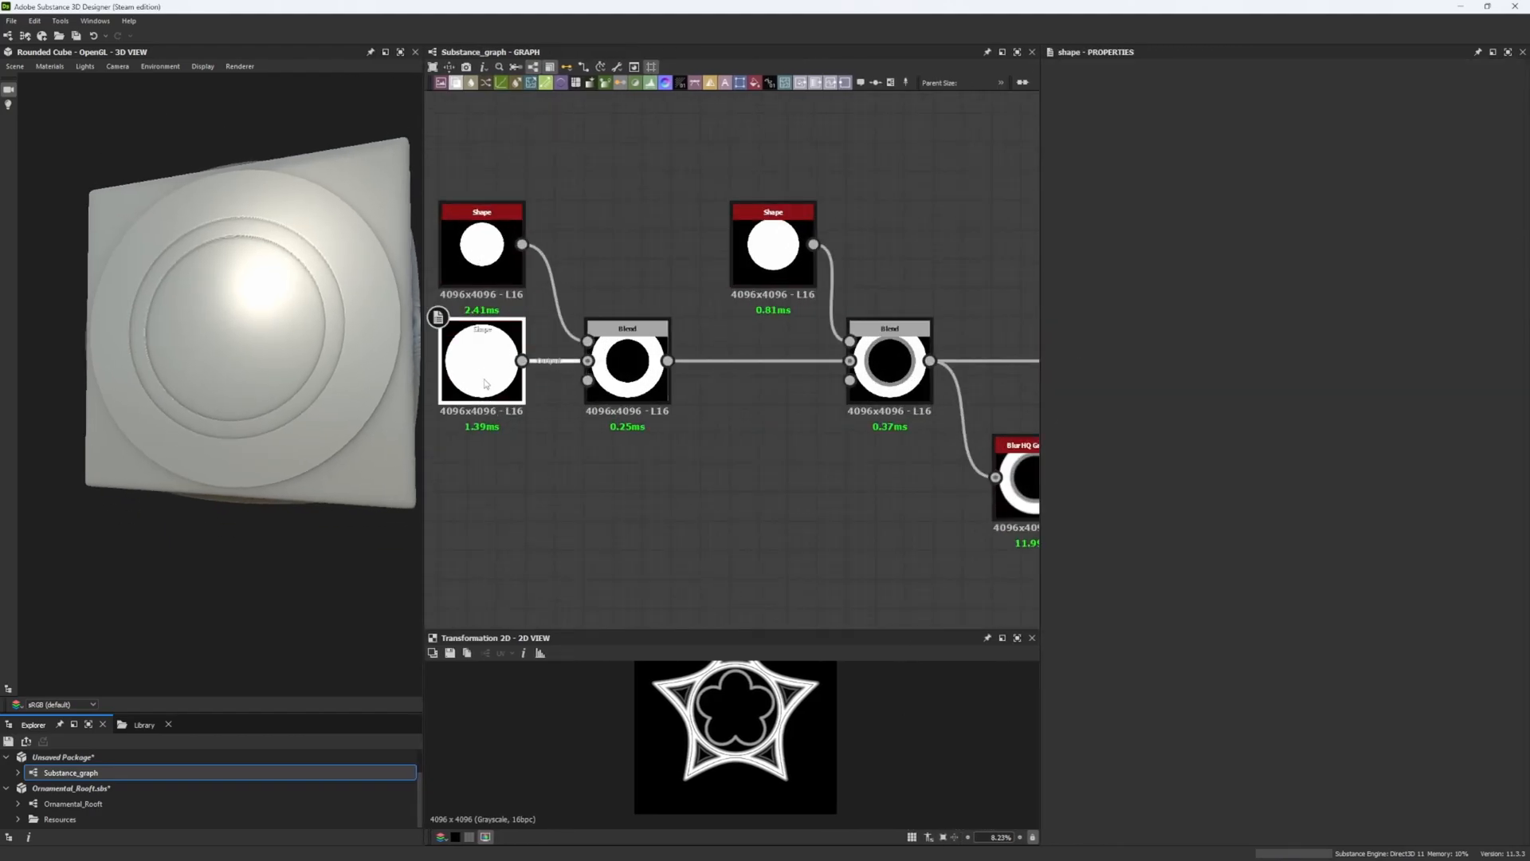
# - Select the lower circle Shape, then zoom into the subtract Blend's white ring result
pyautogui.click(480, 363)
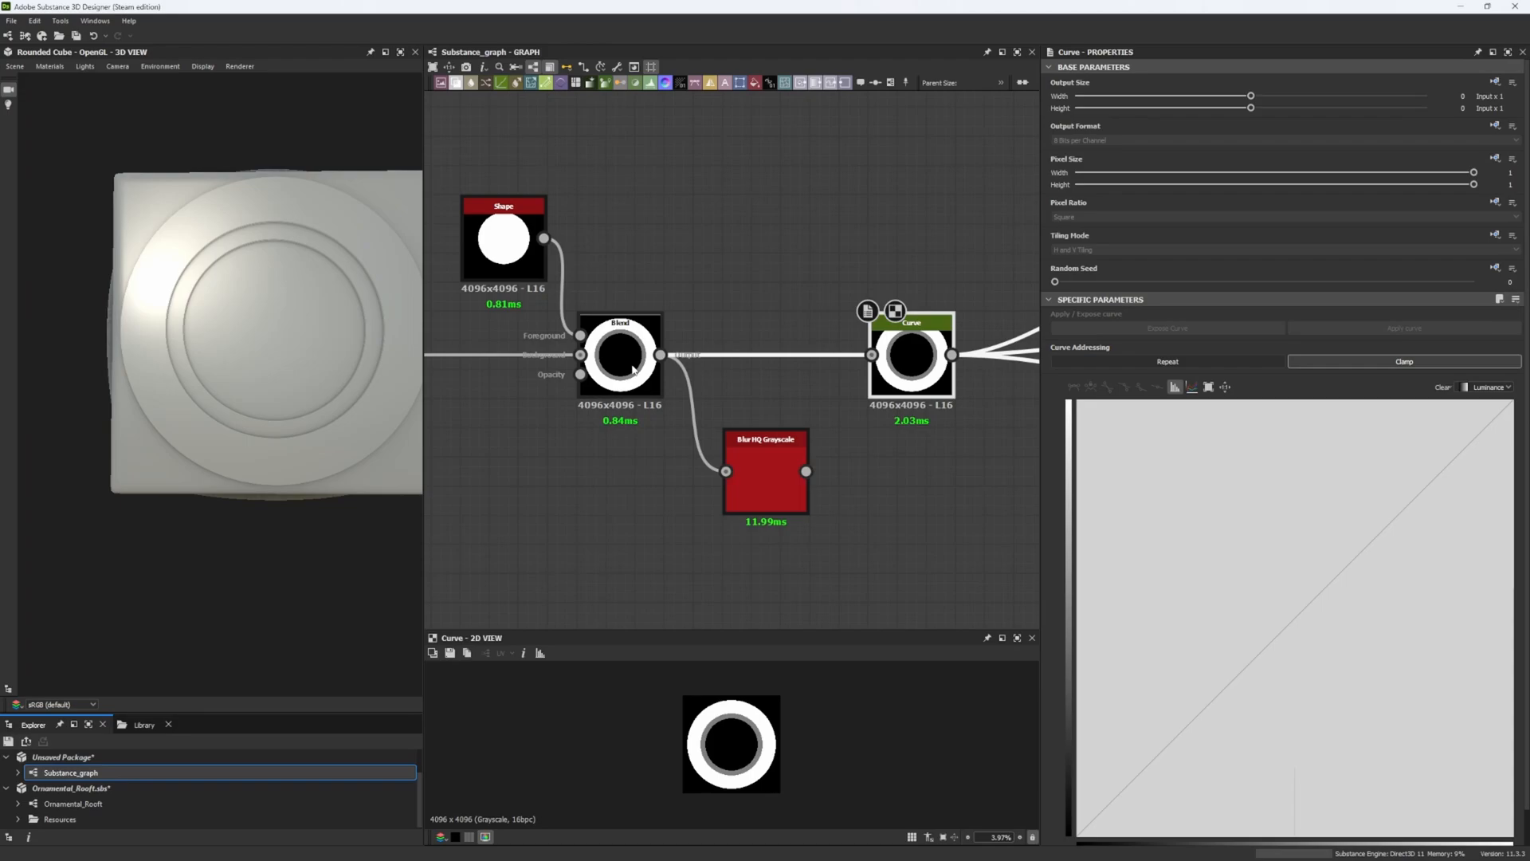
pyautogui.click(620, 354)
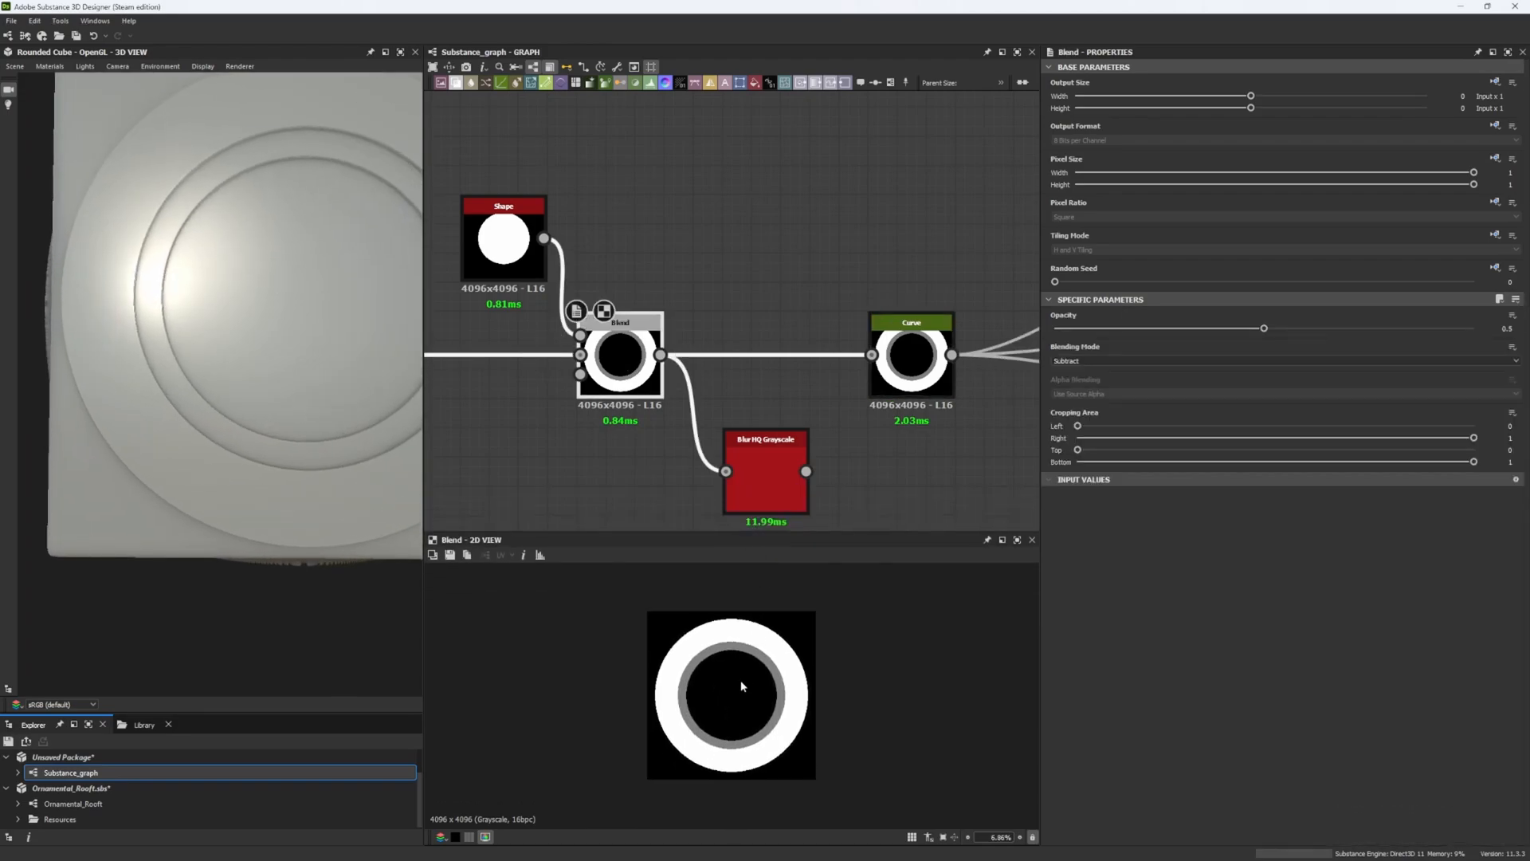
pyautogui.scroll(3)
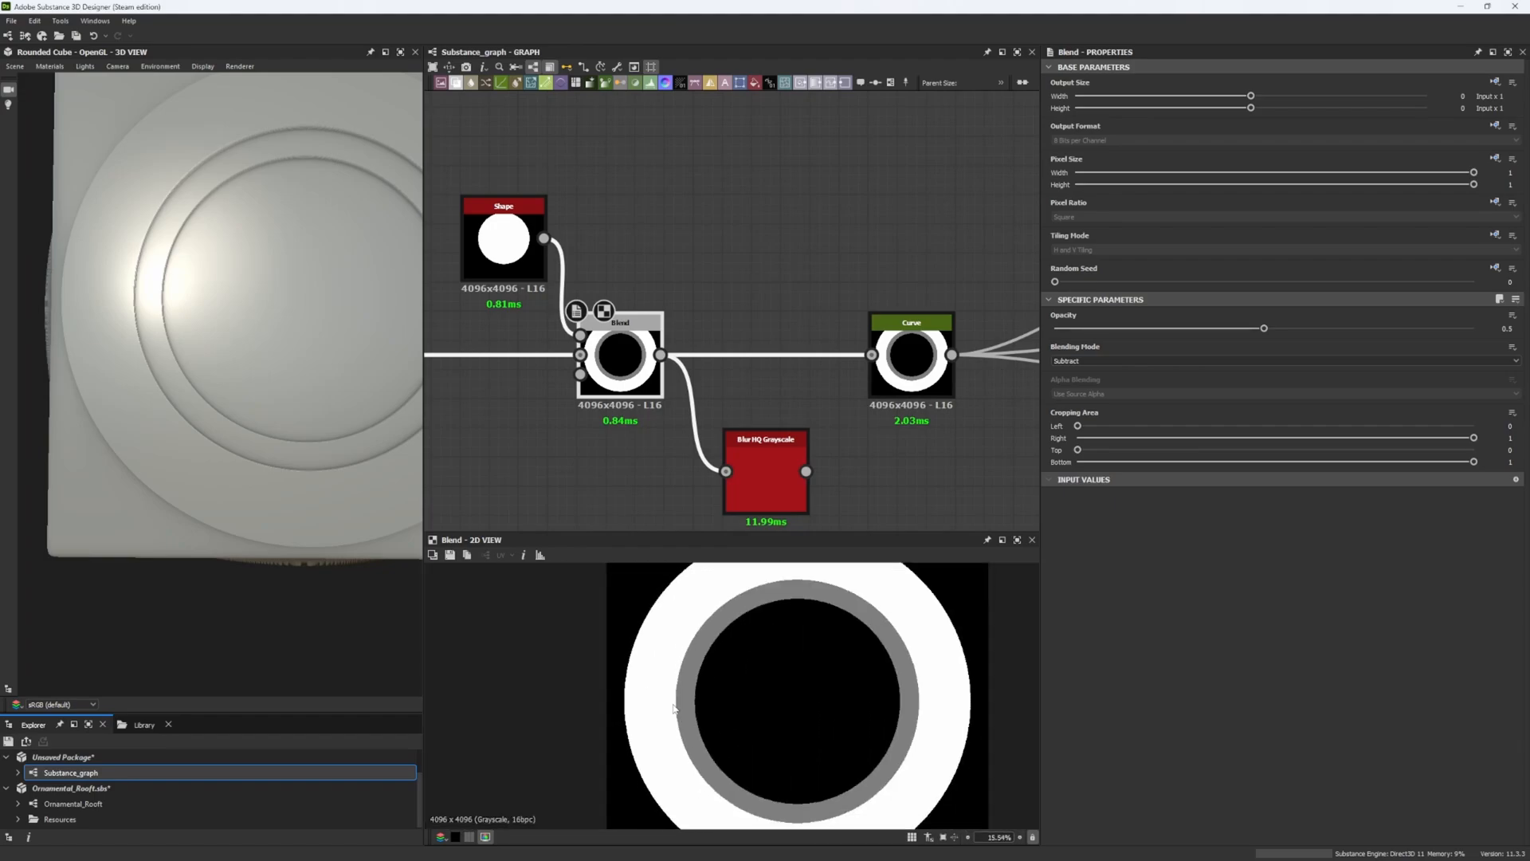
pyautogui.scroll(3)
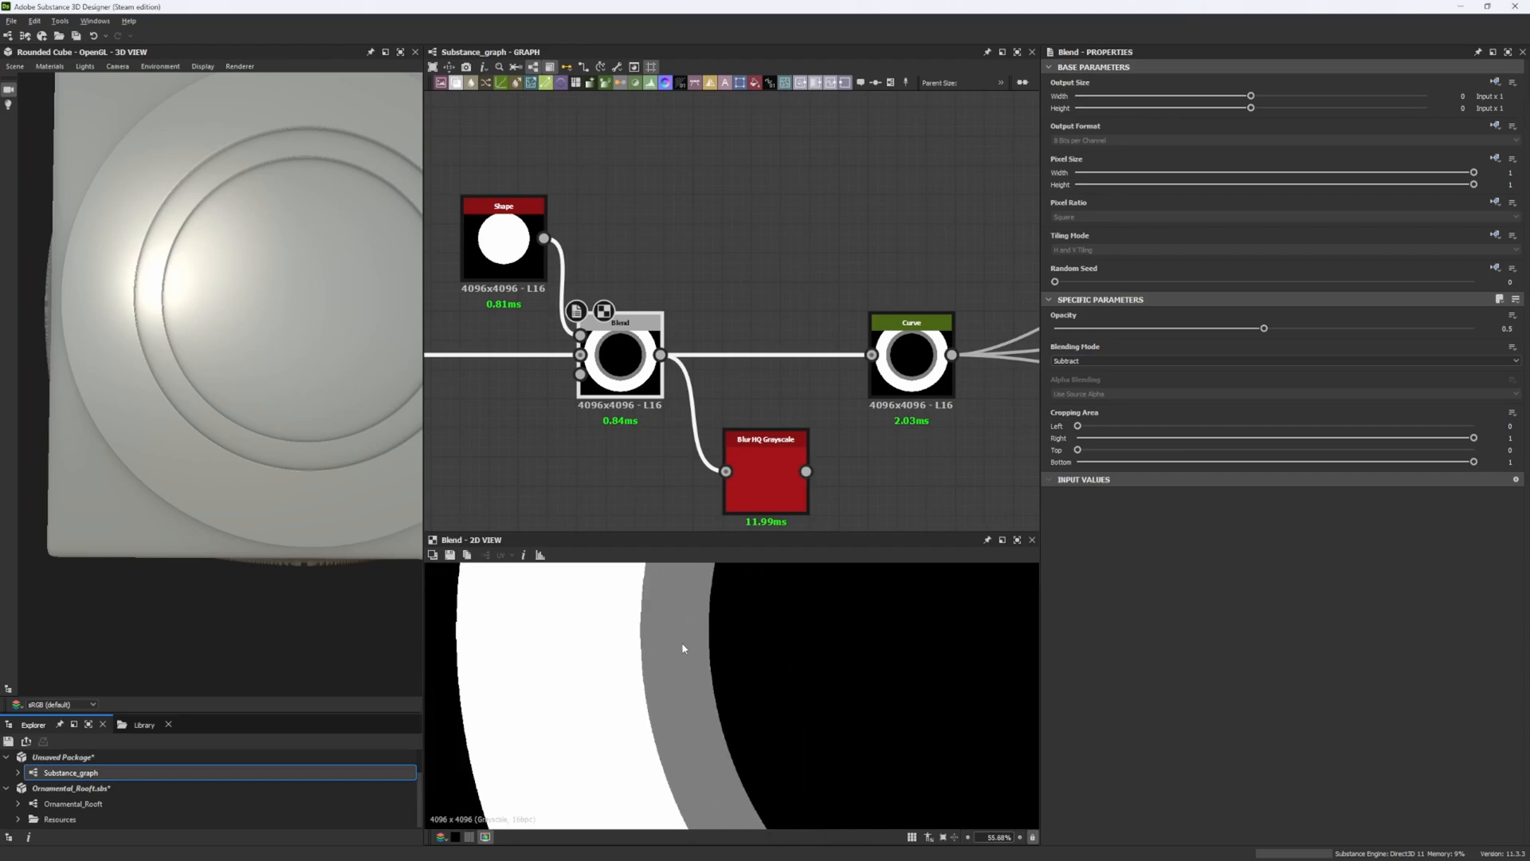
pyautogui.scroll(-3)
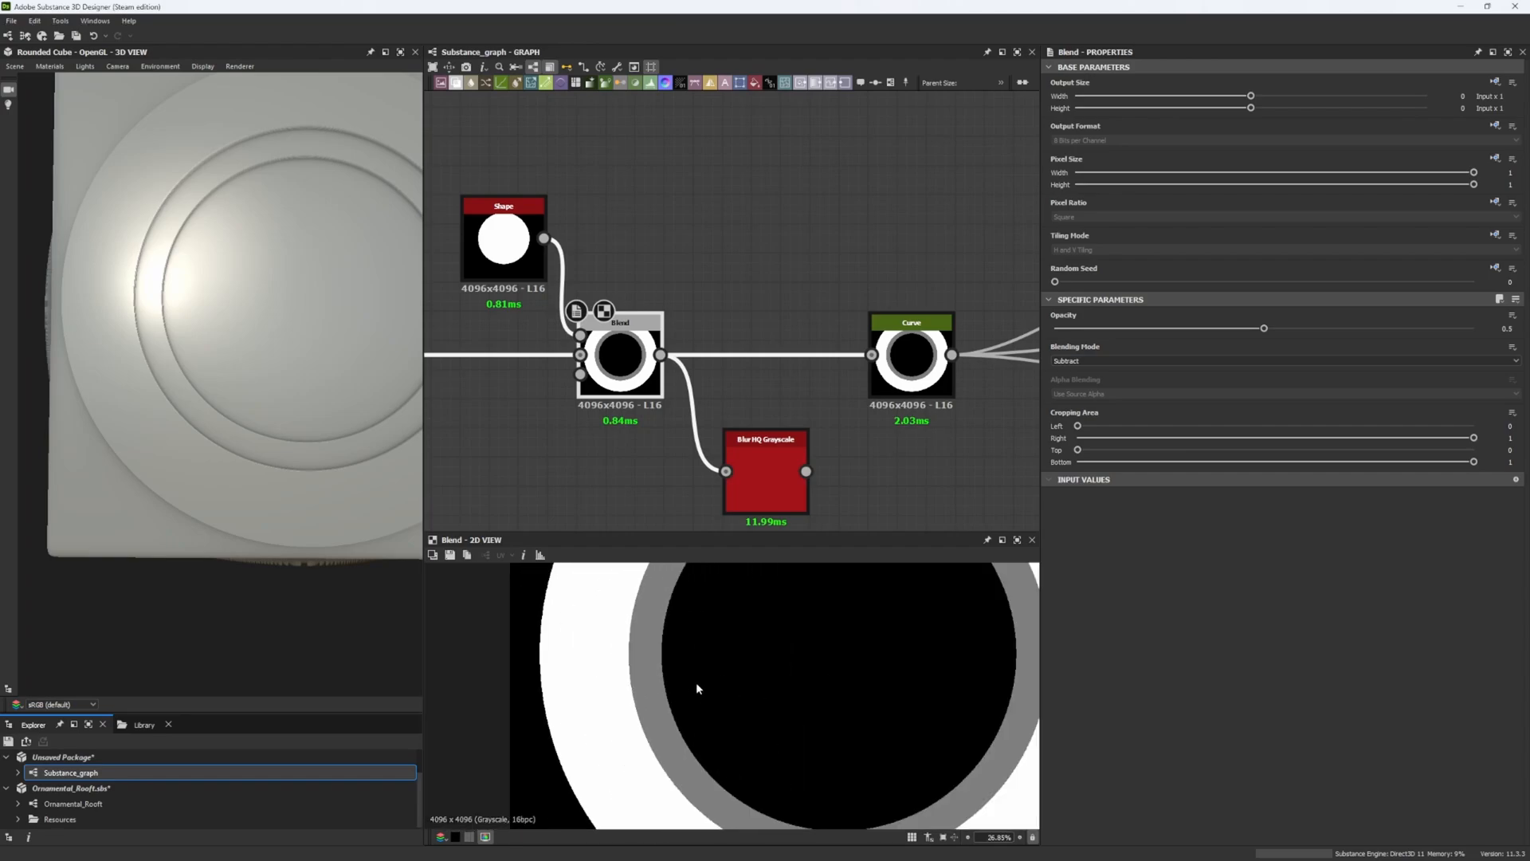
pyautogui.scroll(-3)
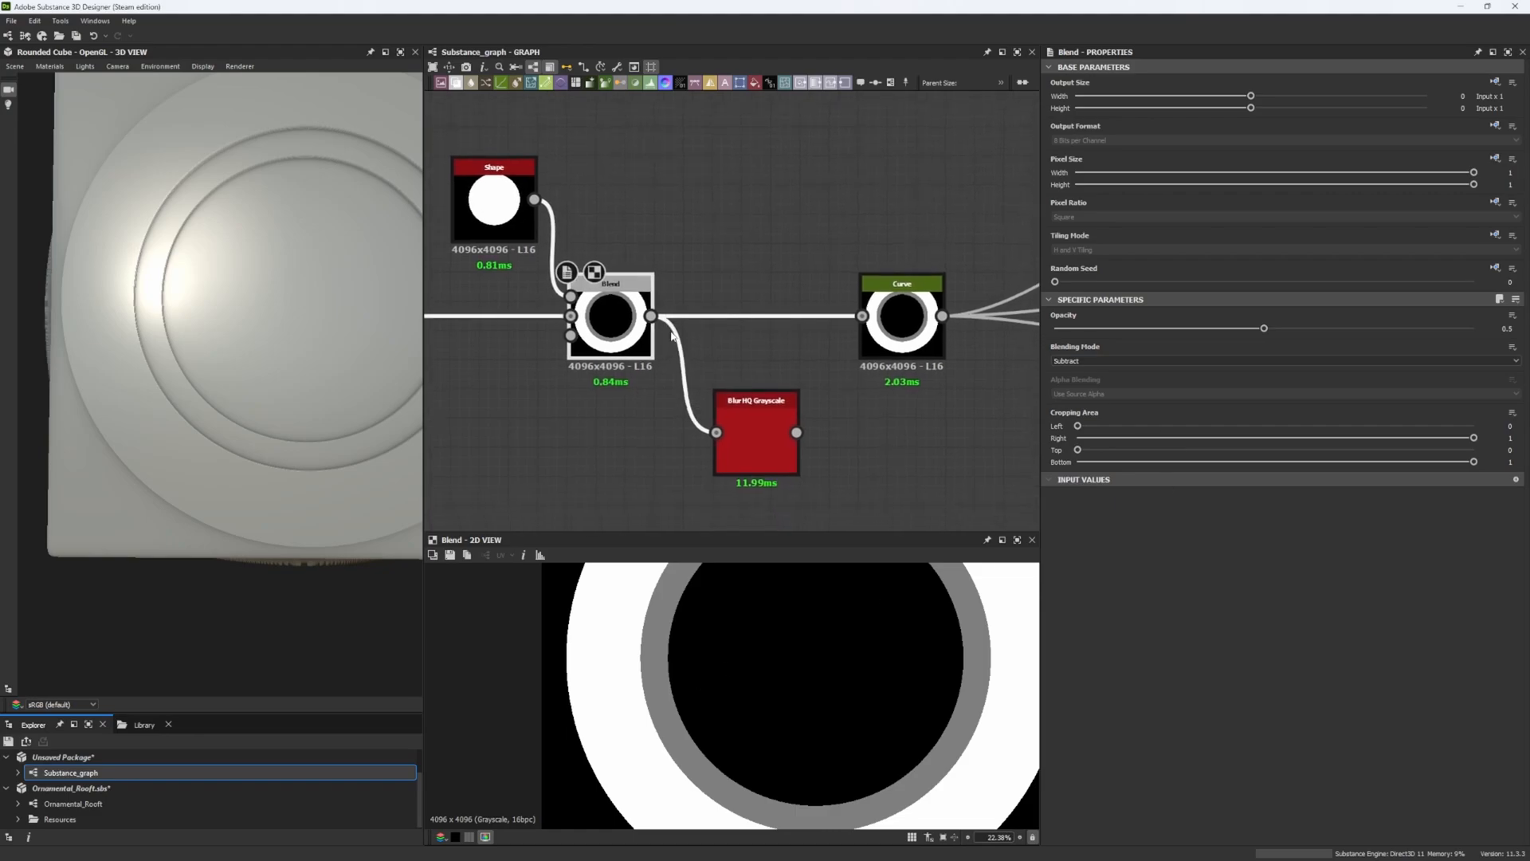
# - Wire the Blur HQ Grayscale node from the subtract Blend into the Curve node
pyautogui.click(755, 432)
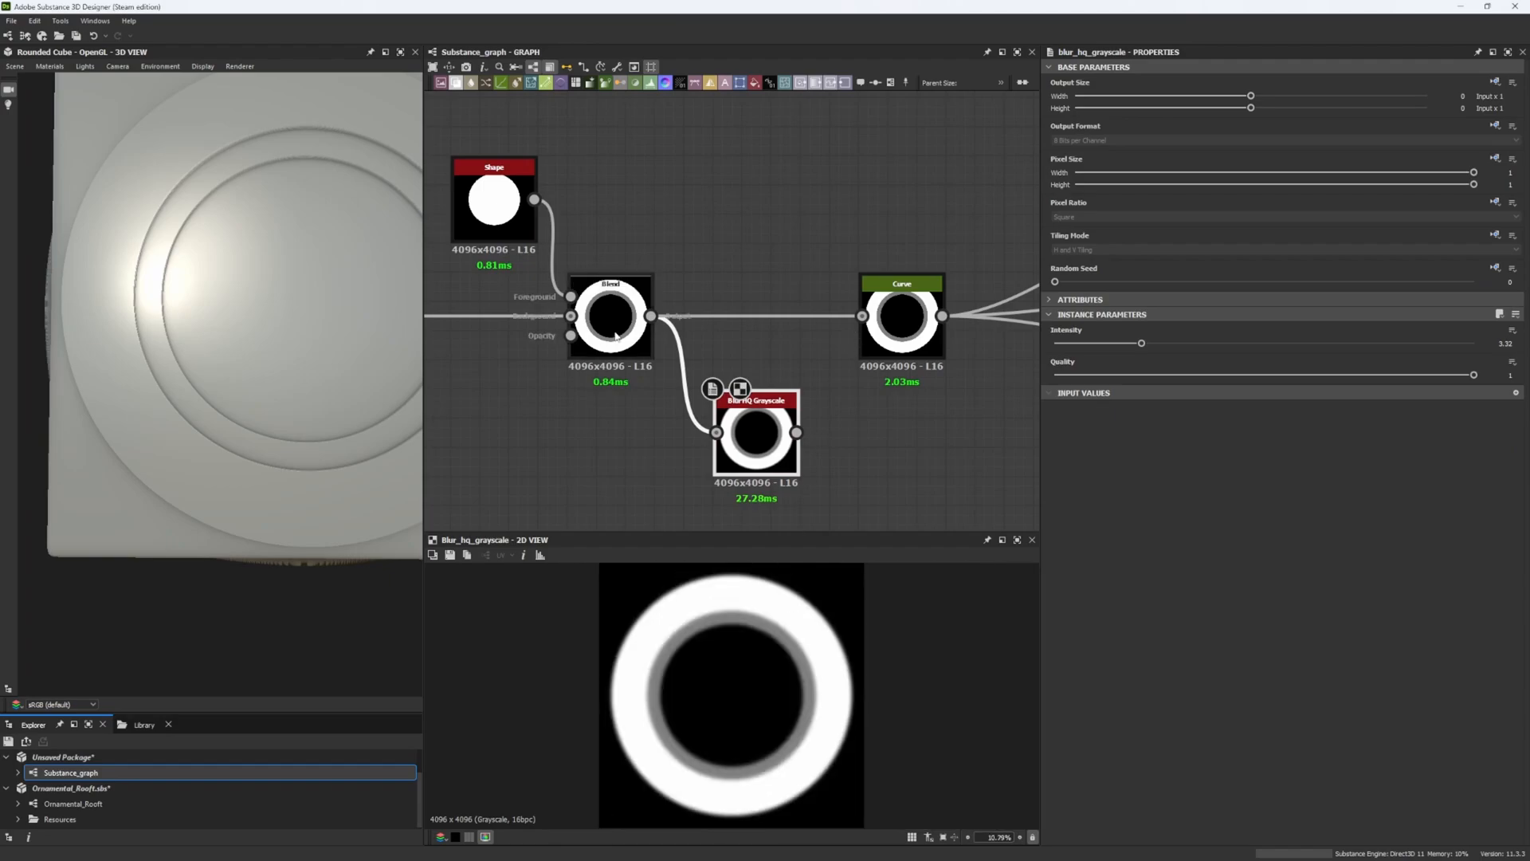
pyautogui.click(610, 316)
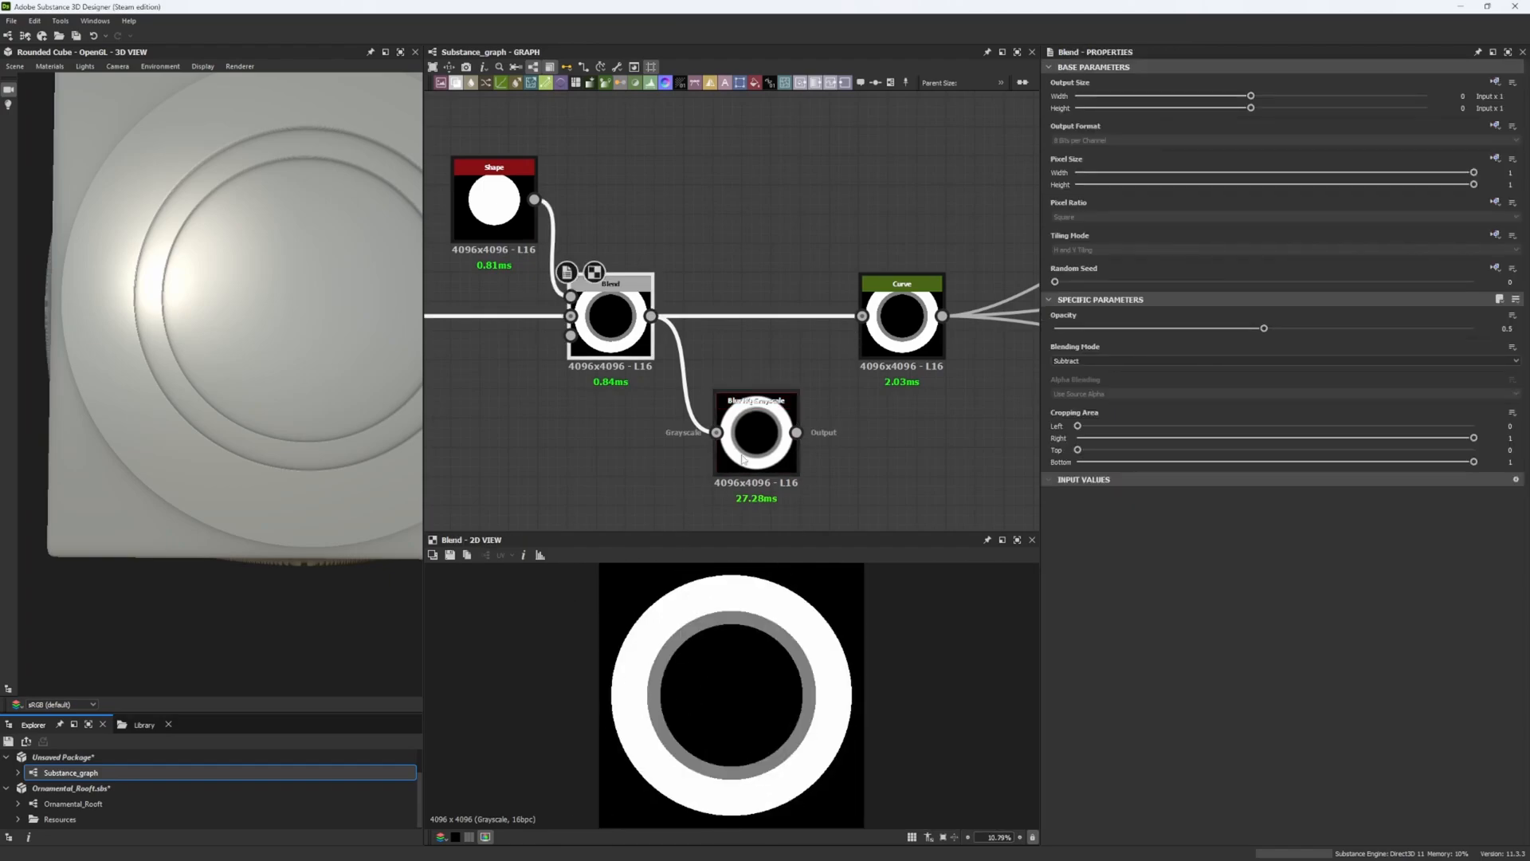
pyautogui.click(756, 432)
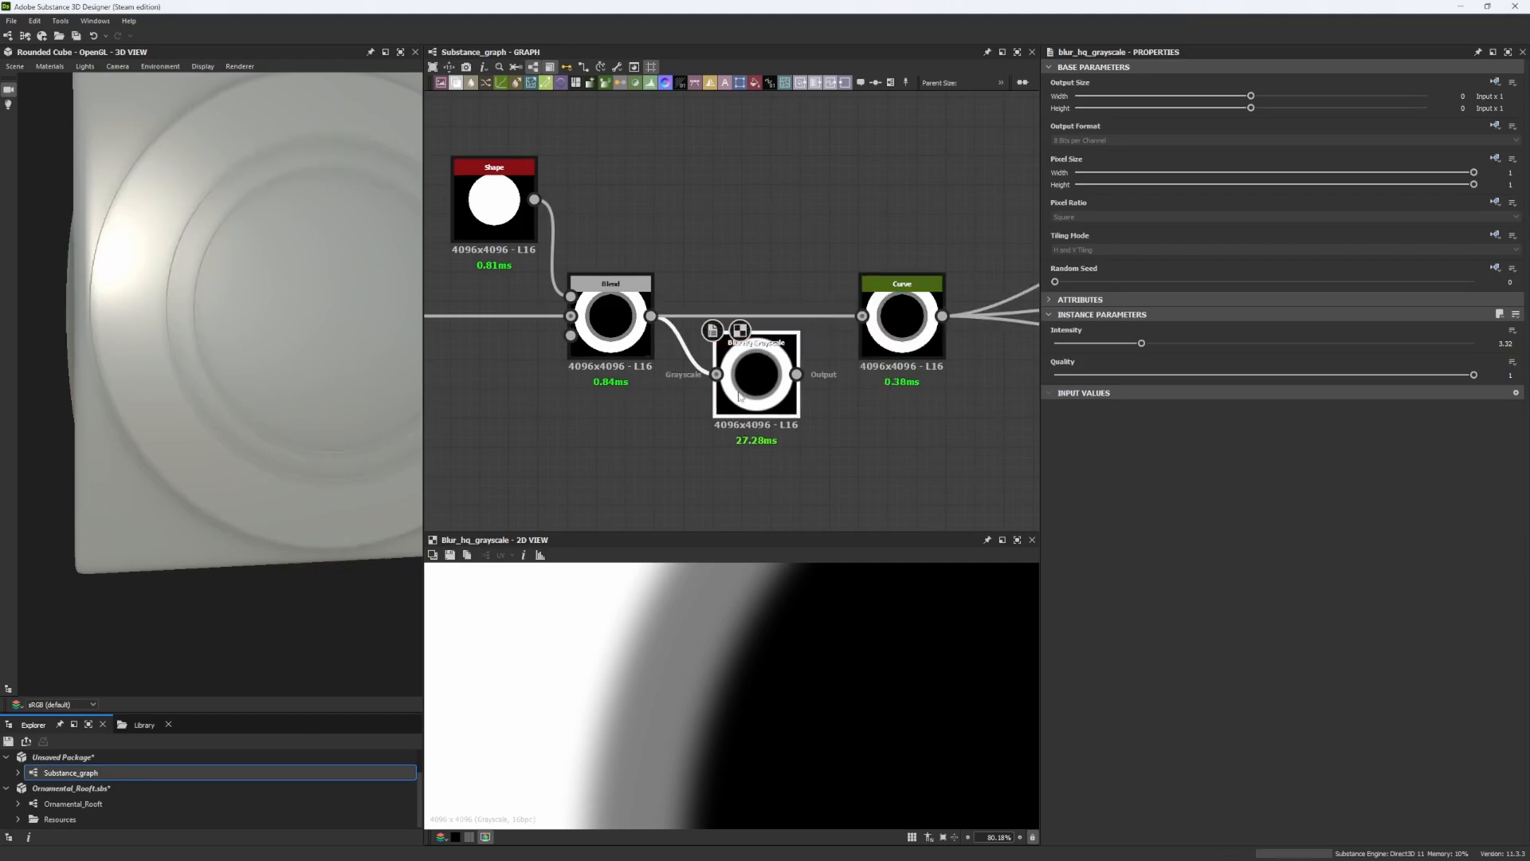
pyautogui.click(609, 314)
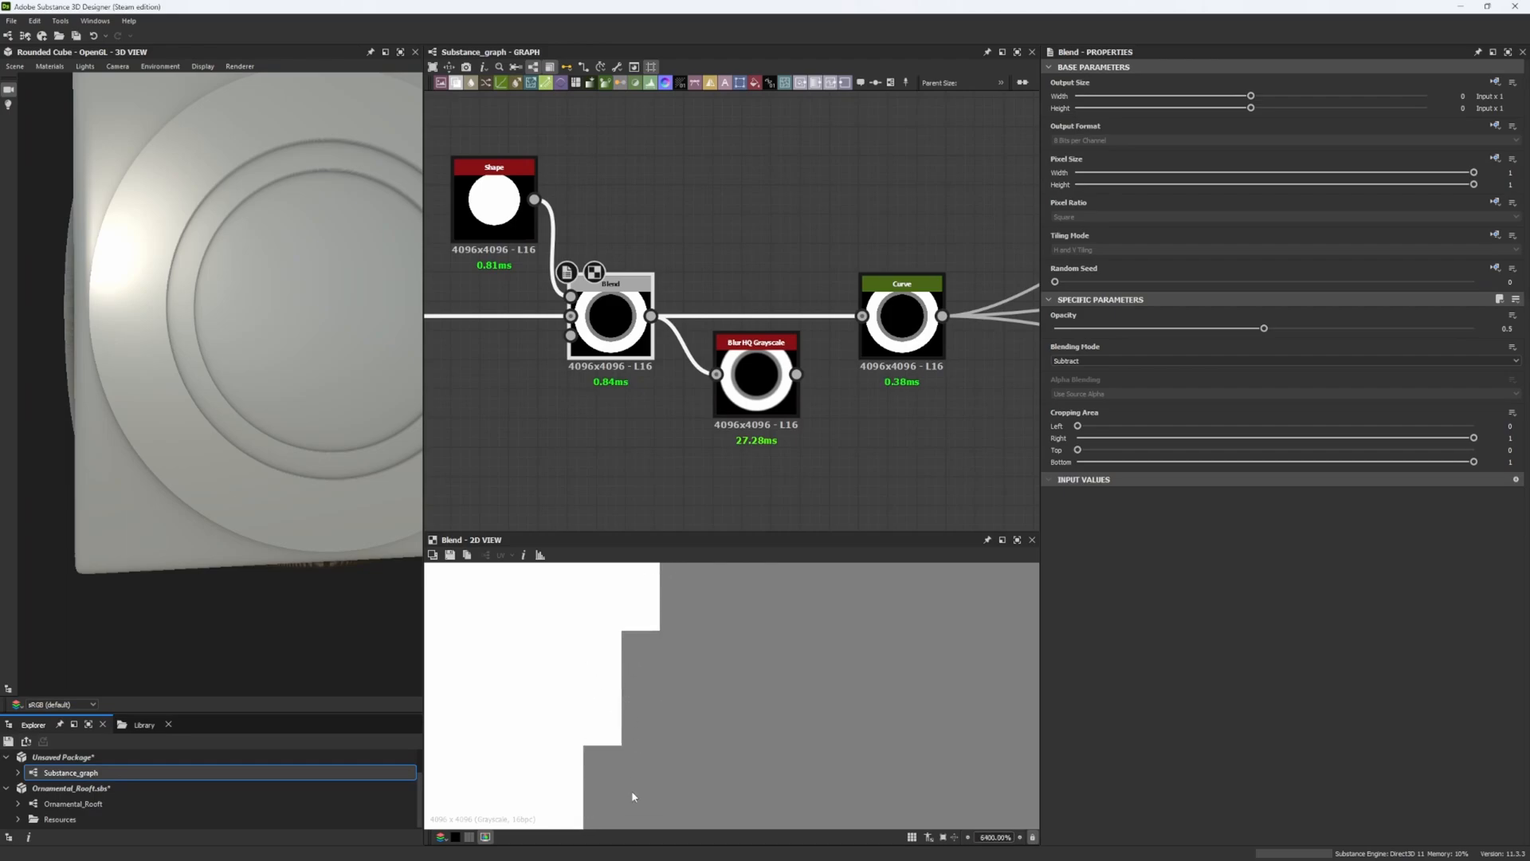
pyautogui.moveTo(756, 405)
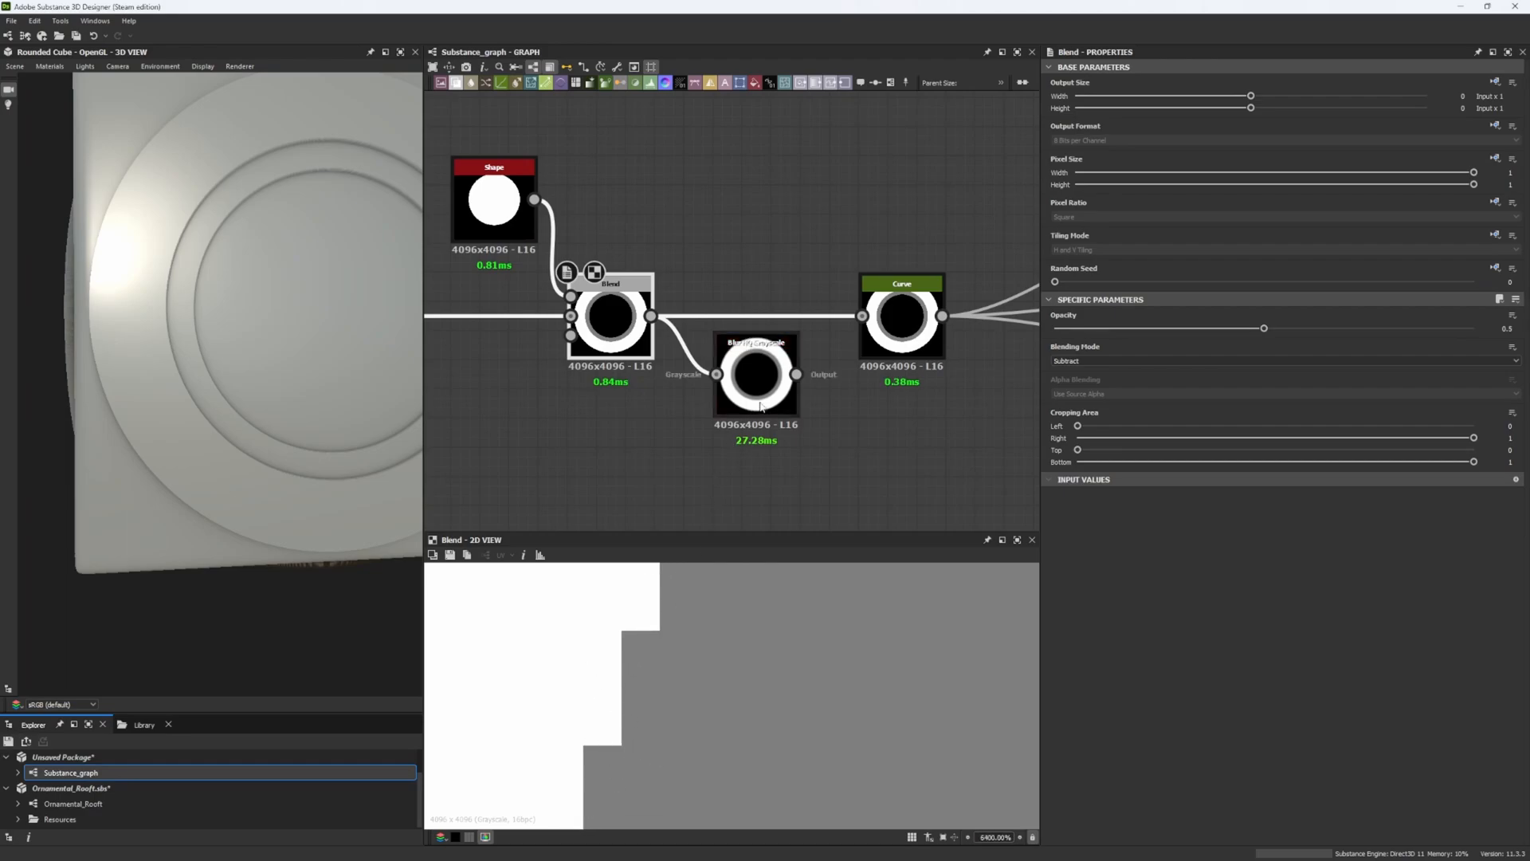
pyautogui.click(756, 373)
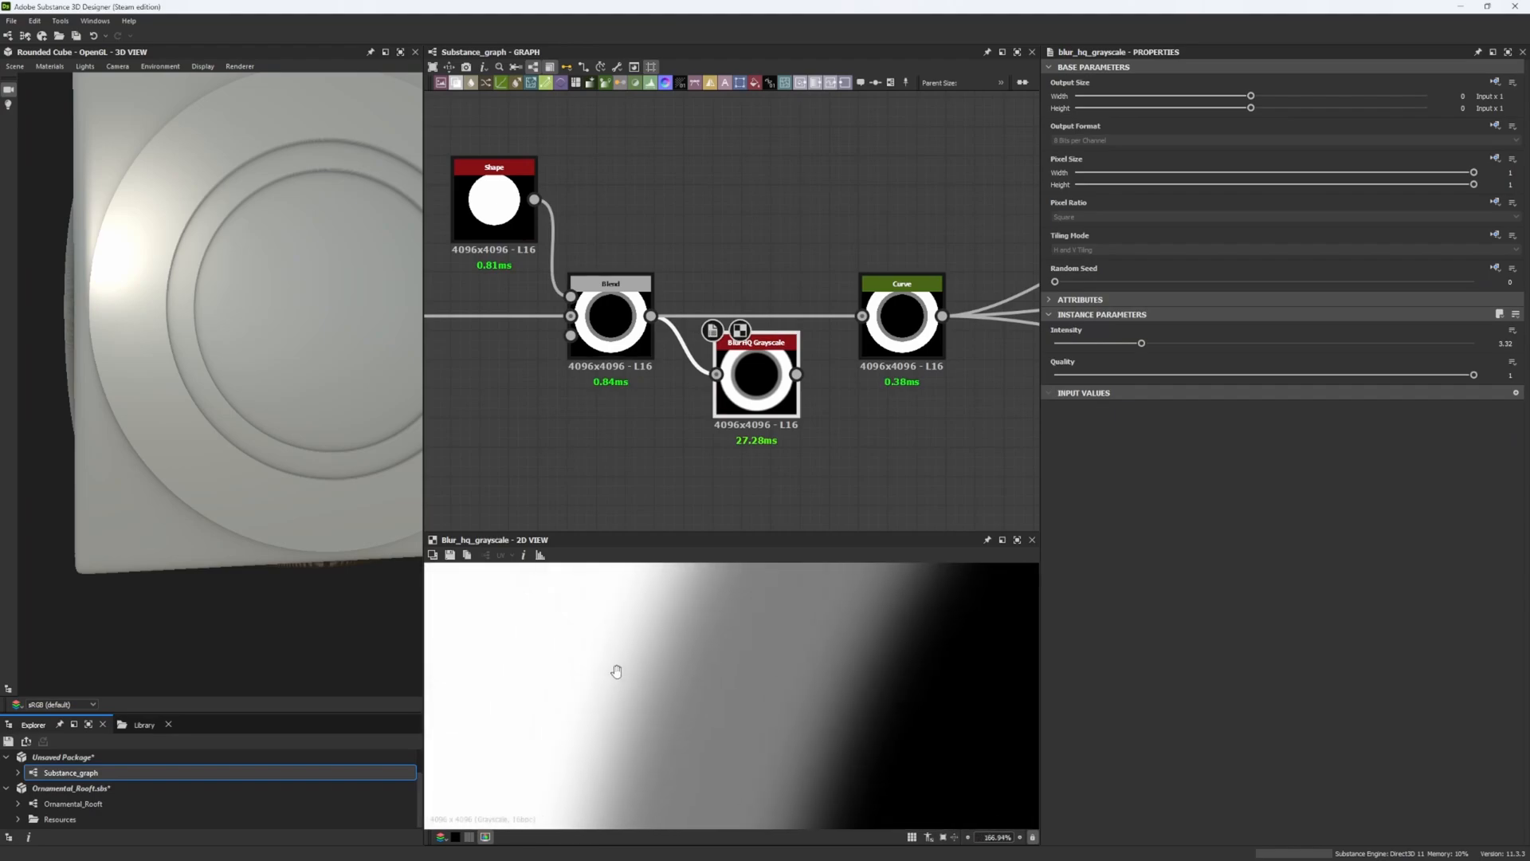
pyautogui.scroll(-3)
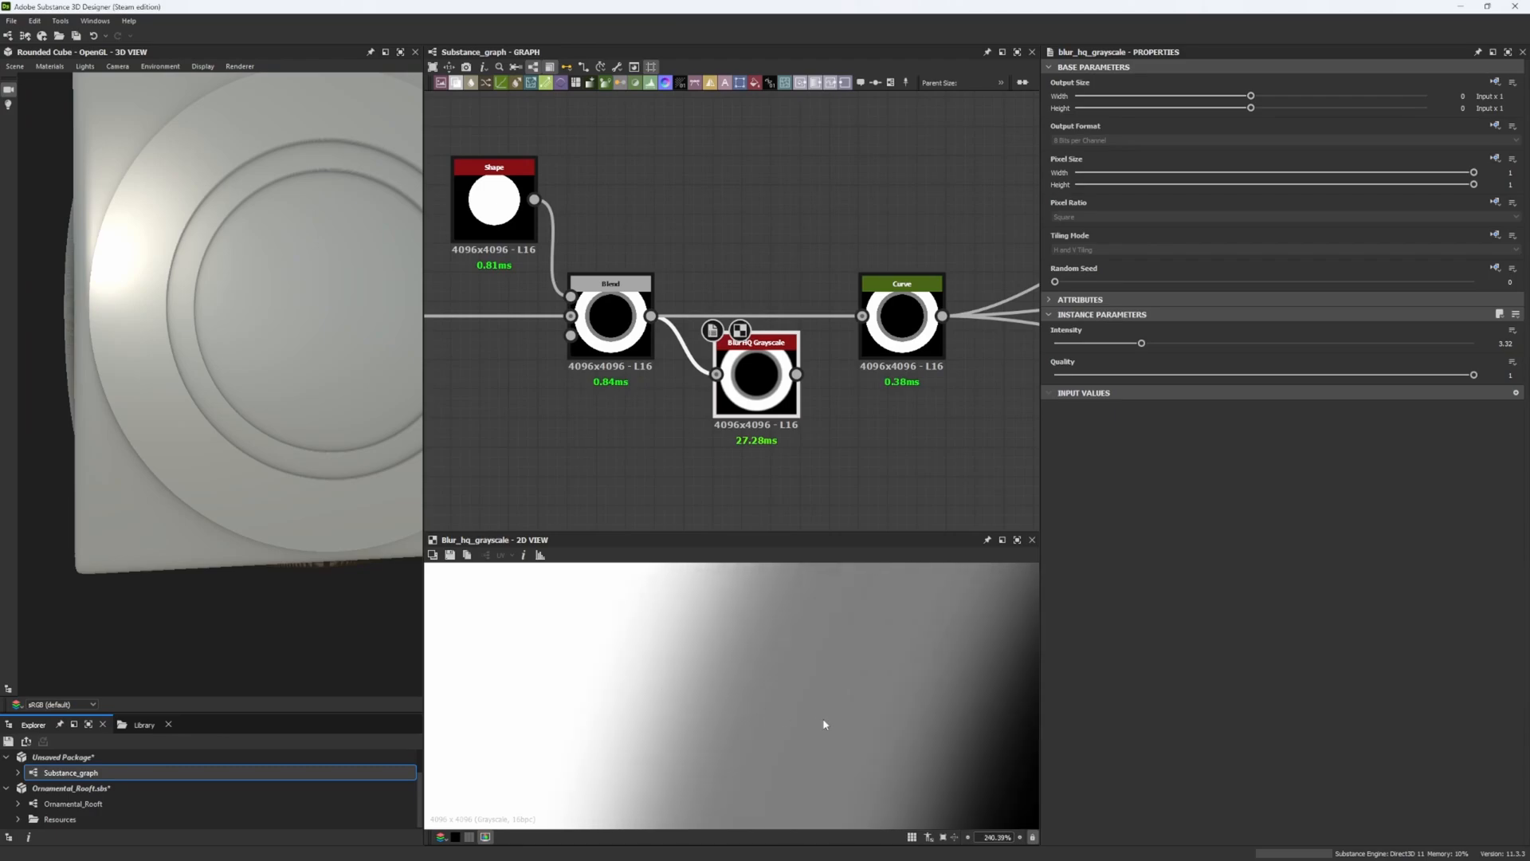
pyautogui.click(900, 316)
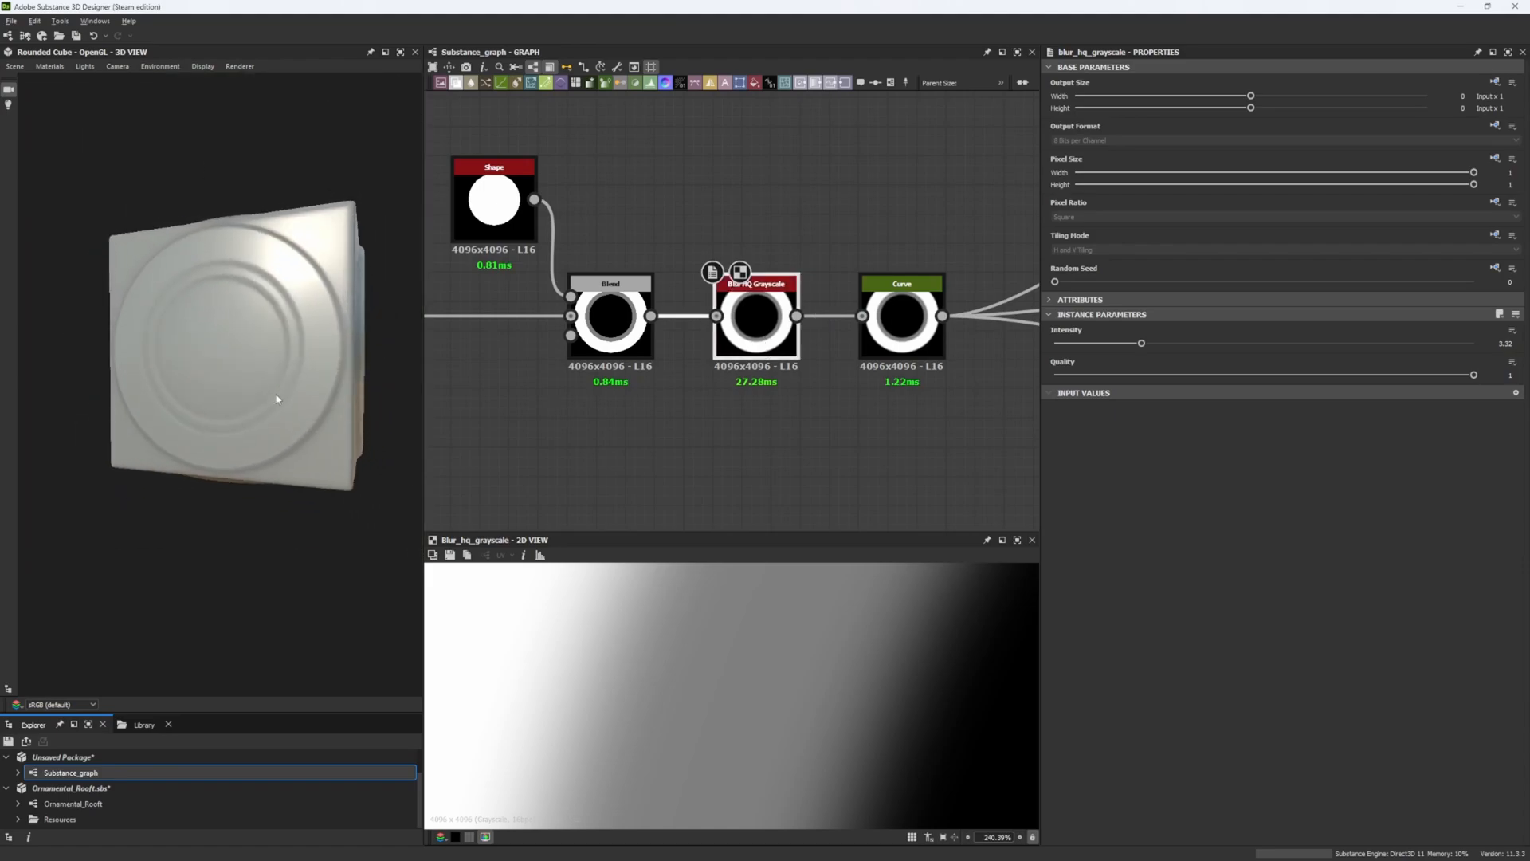
# - Switch the 3D preview mesh to Plane (hi-res) and zoom the view out
pyautogui.click(14, 66)
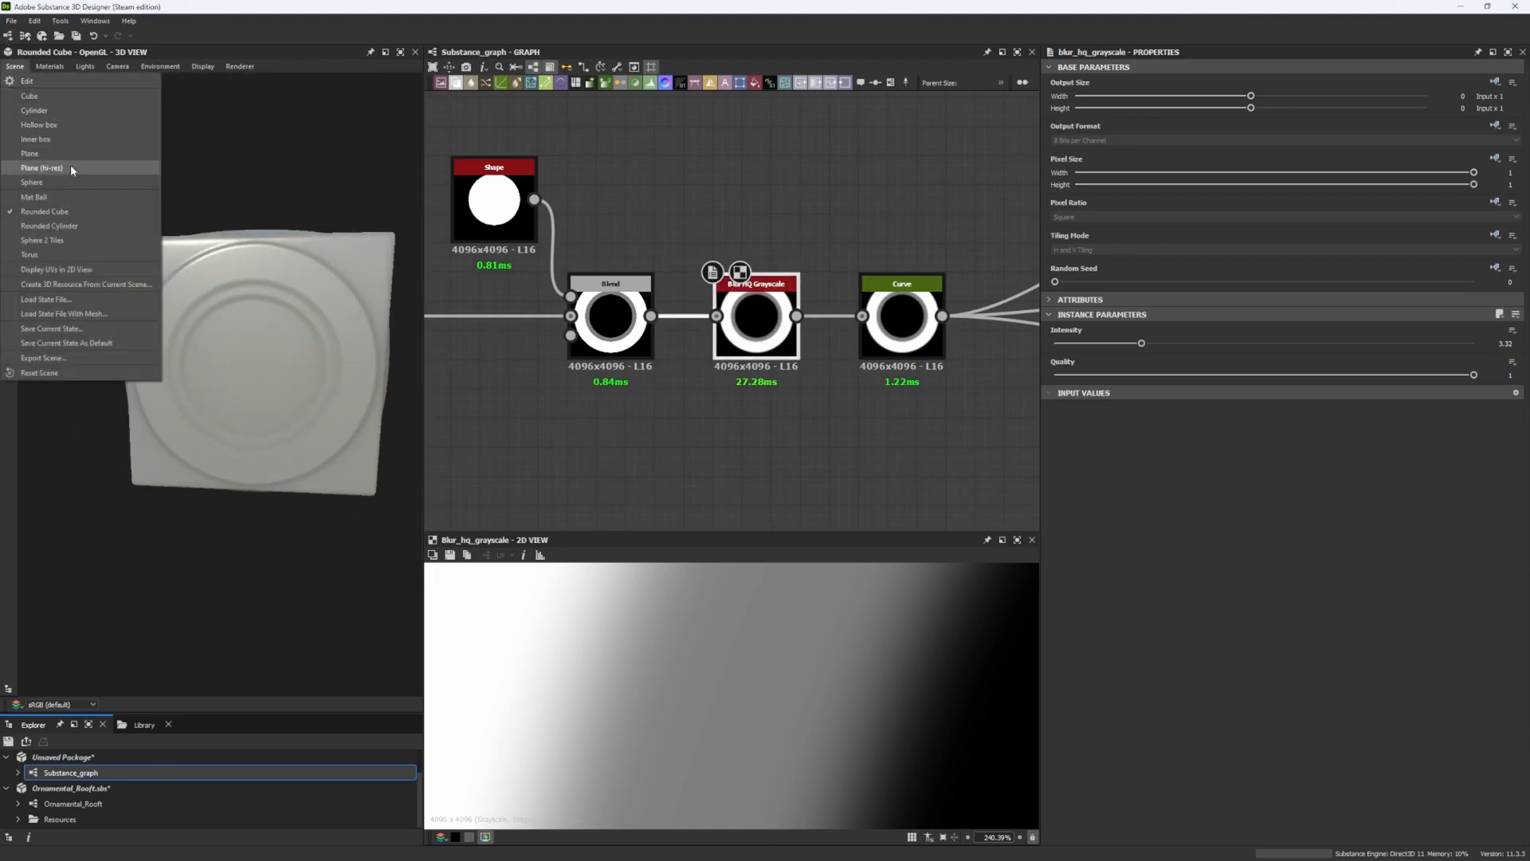
pyautogui.click(42, 168)
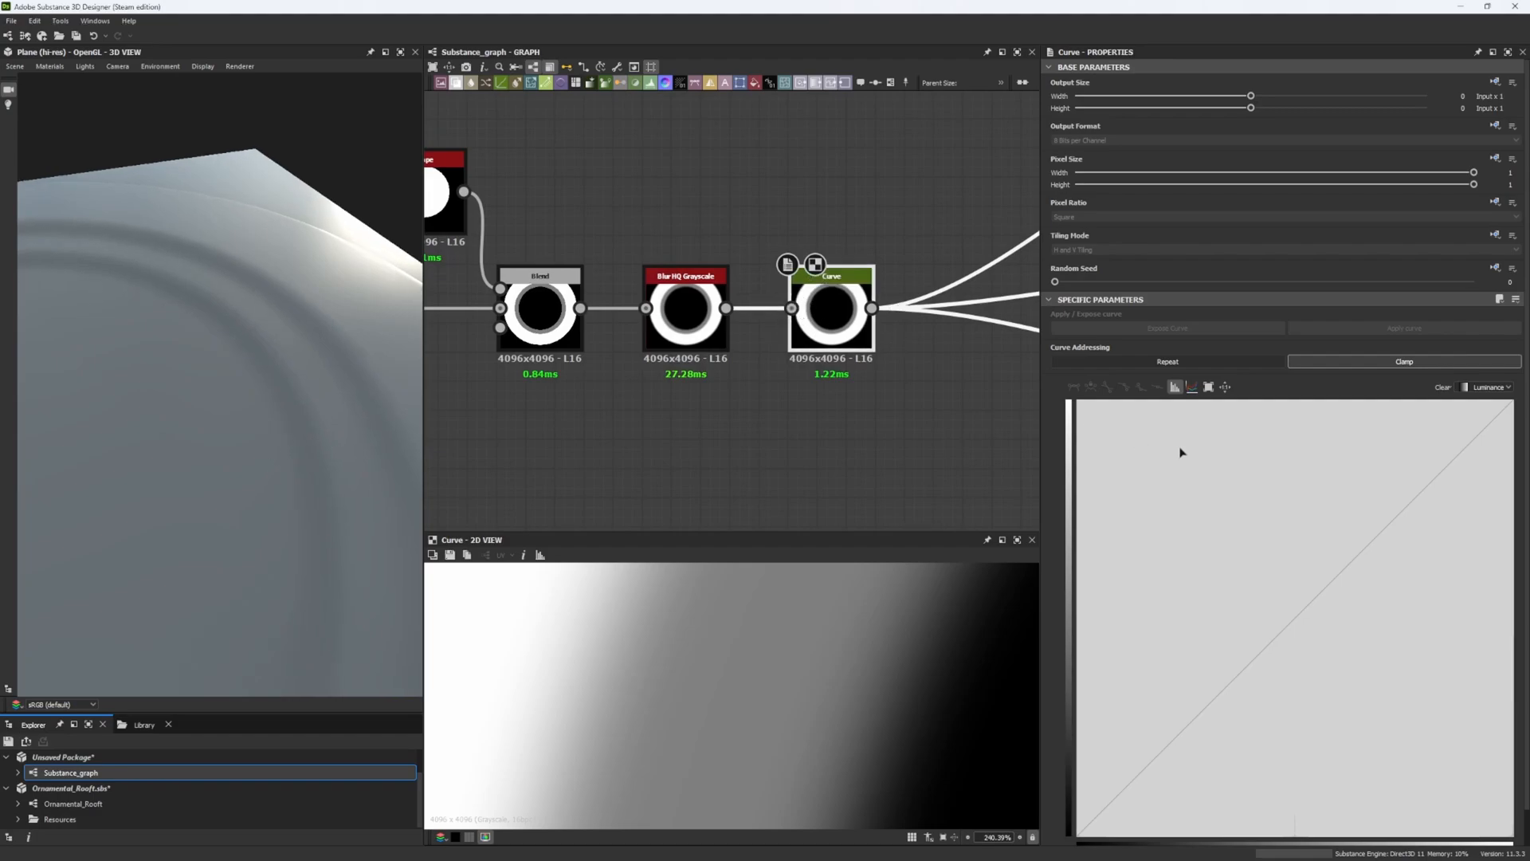
pyautogui.moveTo(334, 354)
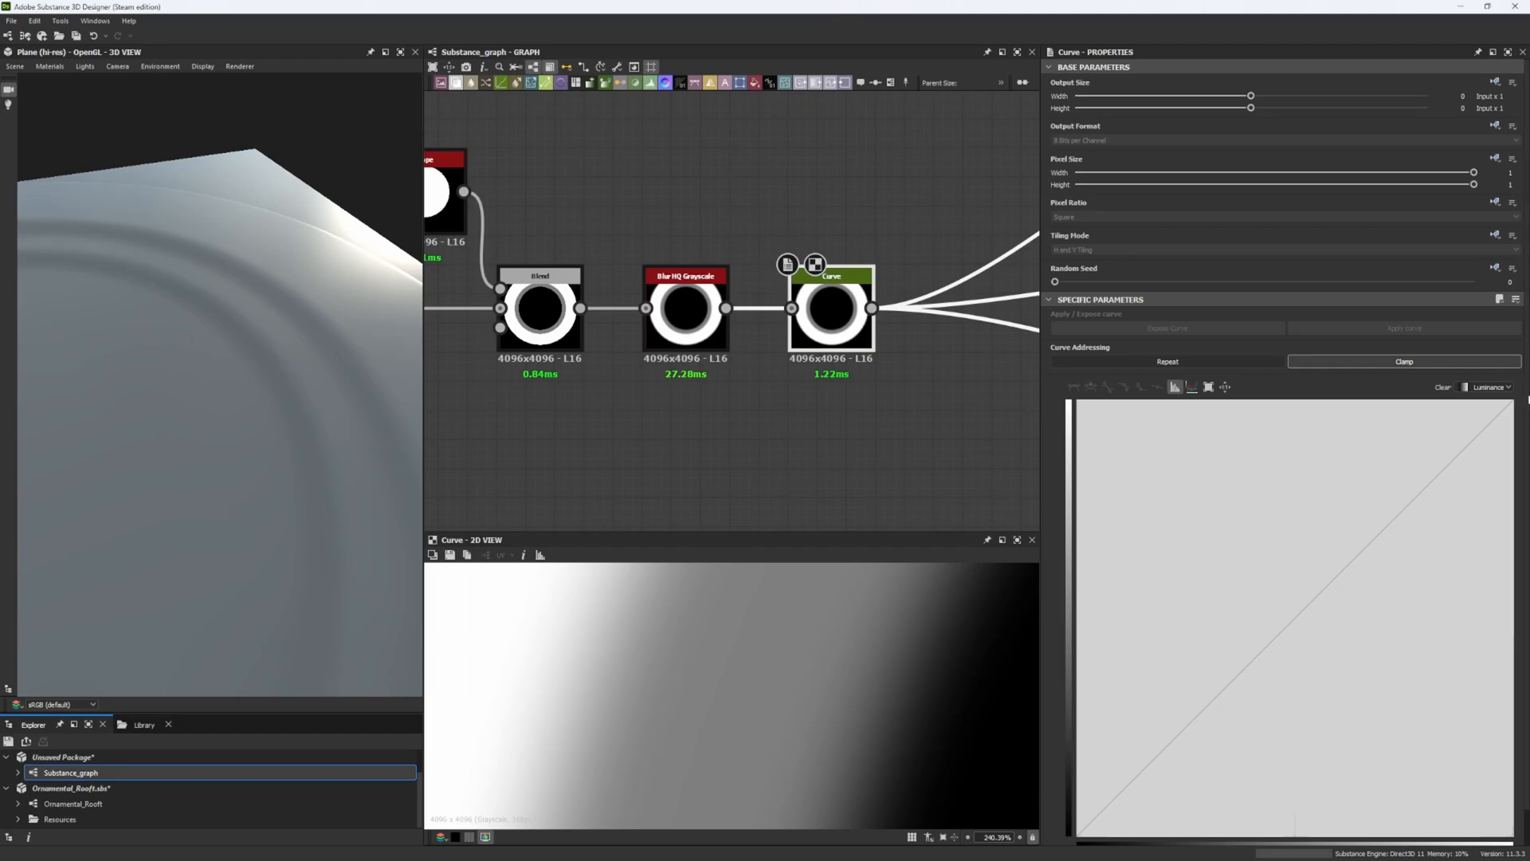
pyautogui.moveTo(751, 306)
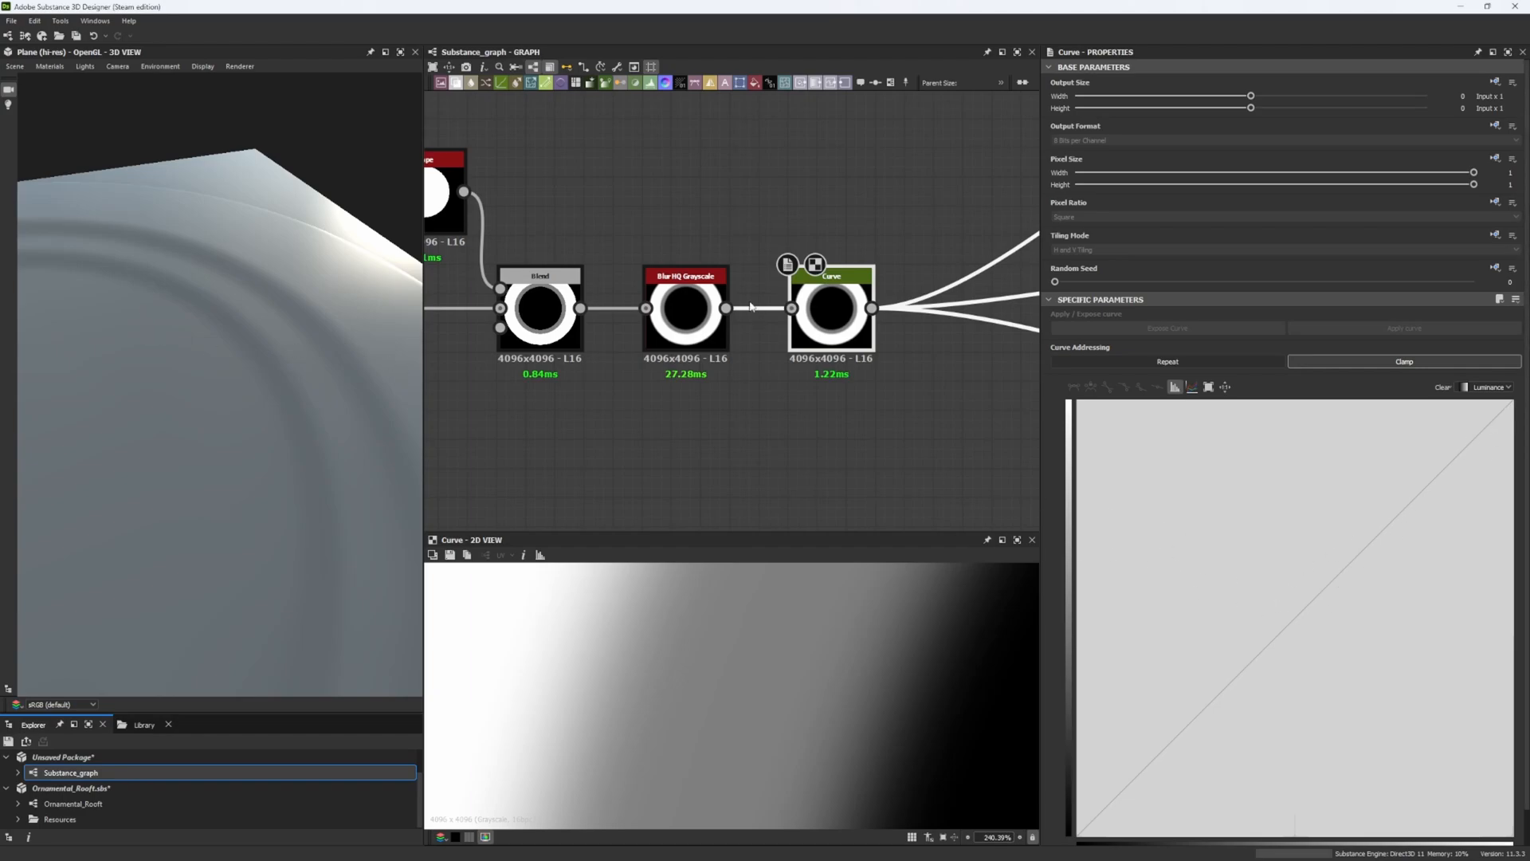
pyautogui.scroll(-3)
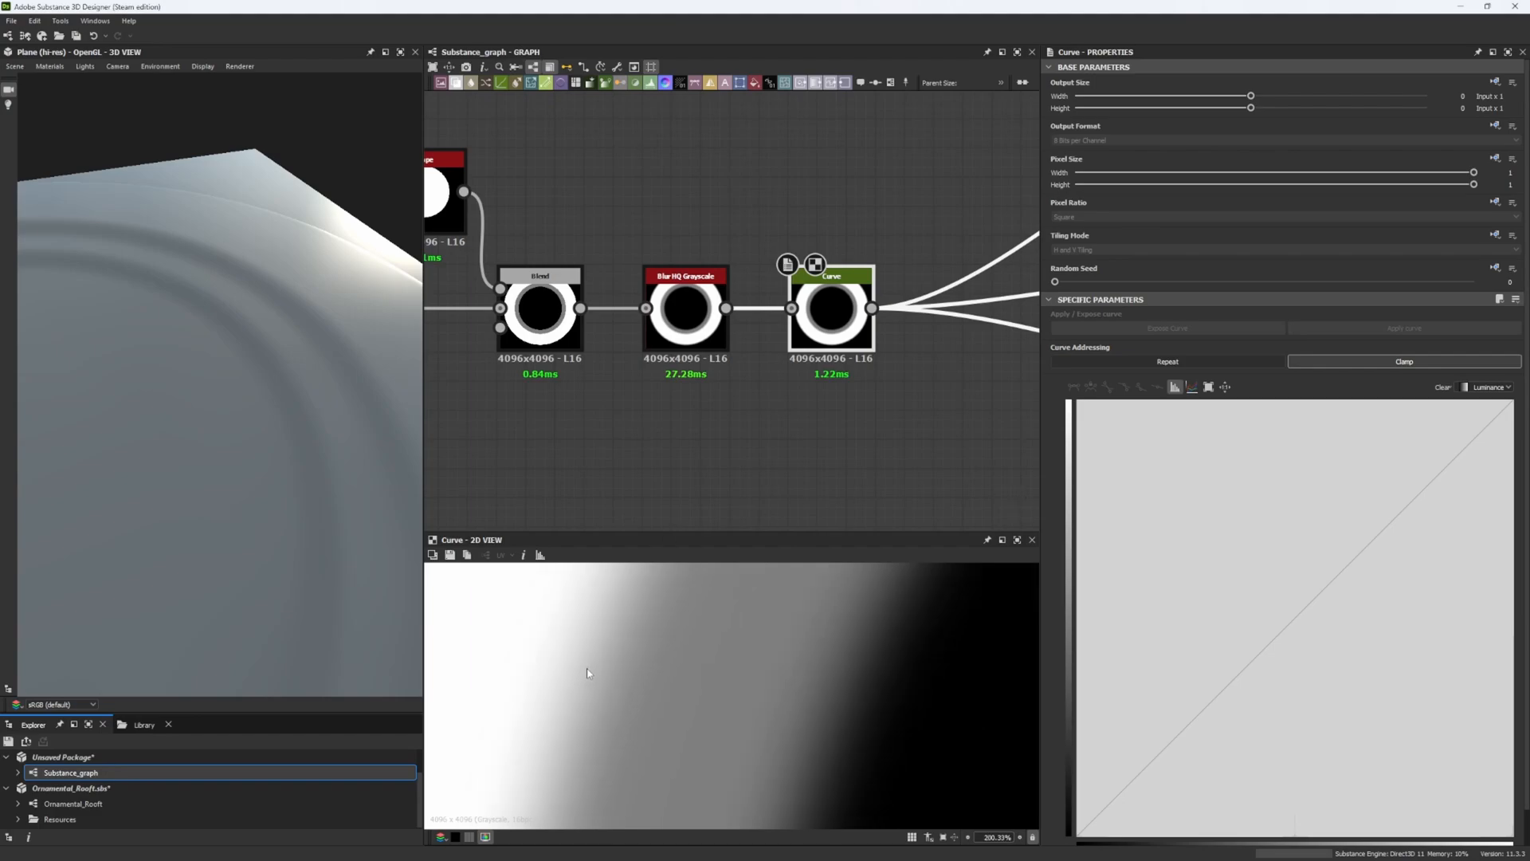
pyautogui.scroll(-3)
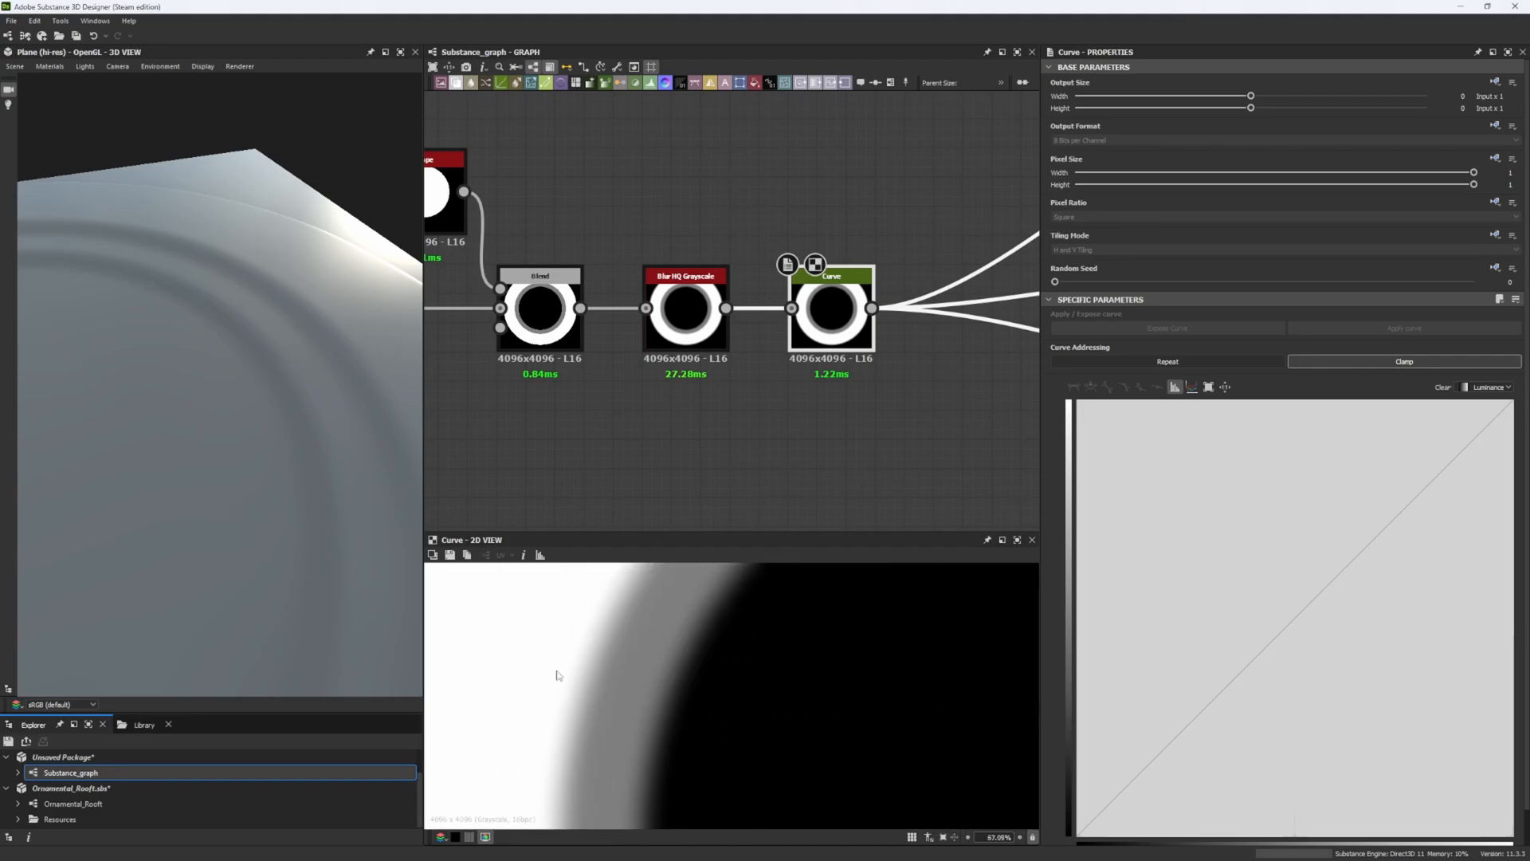
pyautogui.moveTo(1305, 614)
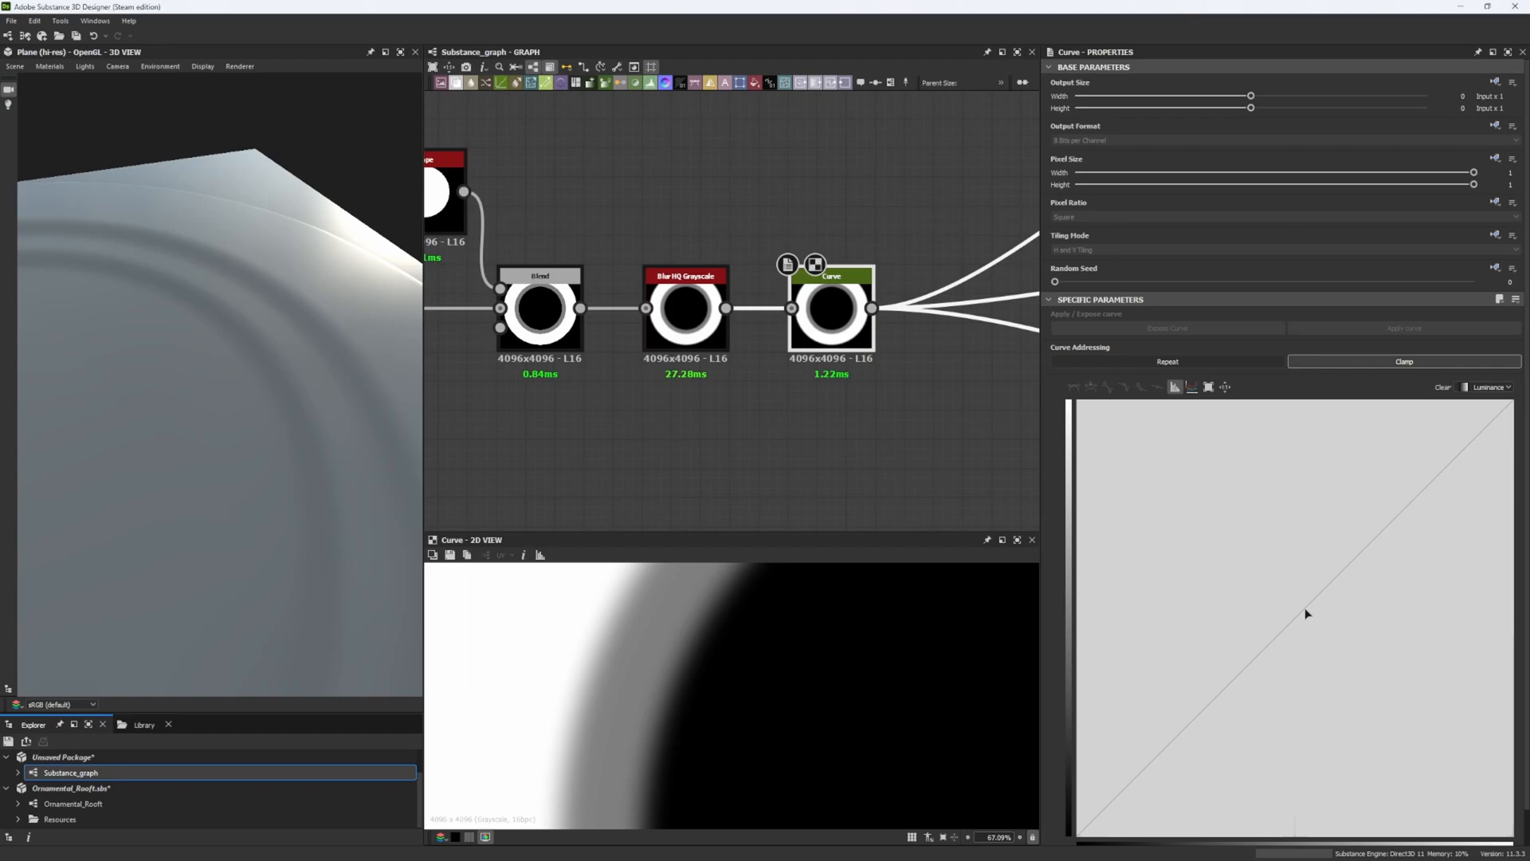
# - Add a curve point, change its smoothing mode, and return the preview to Rounded Cube
pyautogui.click(1304, 608)
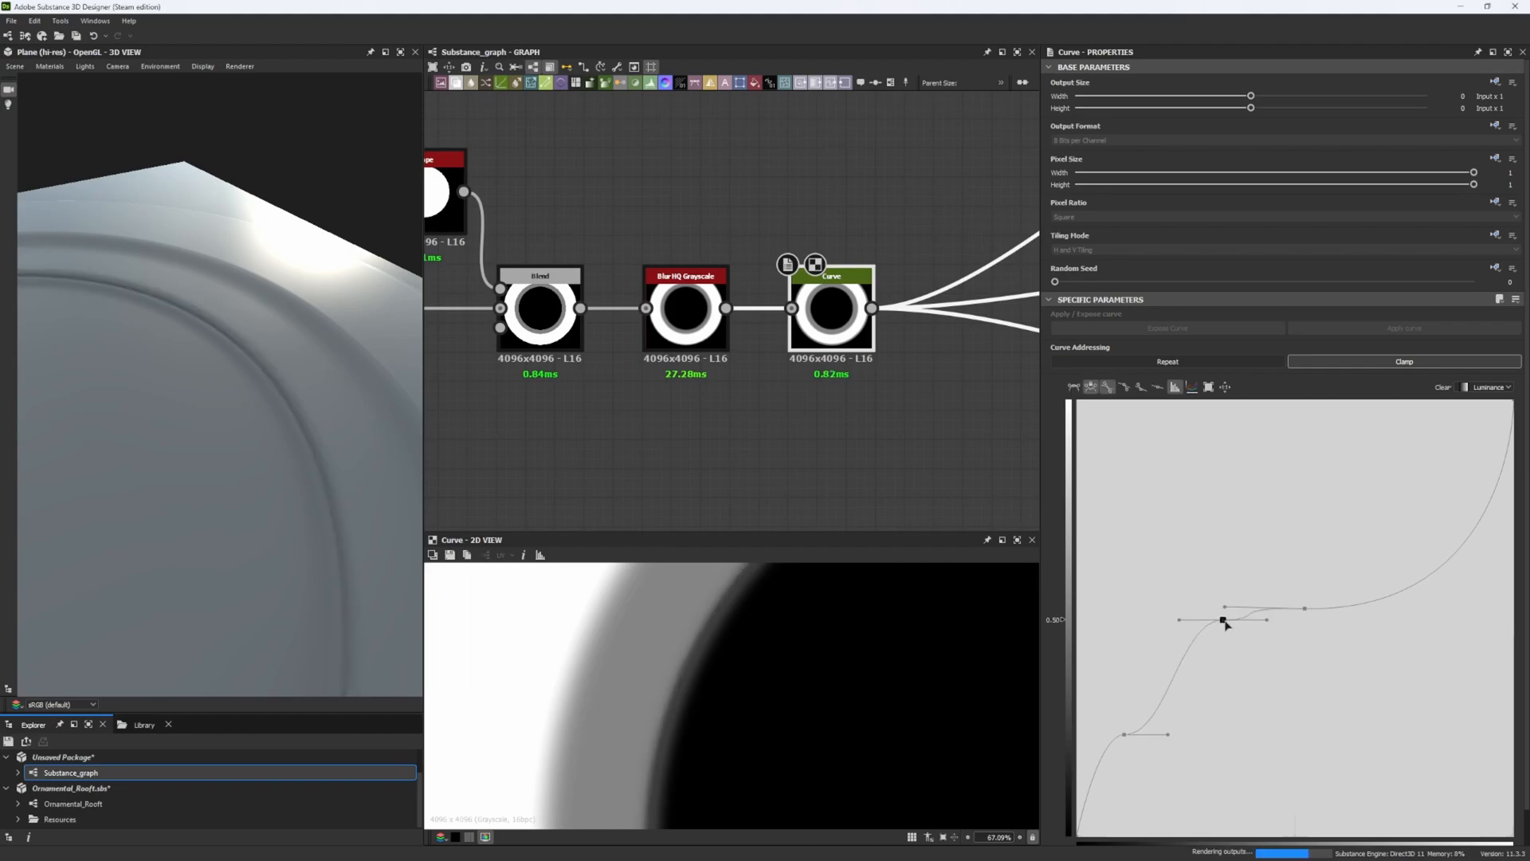
pyautogui.rightClick(1222, 622)
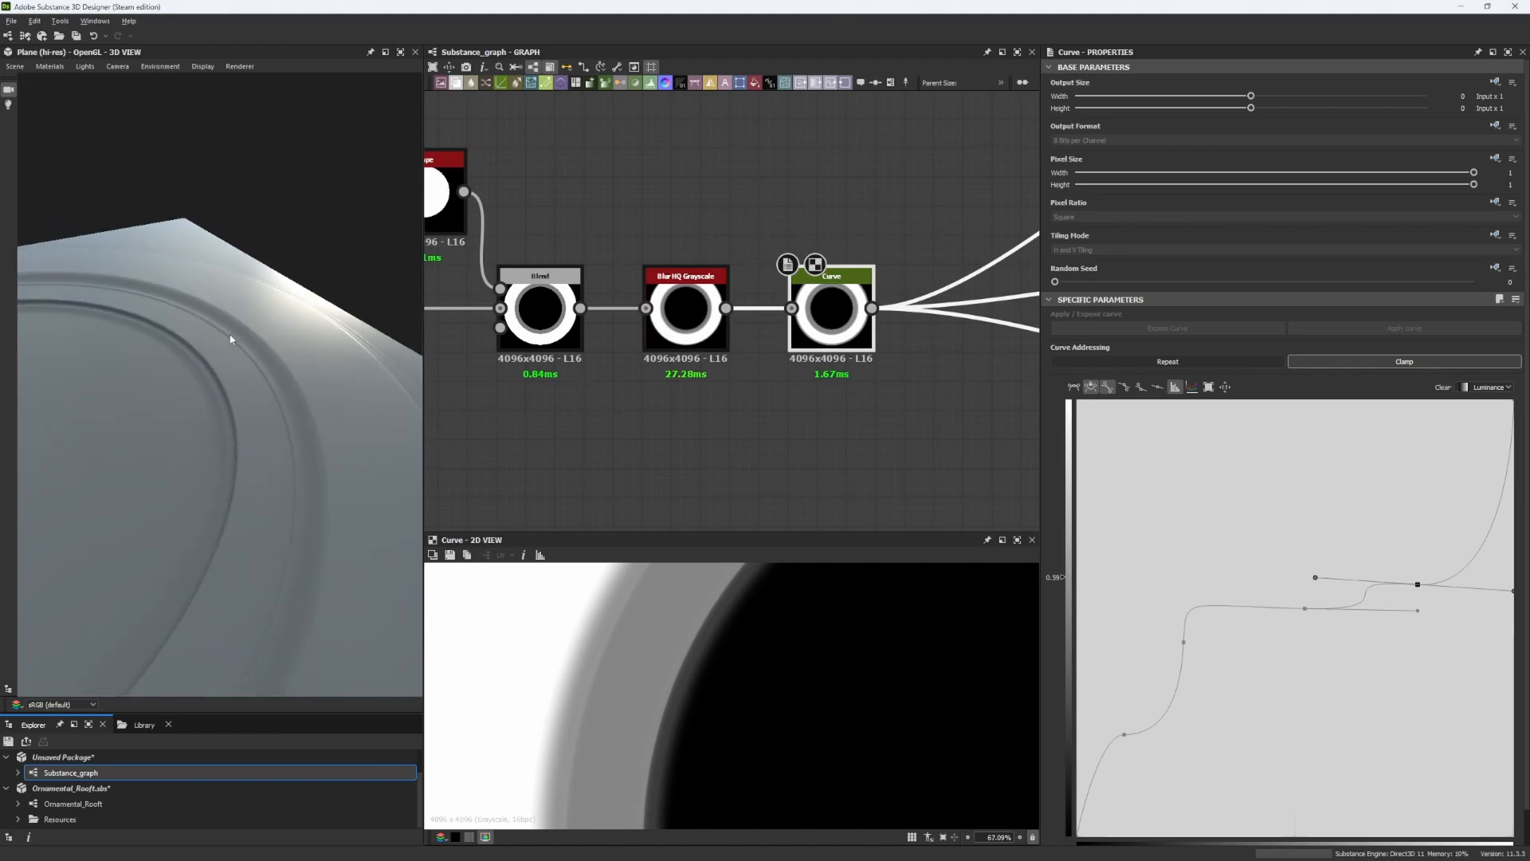
pyautogui.click(15, 65)
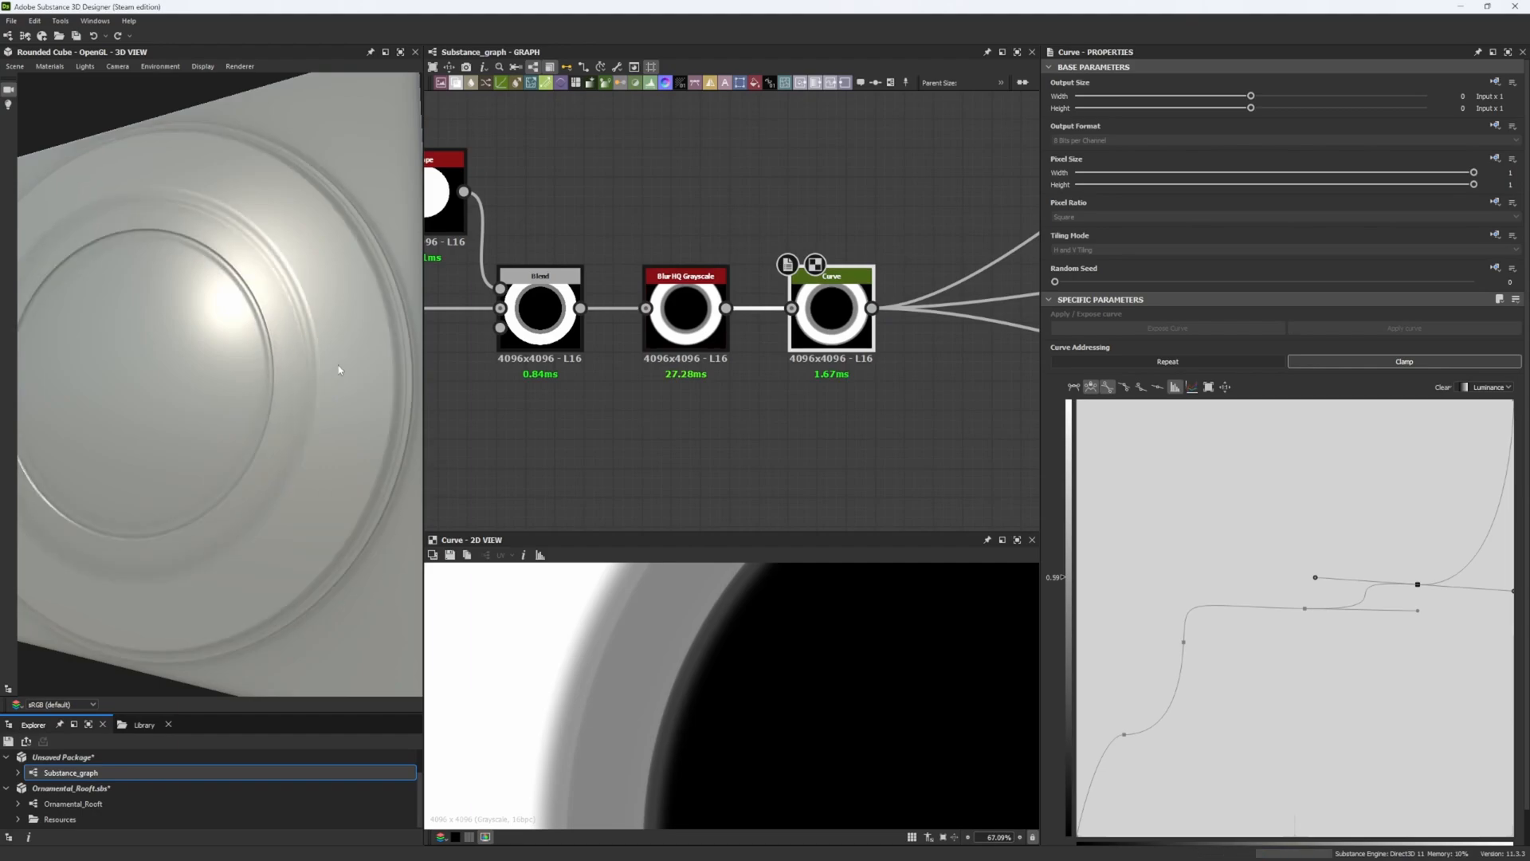
pyautogui.moveTo(309, 353)
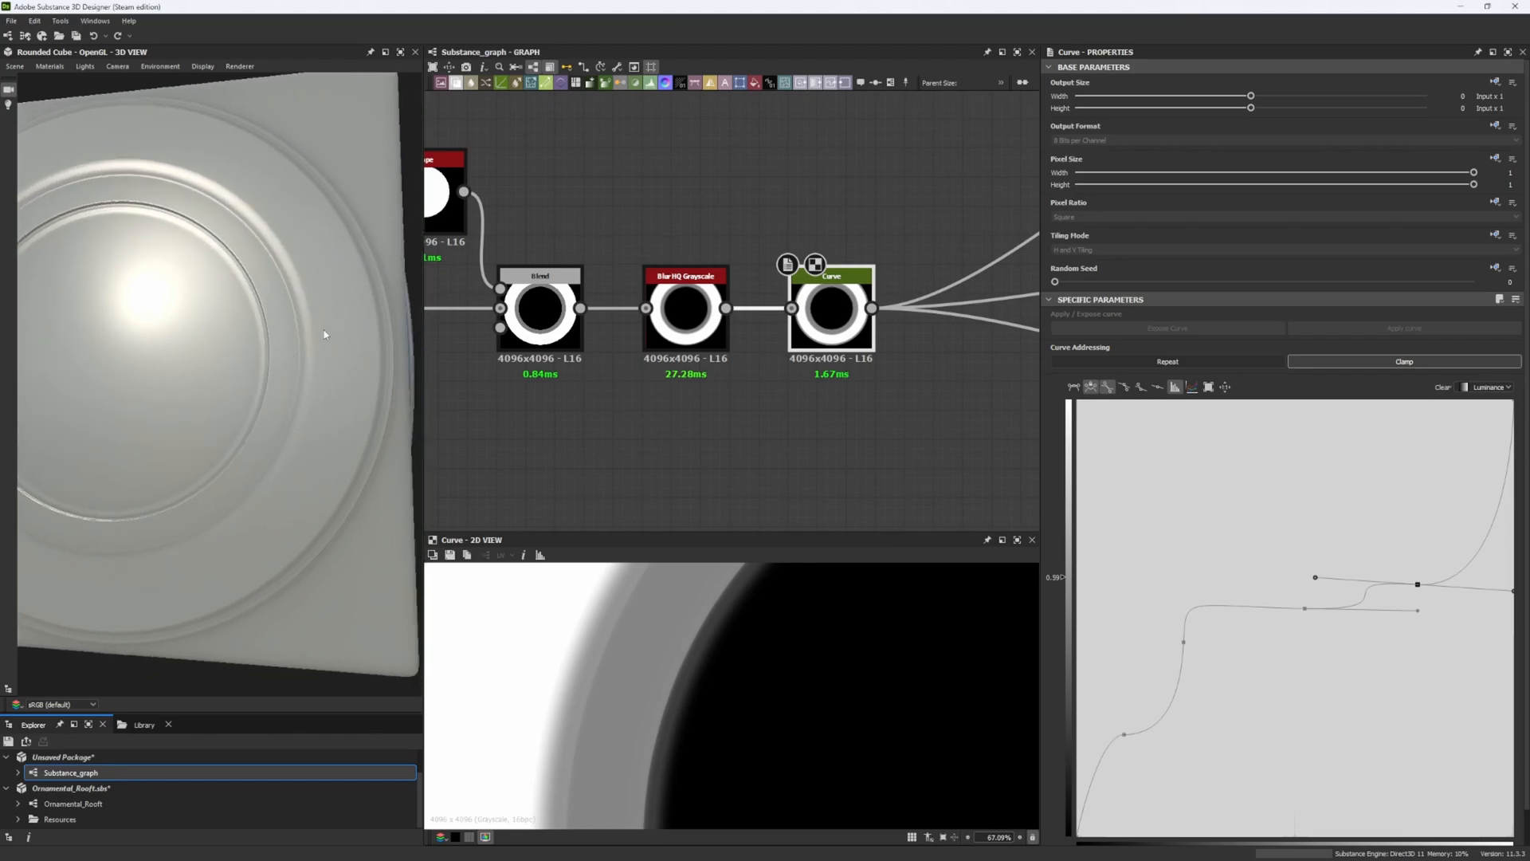
# - Connect the star frame chain's final node to the material outputs
pyautogui.click(831, 308)
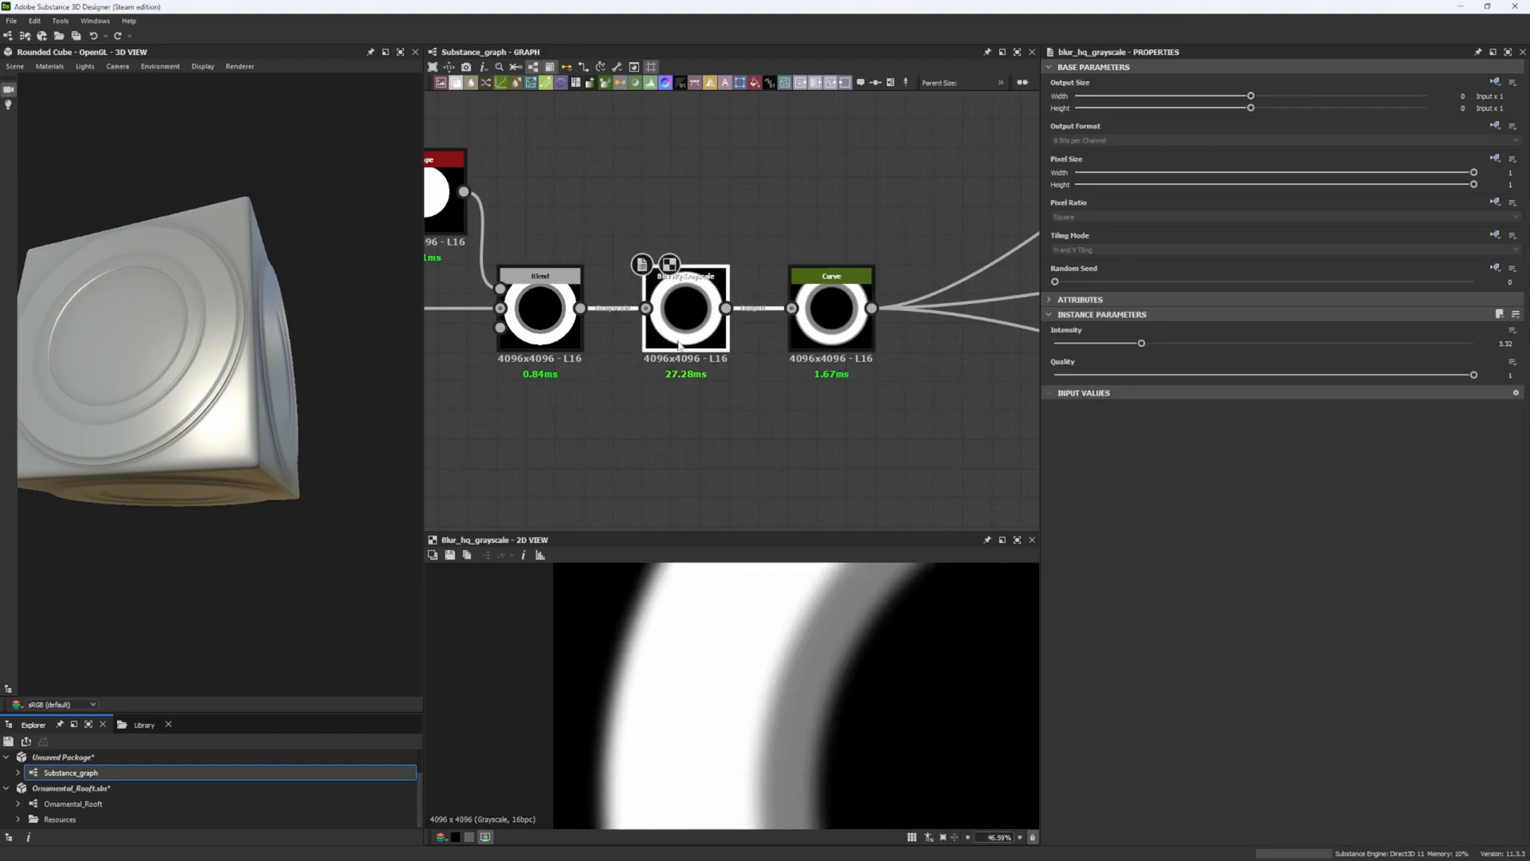
pyautogui.click(686, 307)
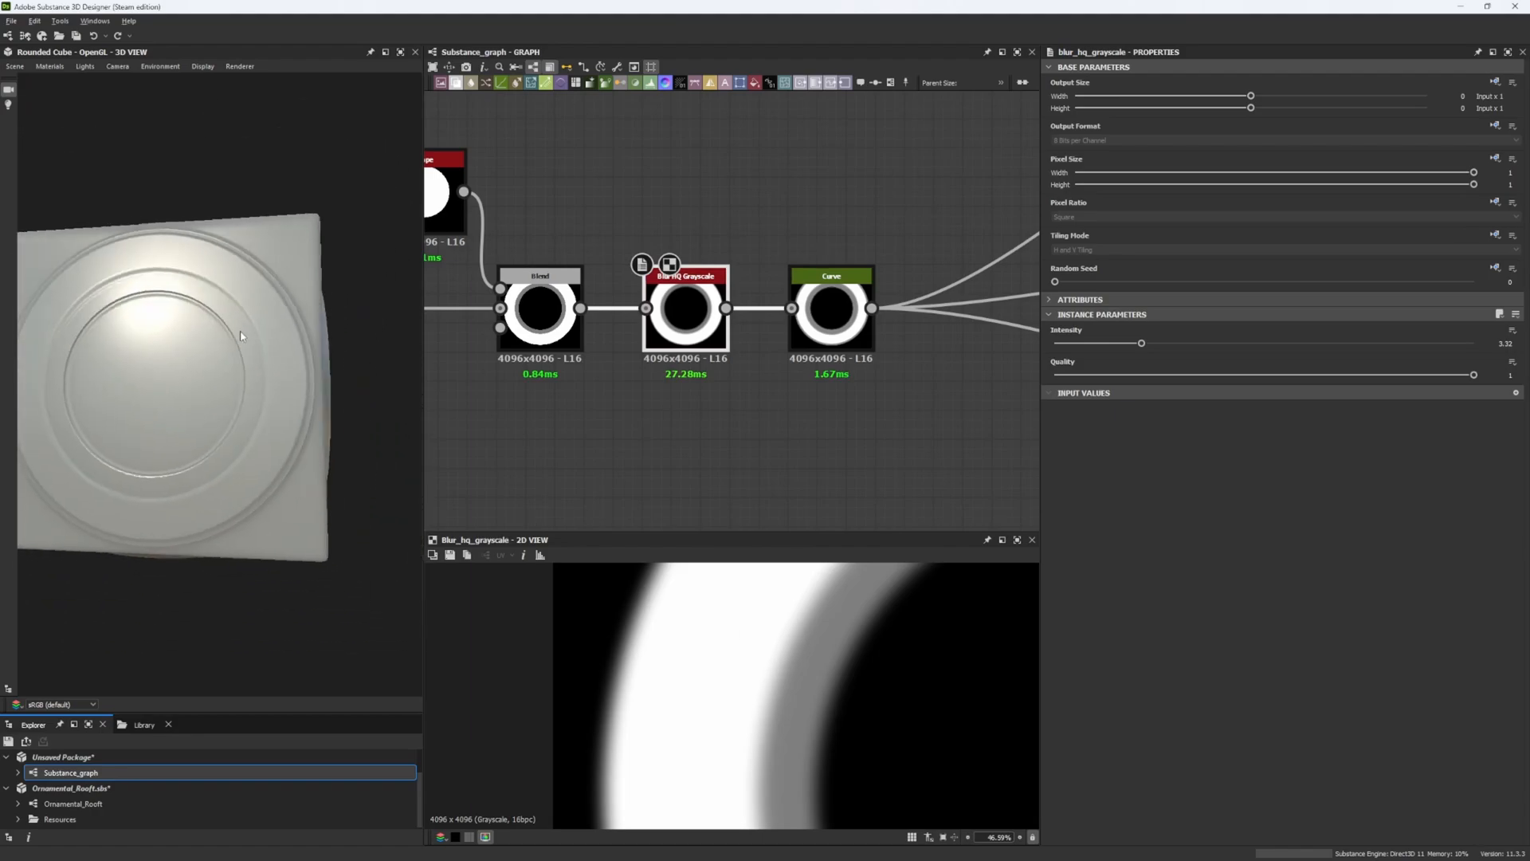
pyautogui.click(830, 307)
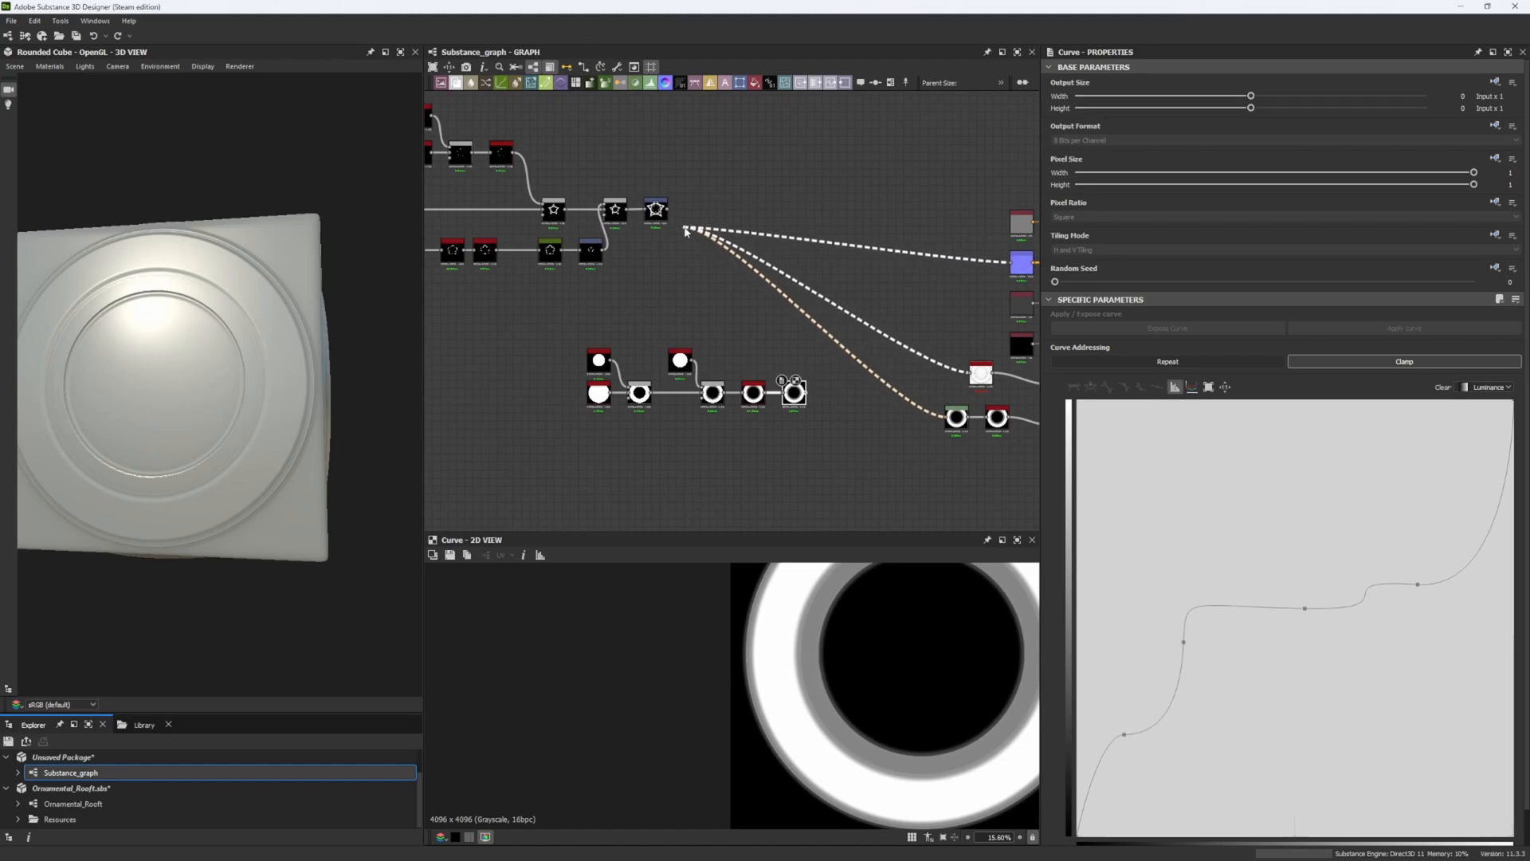
pyautogui.click(656, 209)
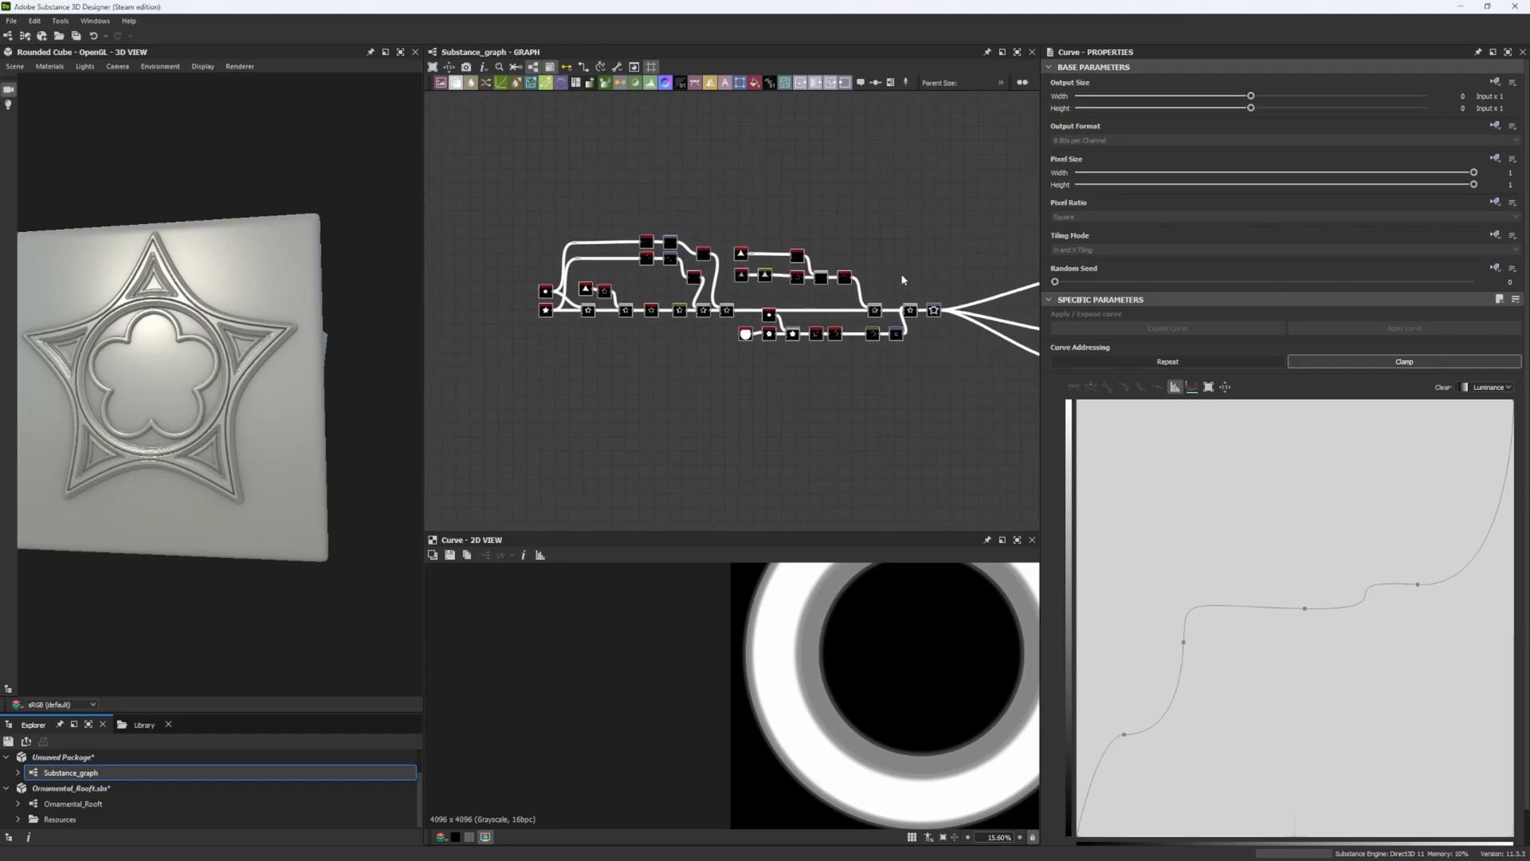
pyautogui.scroll(3)
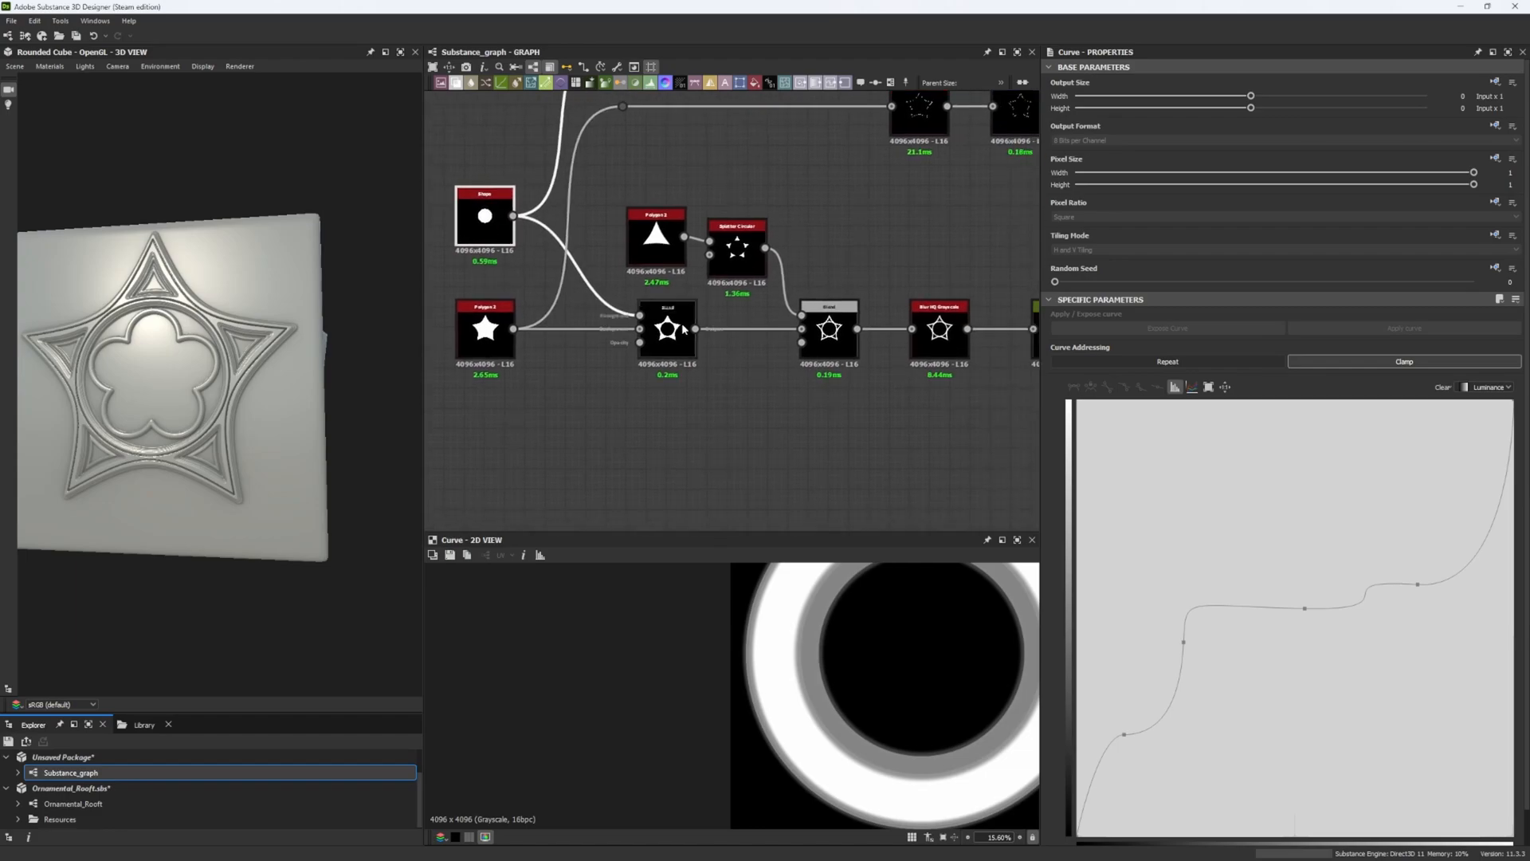
pyautogui.moveTo(668, 329)
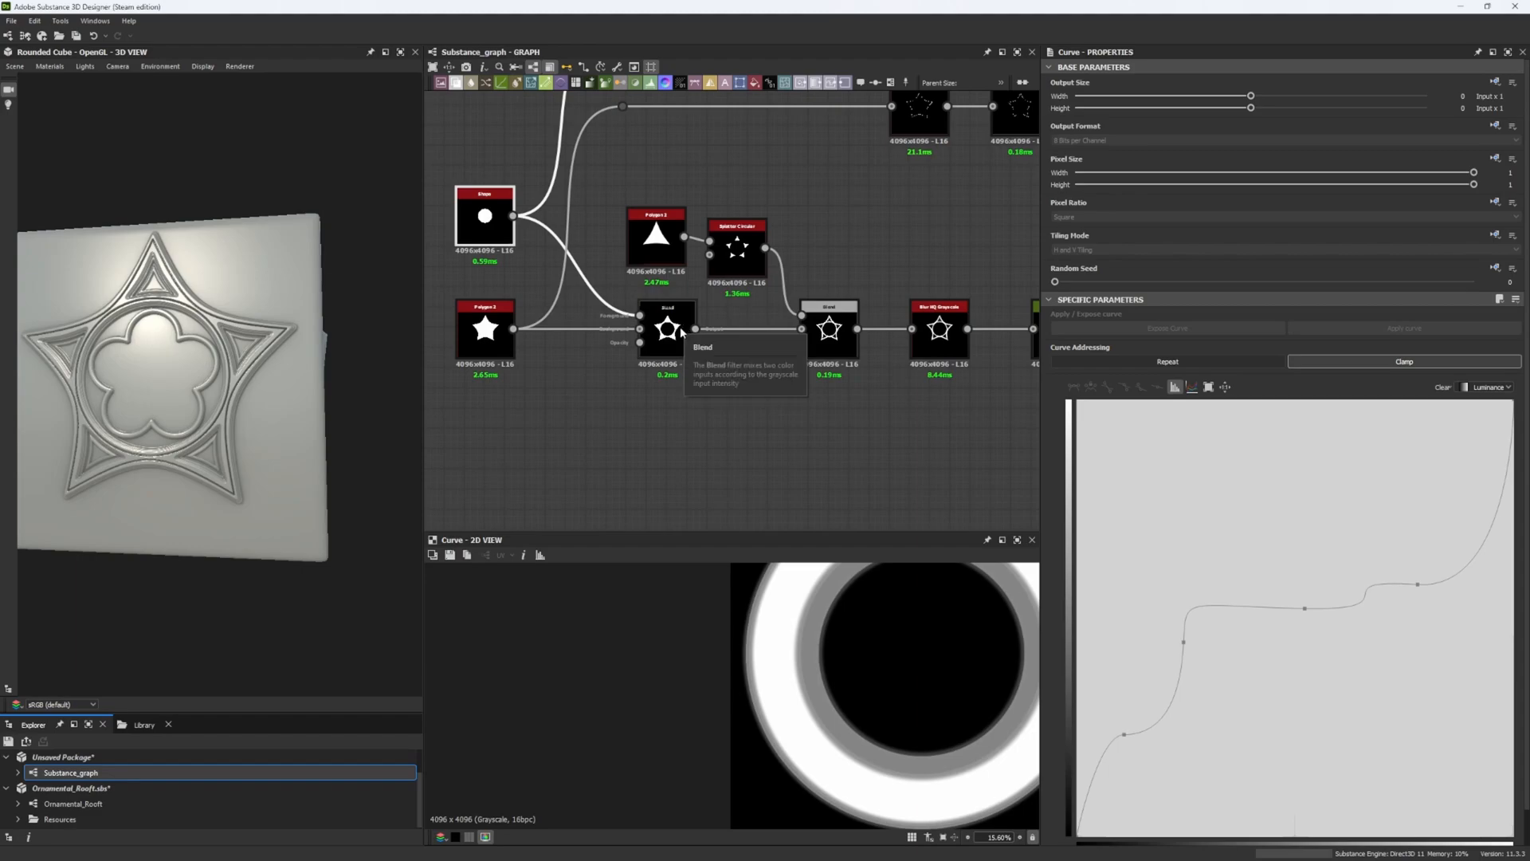
pyautogui.moveTo(677, 335)
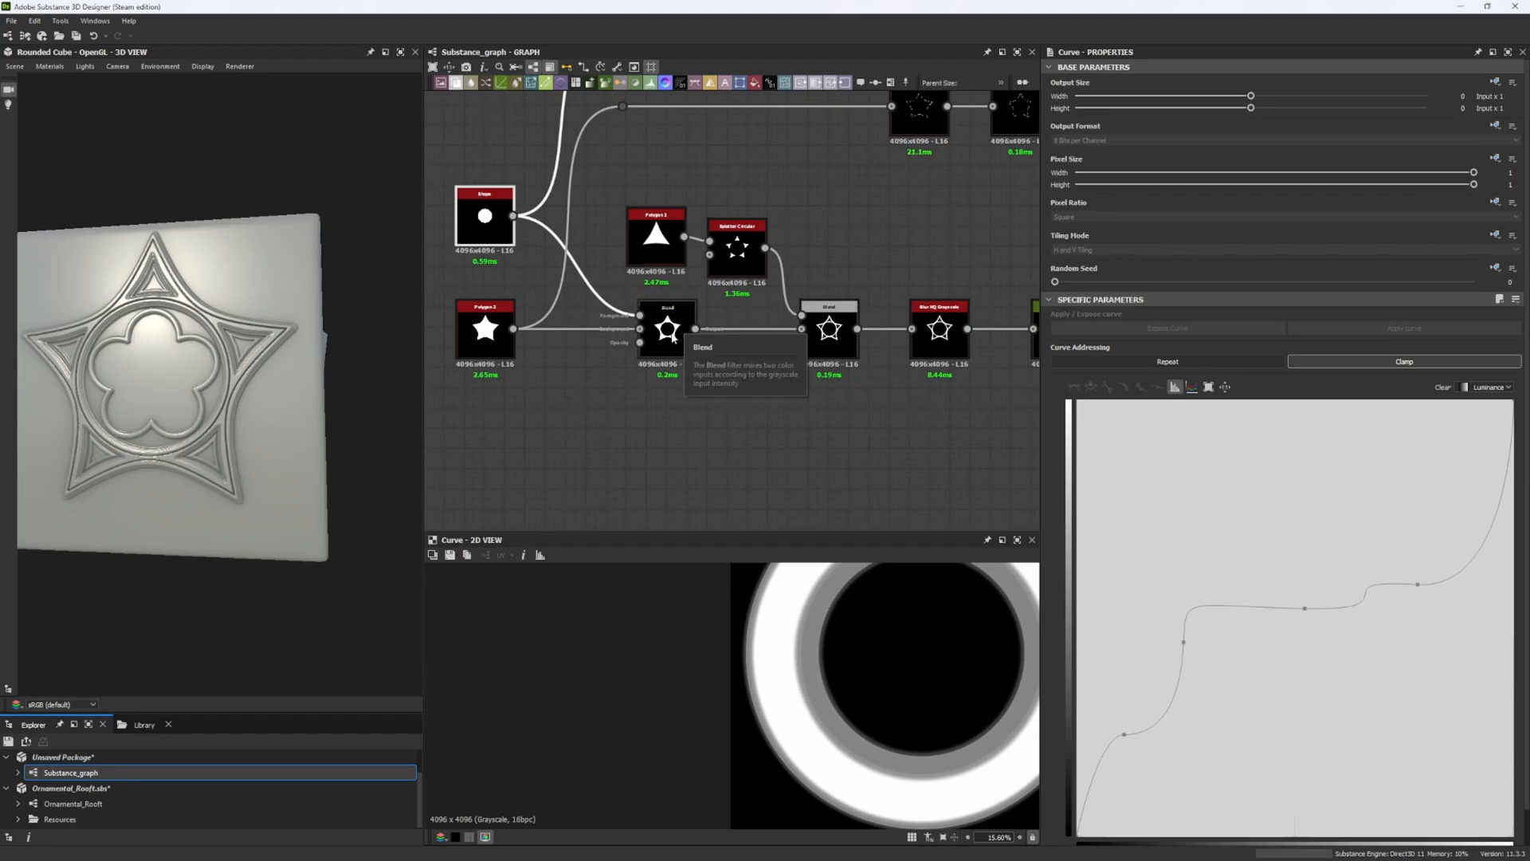
pyautogui.click(668, 327)
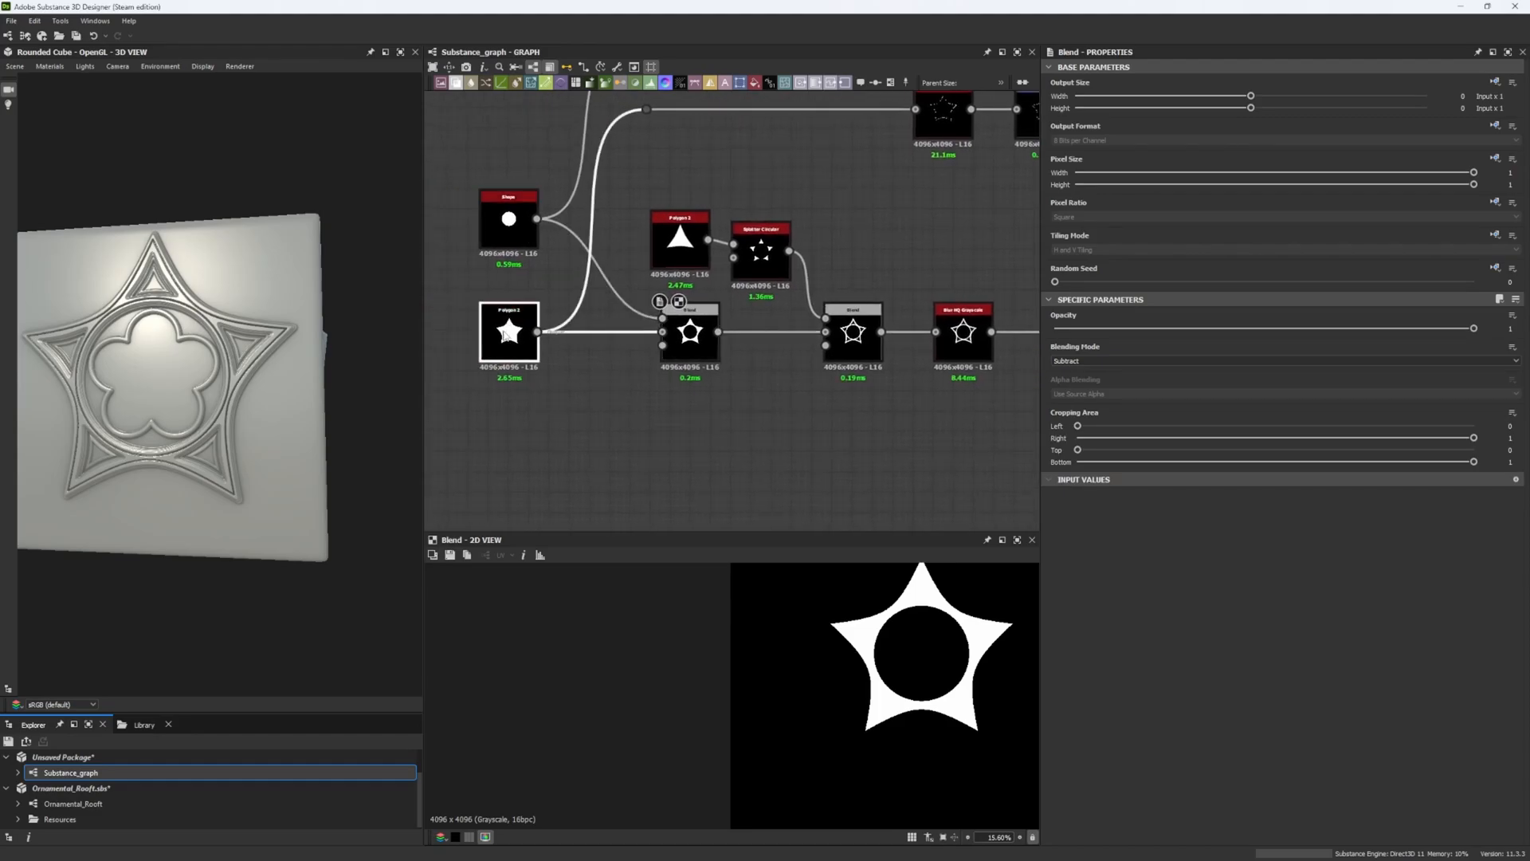
pyautogui.click(508, 331)
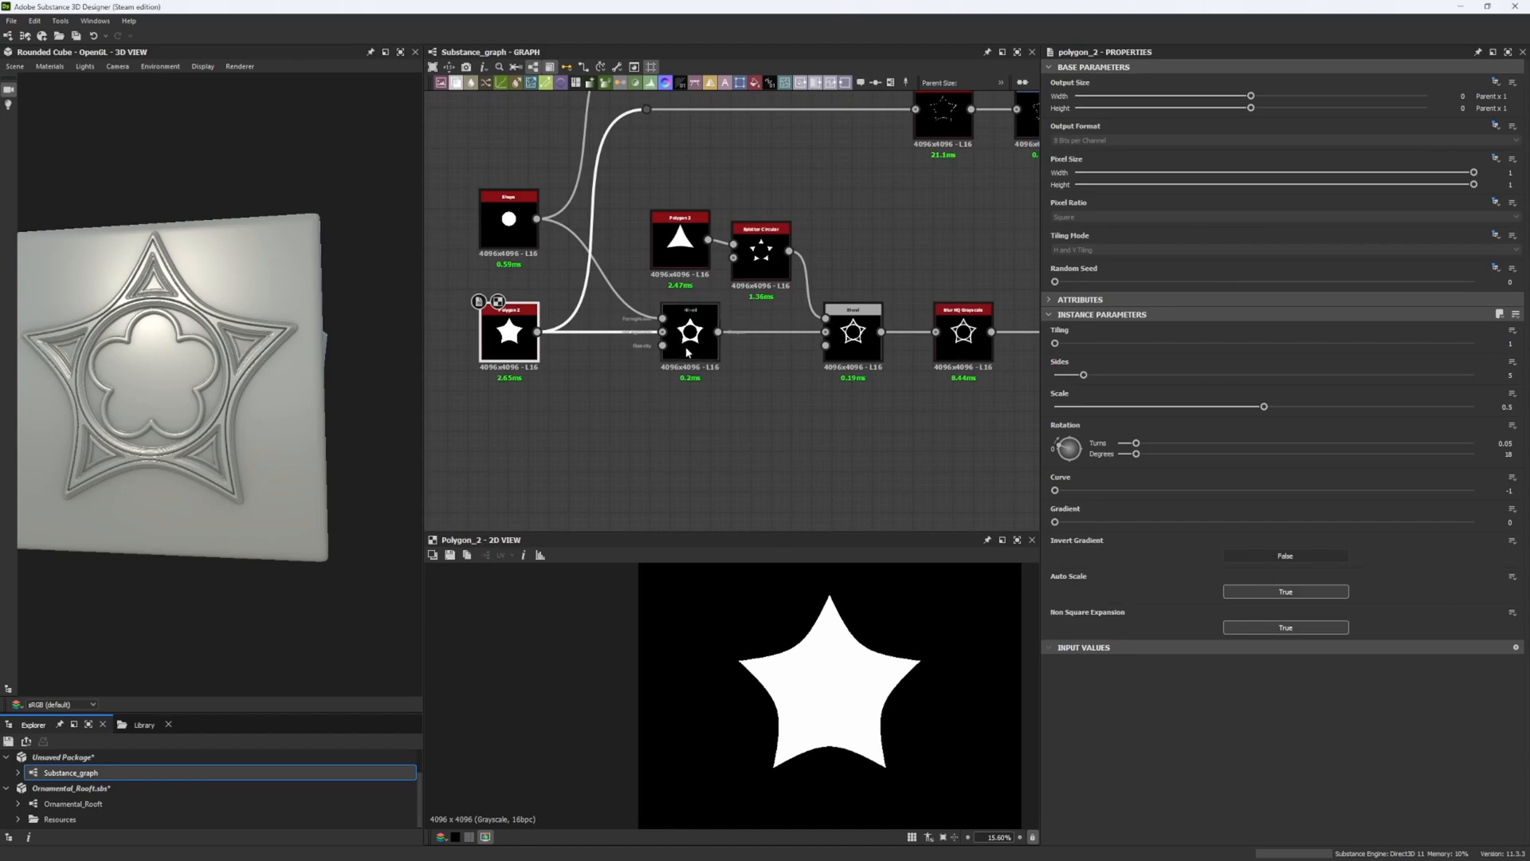
pyautogui.click(690, 331)
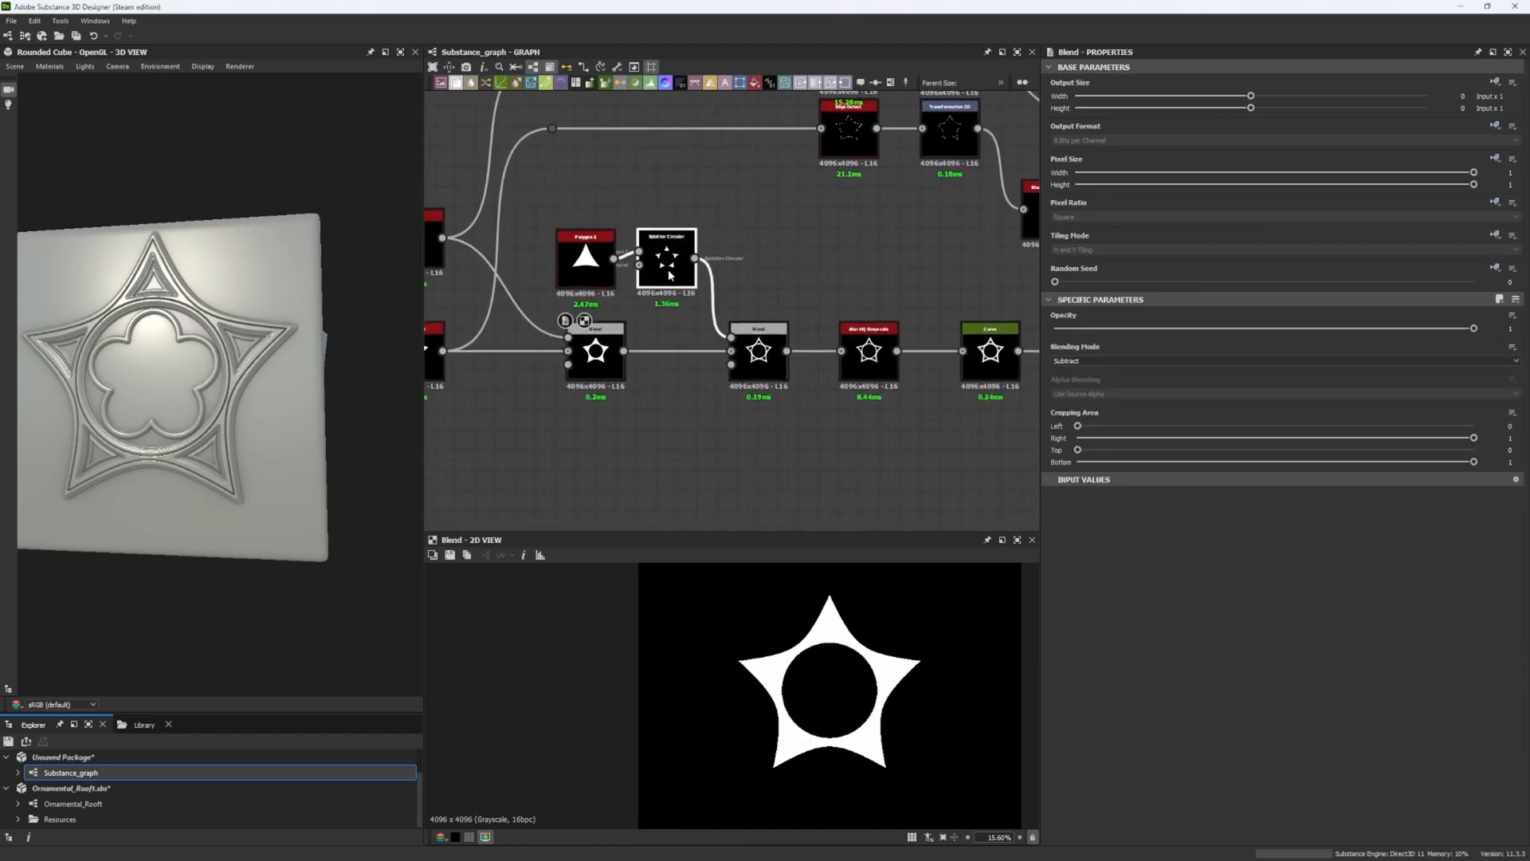
pyautogui.click(584, 256)
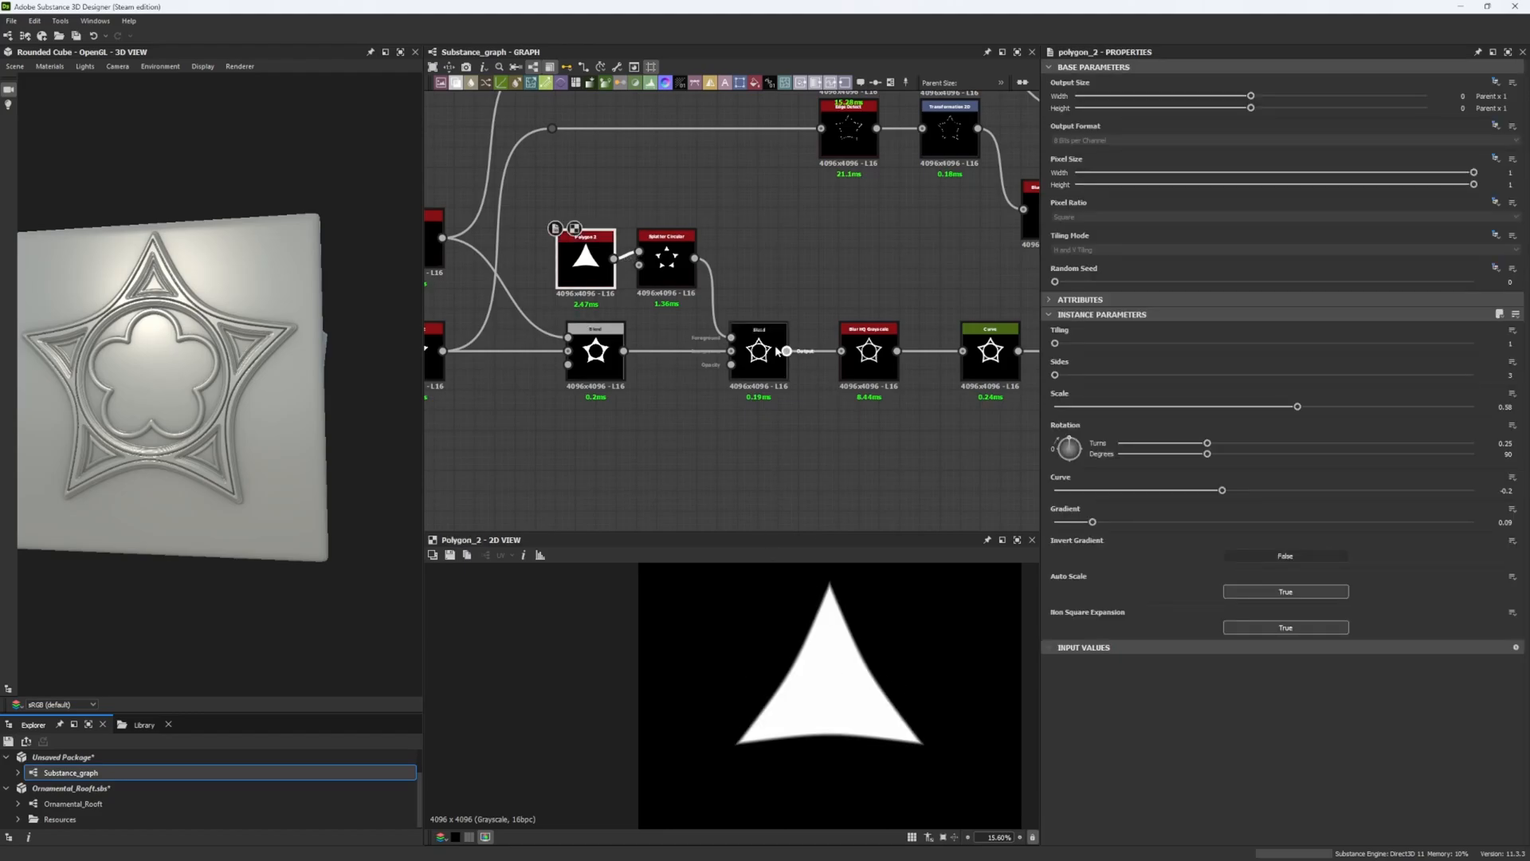
pyautogui.click(665, 258)
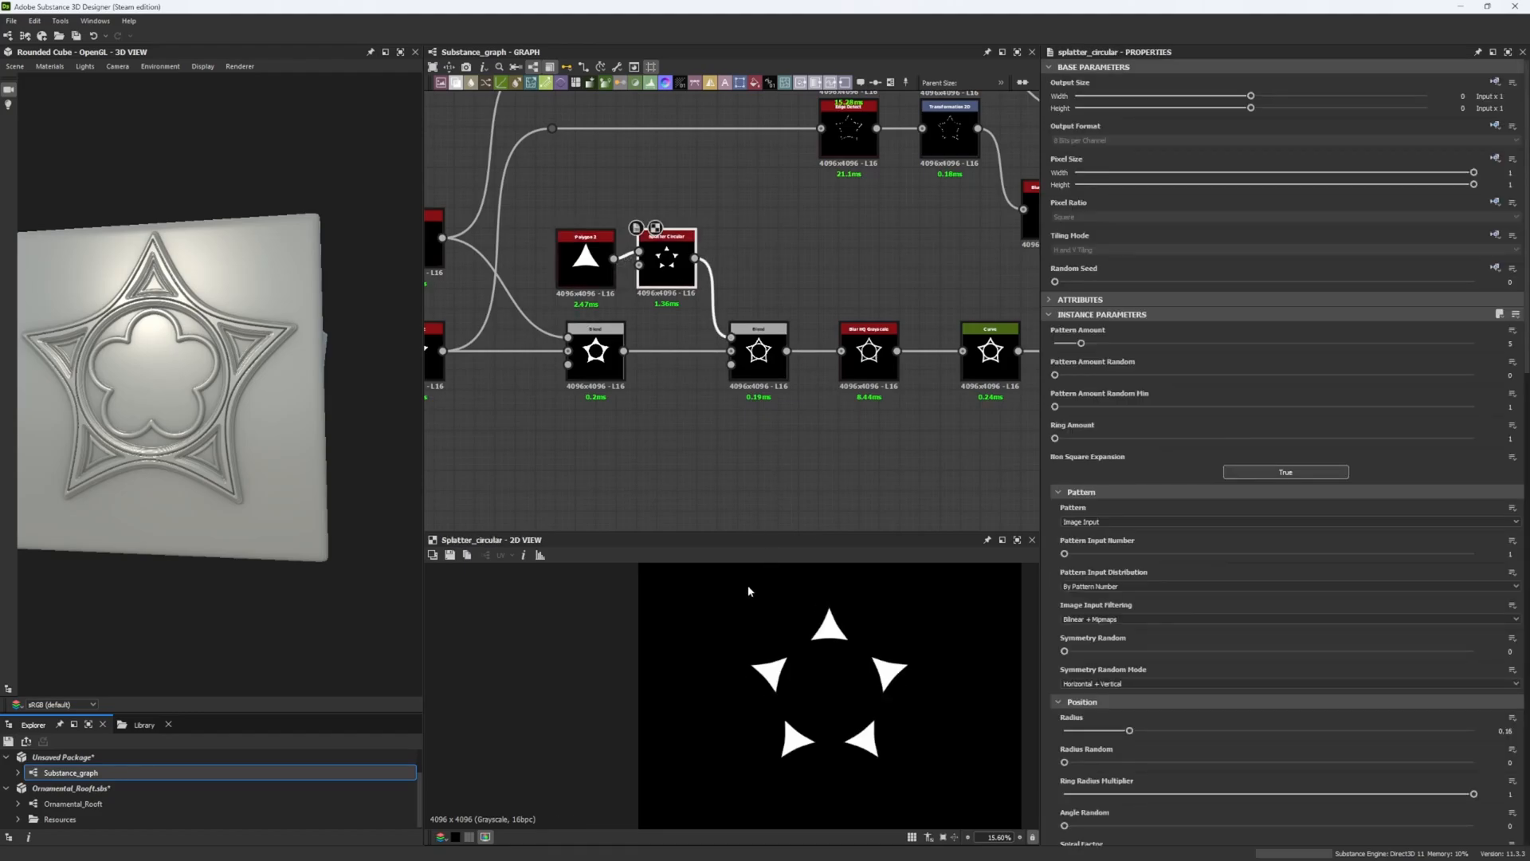
pyautogui.click(758, 352)
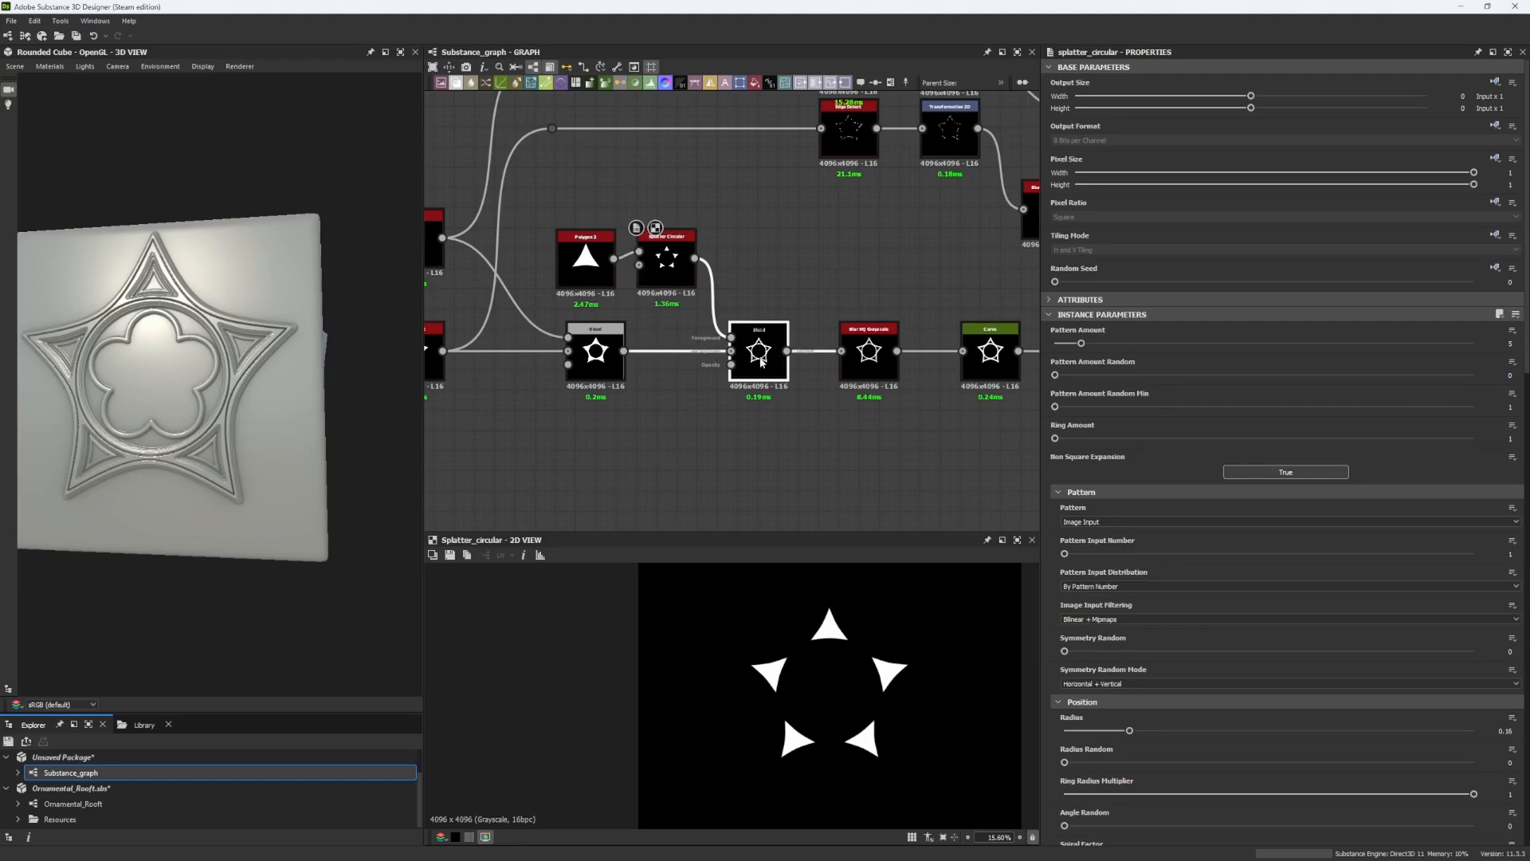
pyautogui.click(757, 352)
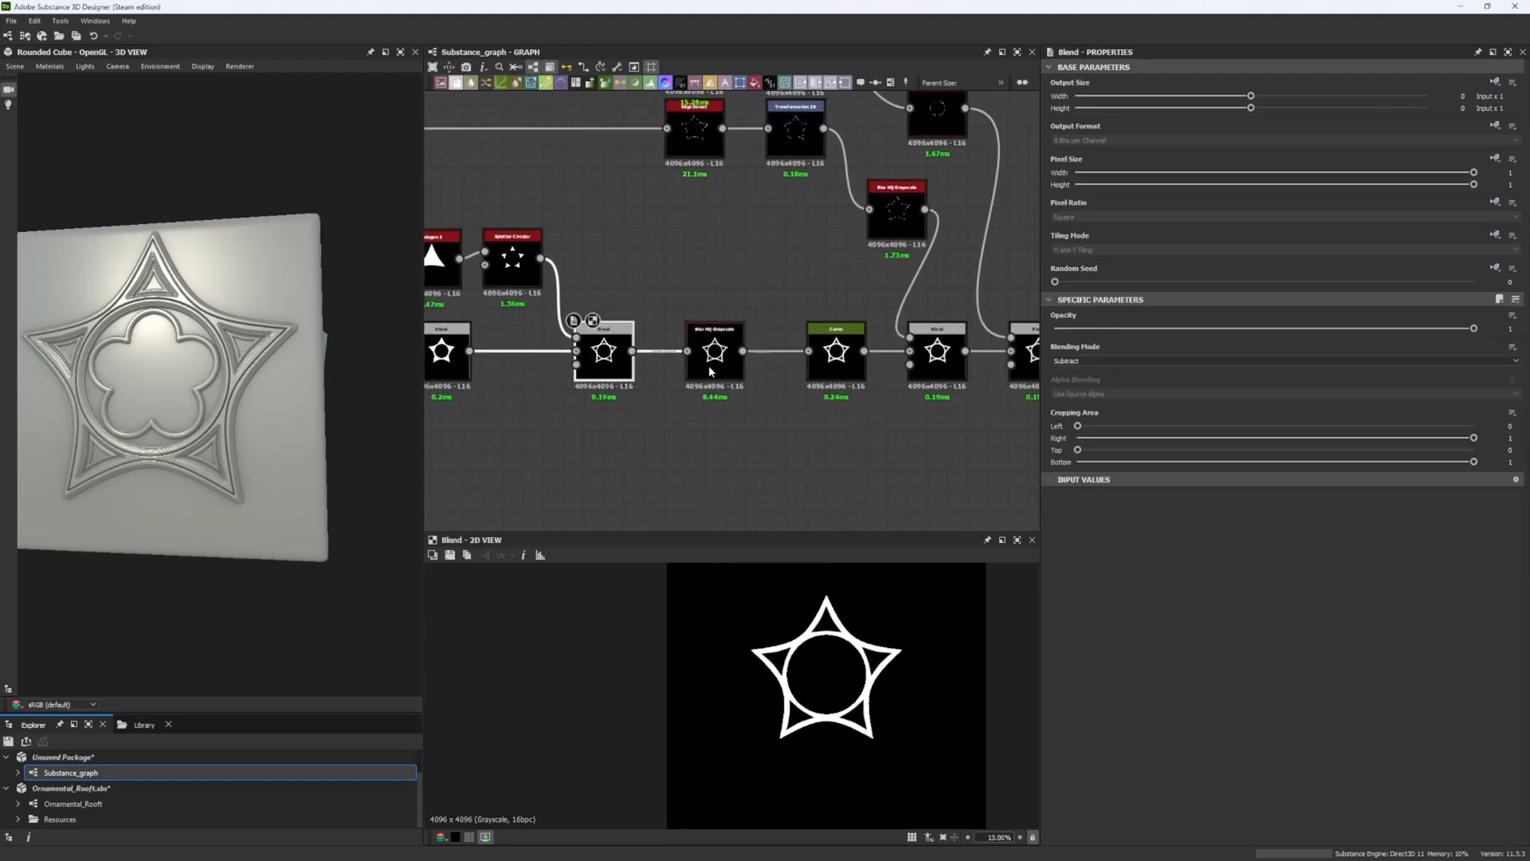
pyautogui.click(714, 349)
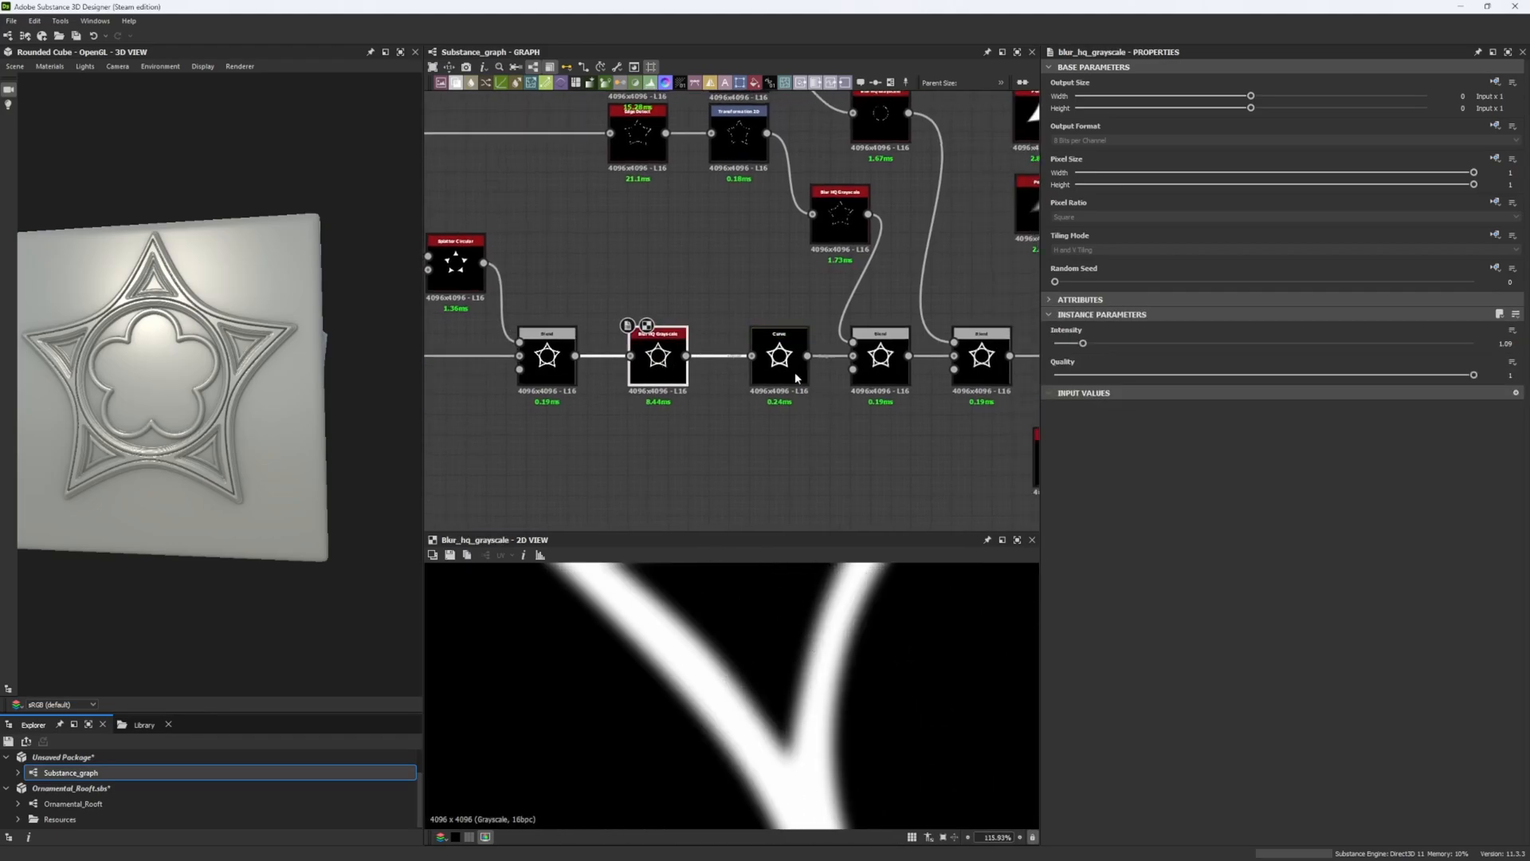
pyautogui.click(779, 355)
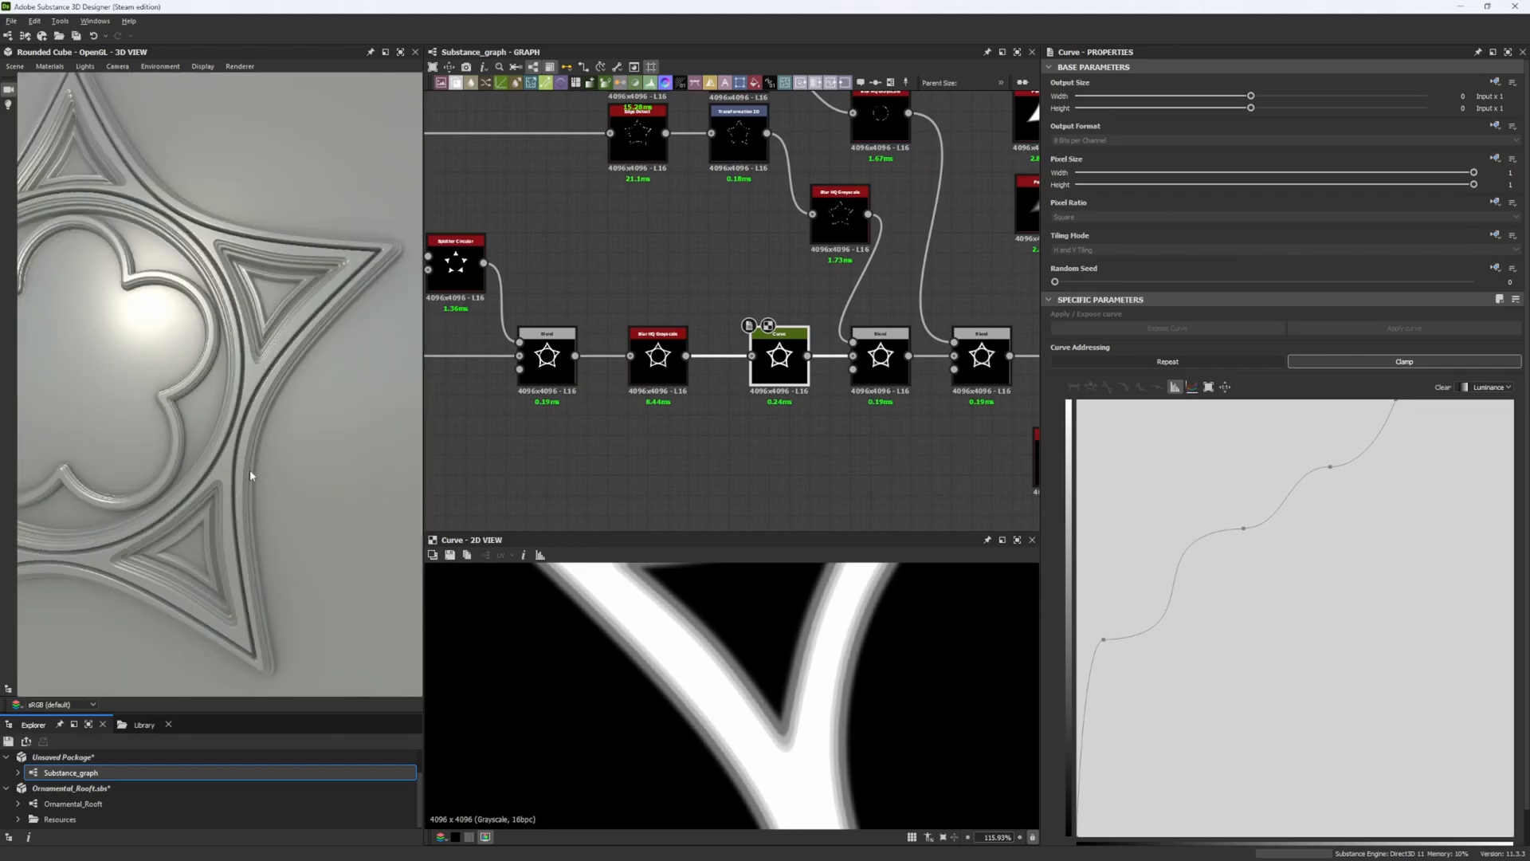
# - Zoom out the graph to see the star chain node rows
pyautogui.scroll(-3)
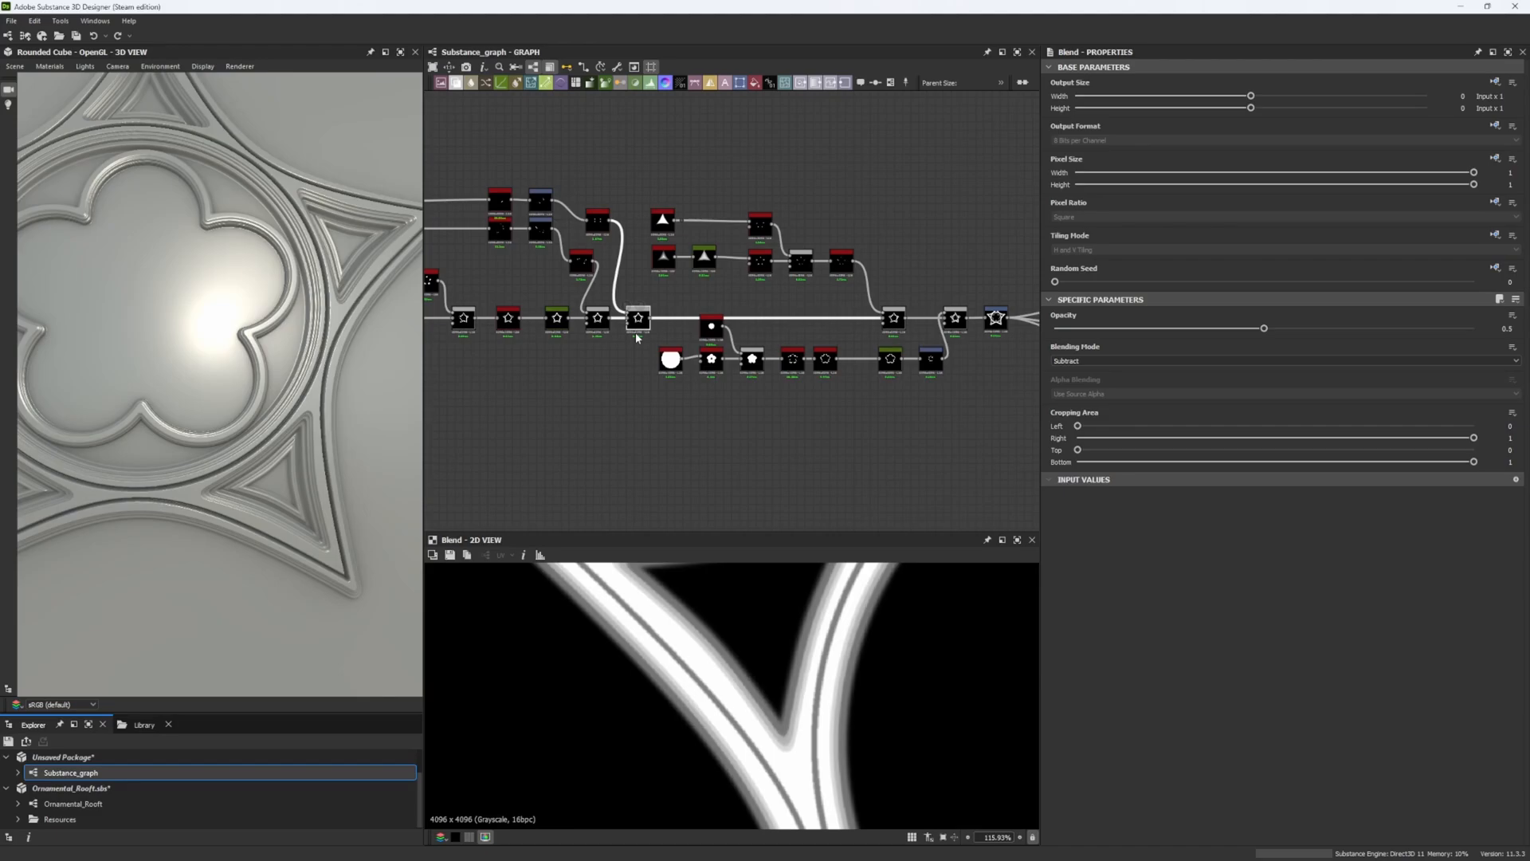
pyautogui.moveTo(673, 335)
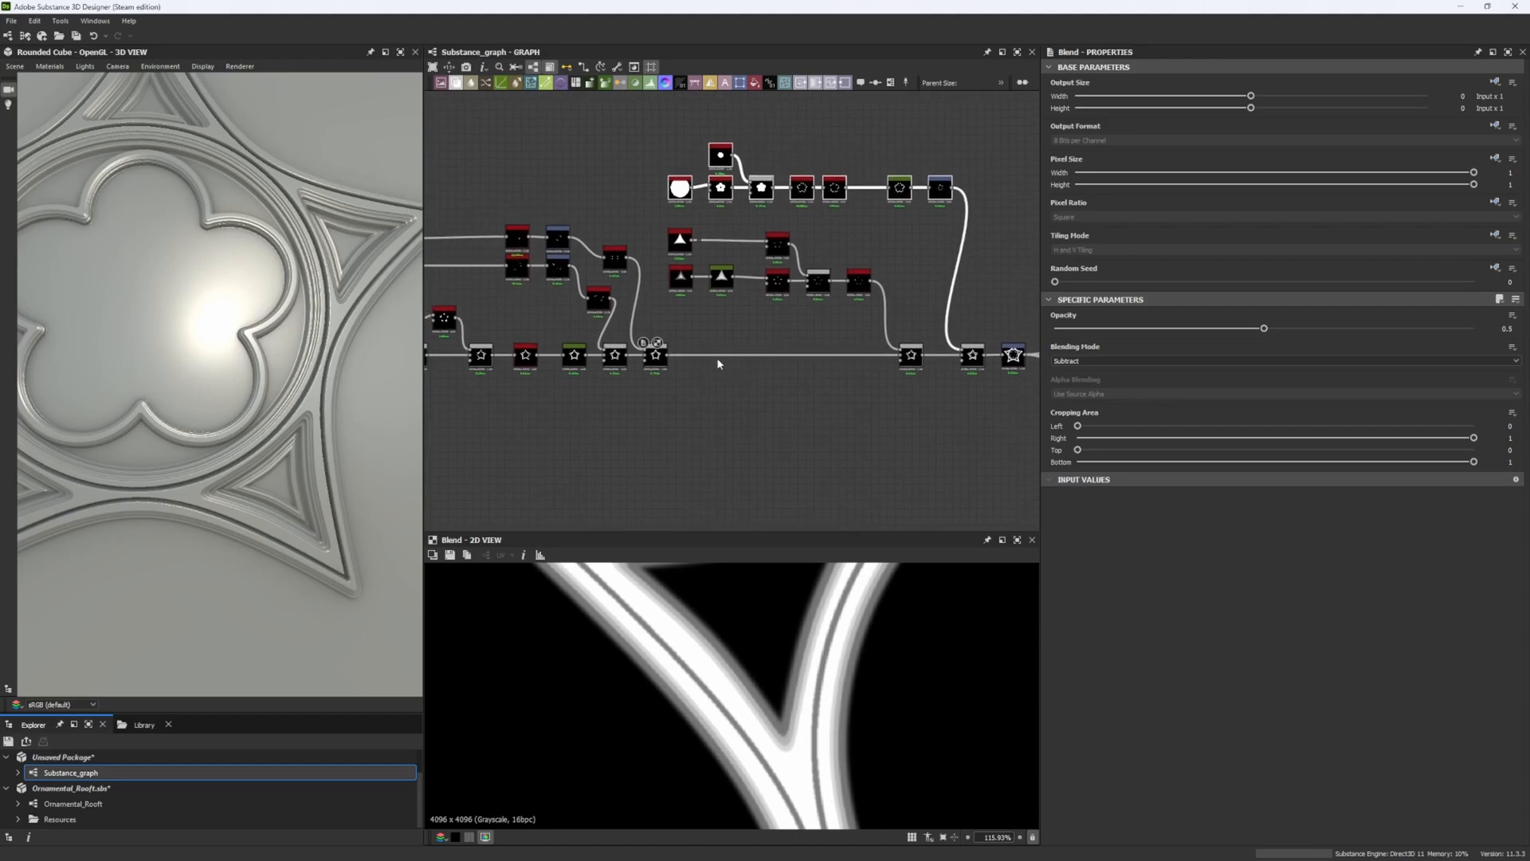
pyautogui.moveTo(770, 314)
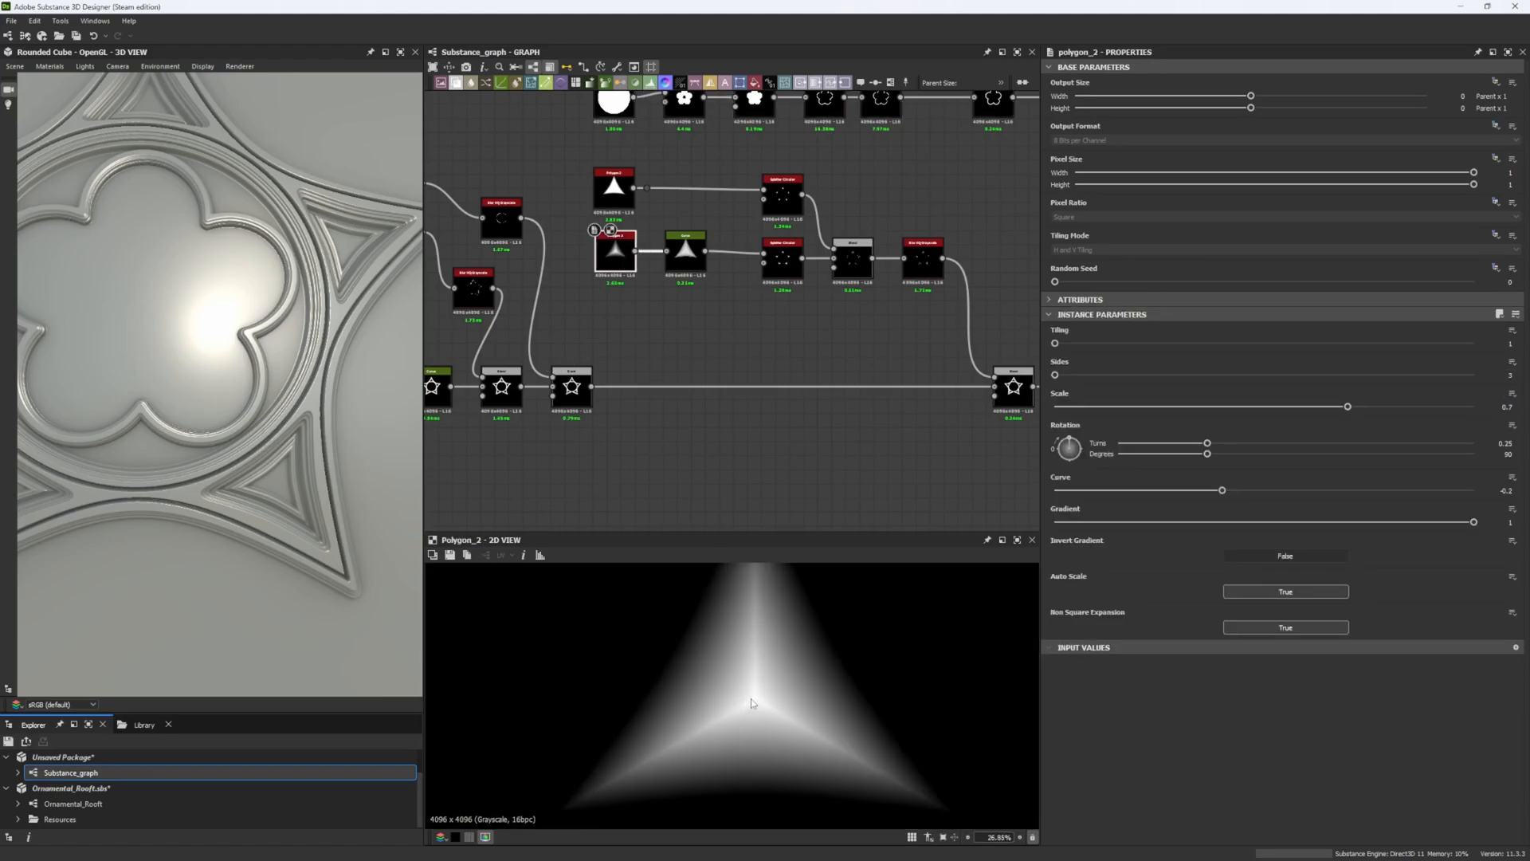
pyautogui.click(686, 249)
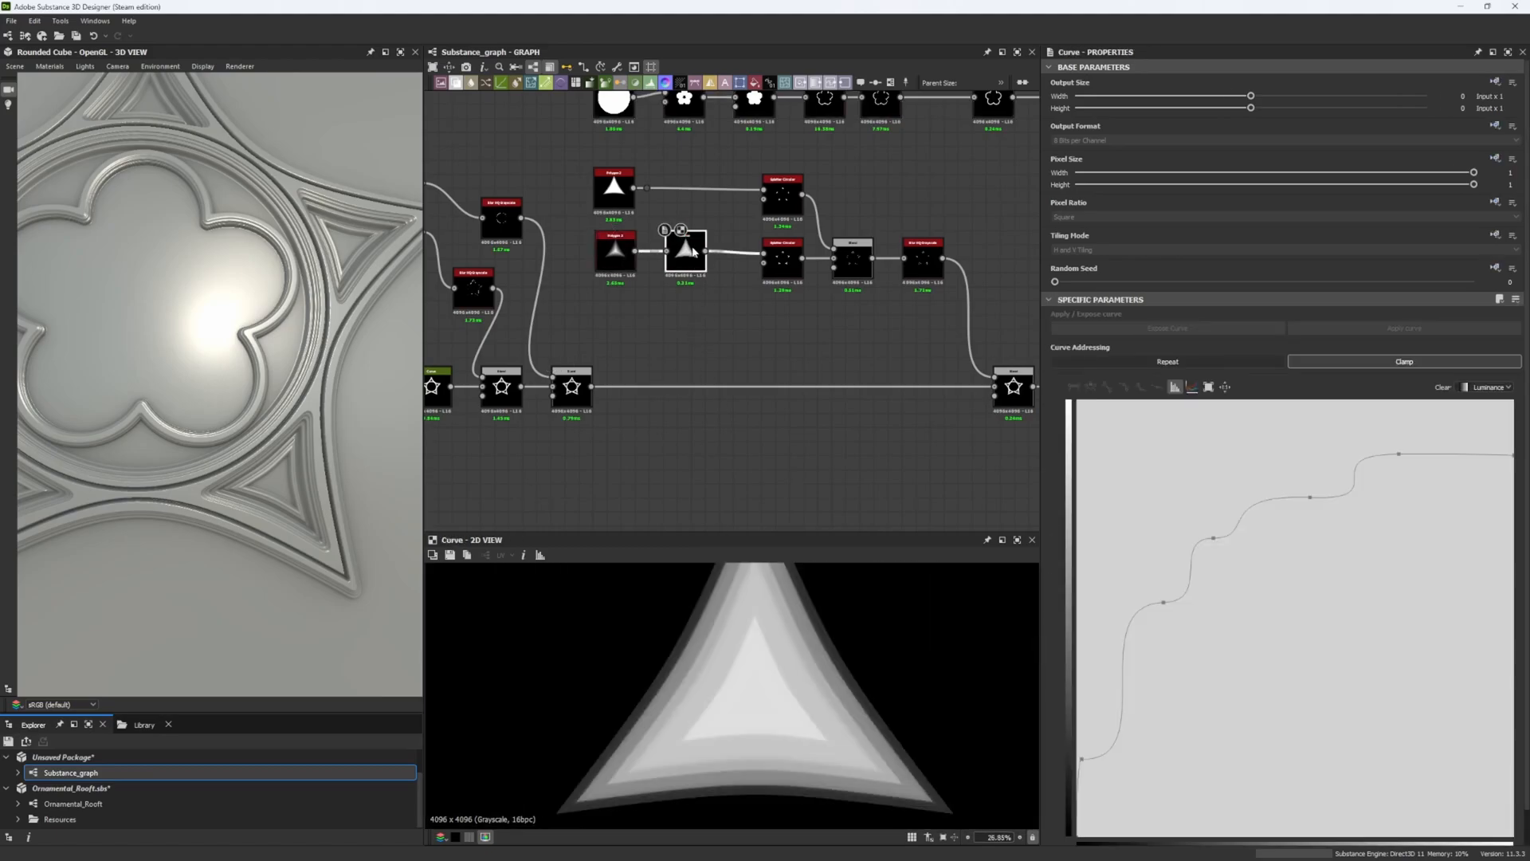
pyautogui.moveTo(686, 247)
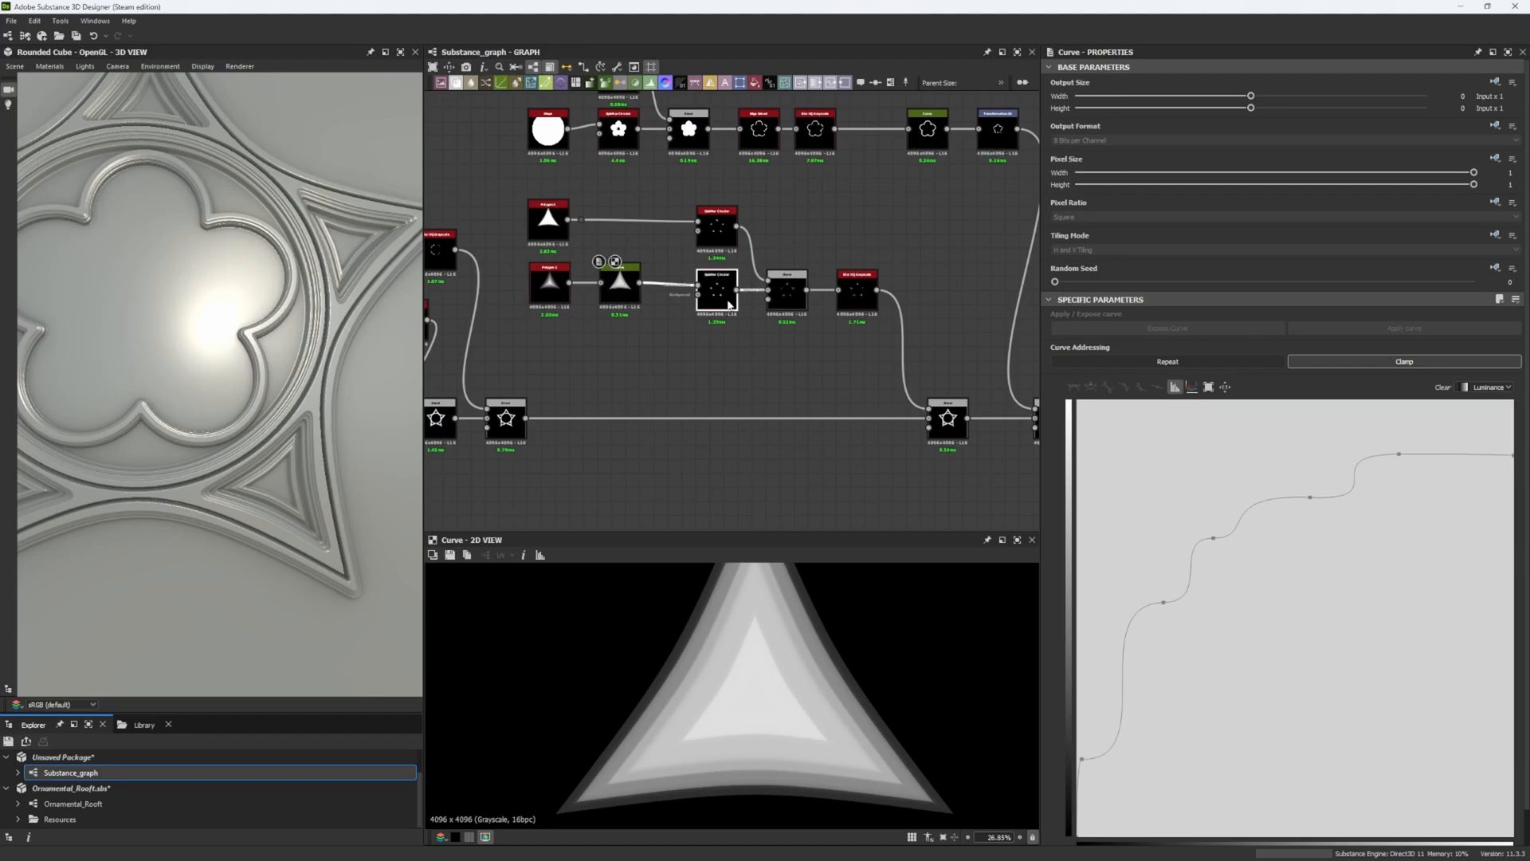
pyautogui.click(856, 290)
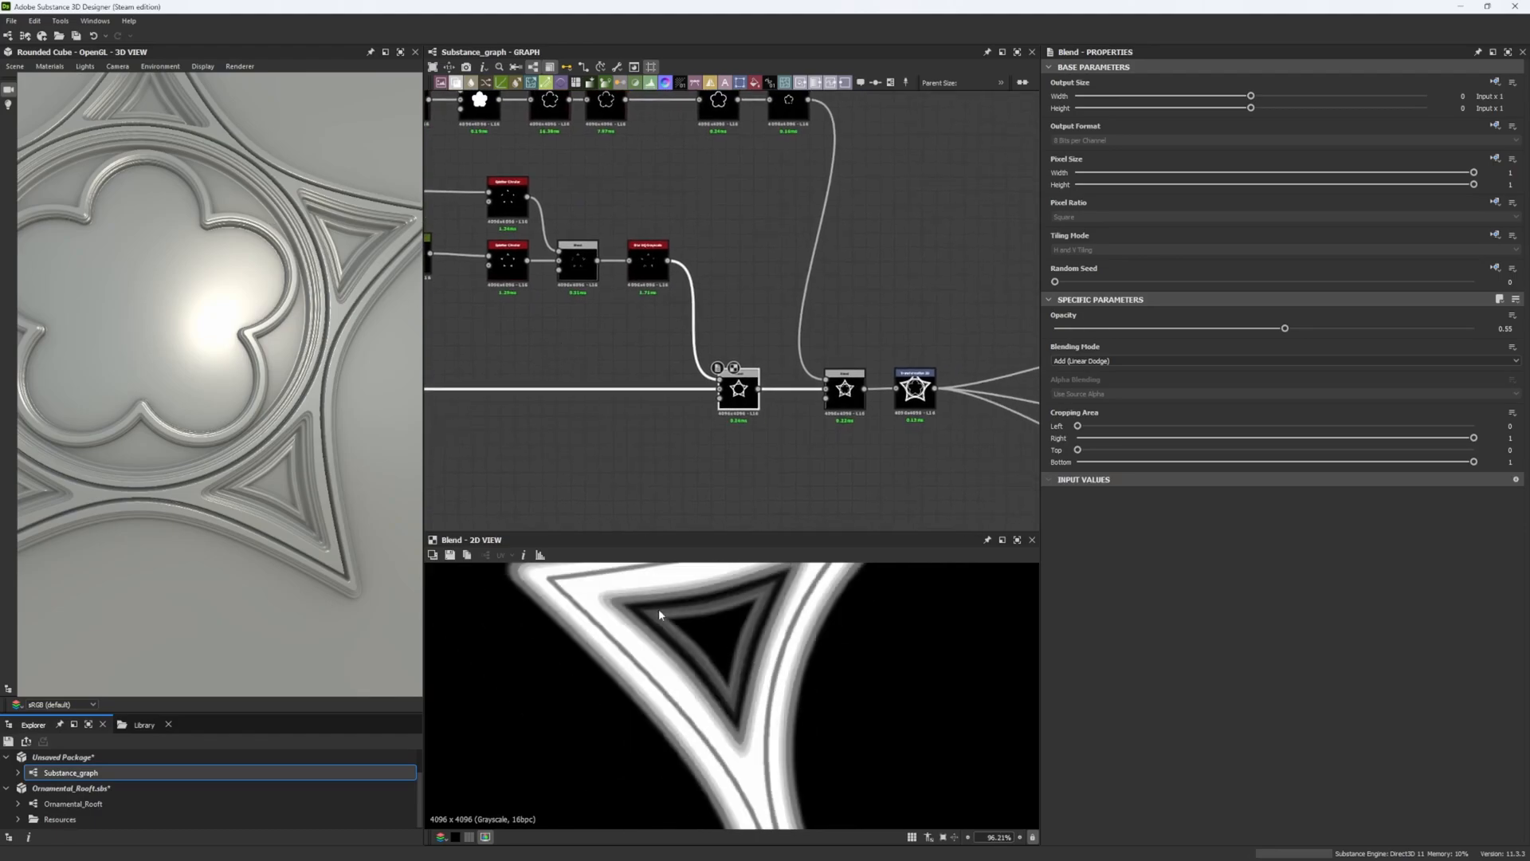
pyautogui.scroll(3)
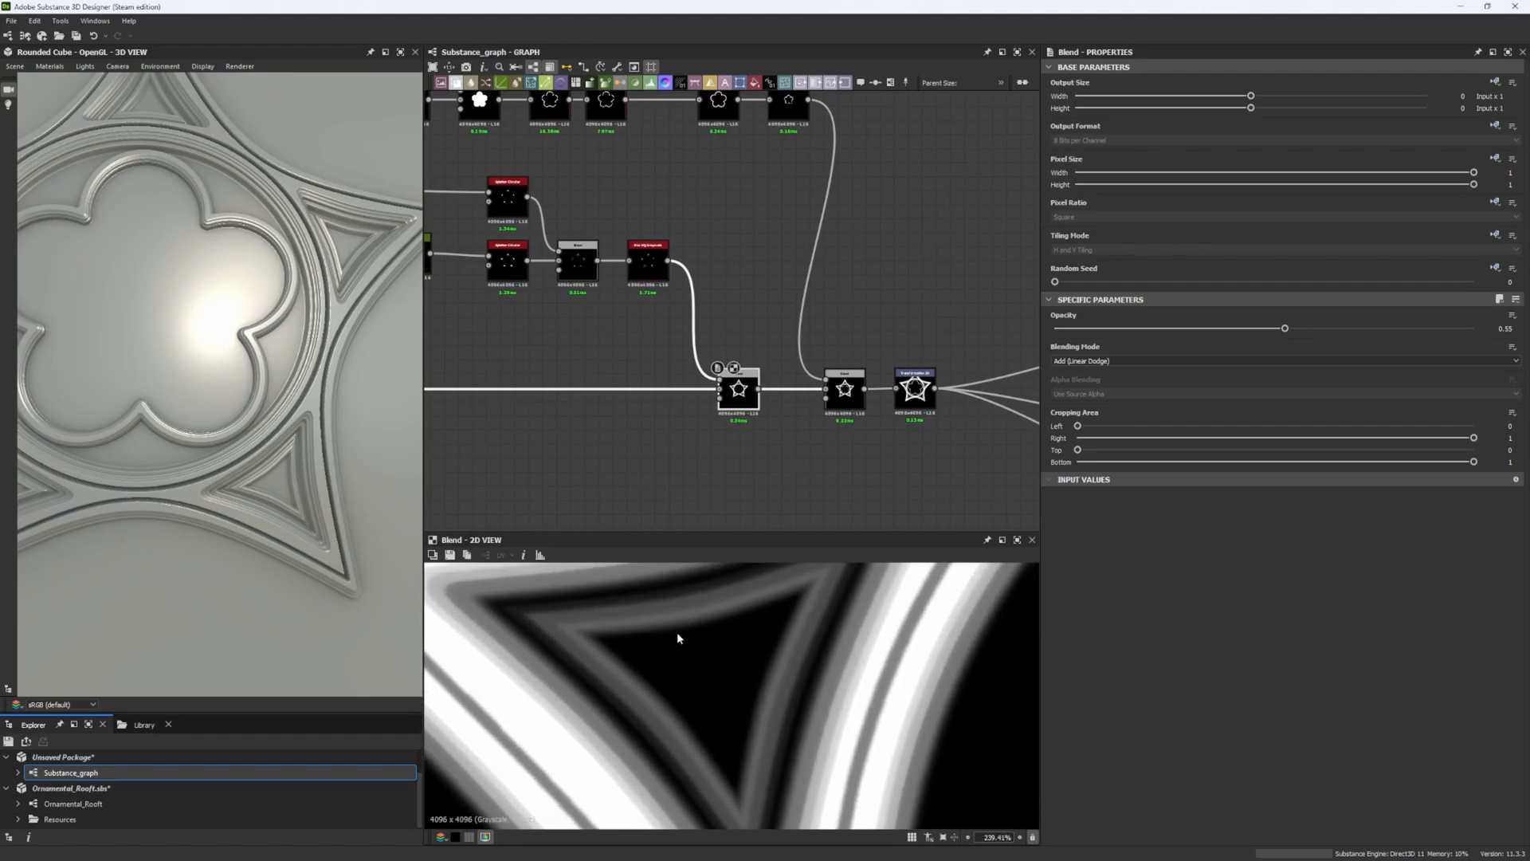
pyautogui.moveTo(588, 422)
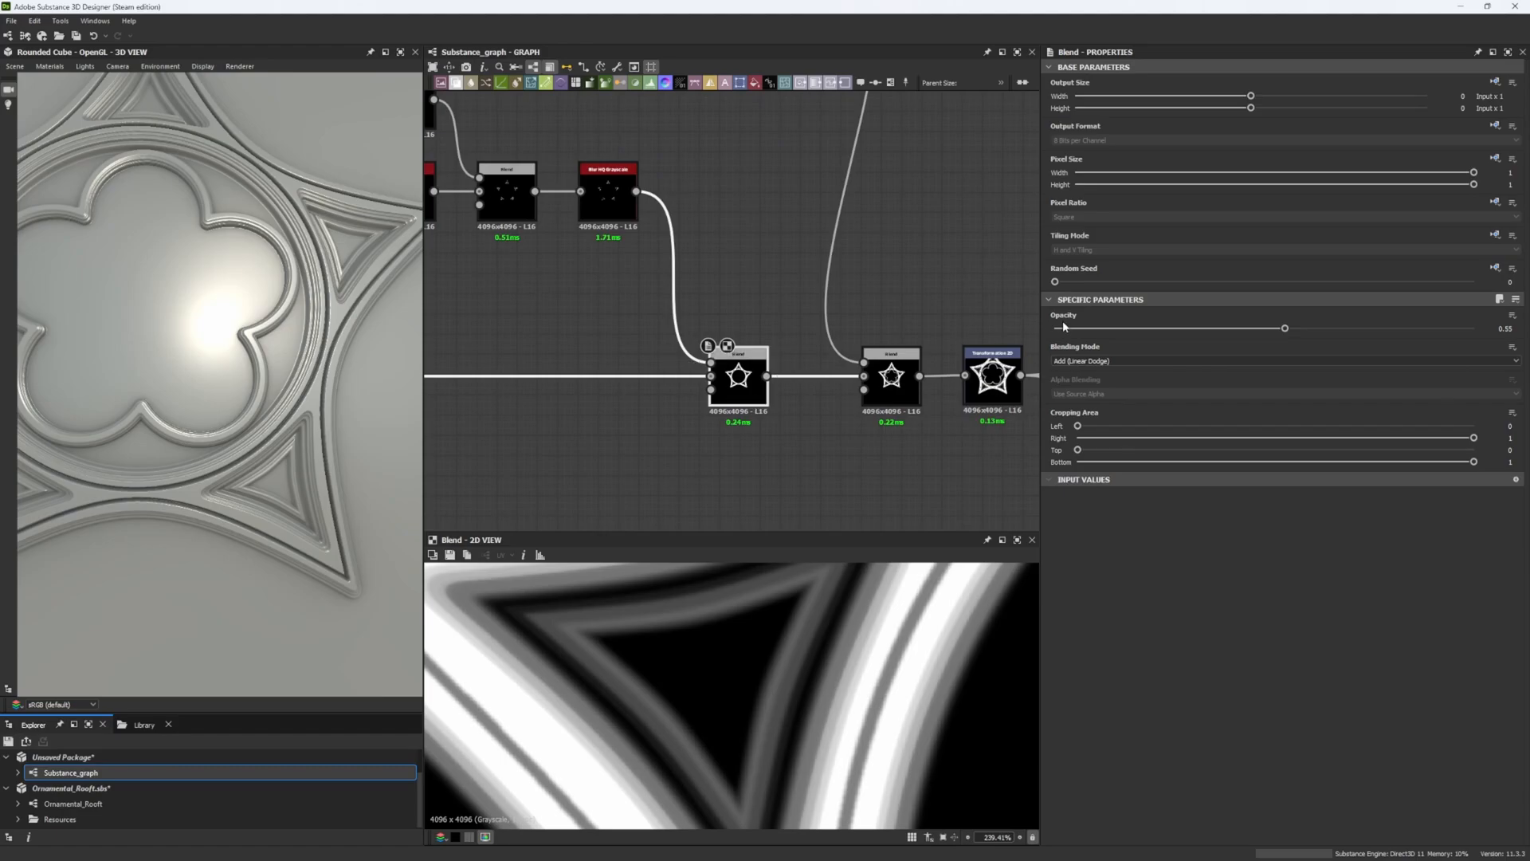
pyautogui.moveTo(1071, 332)
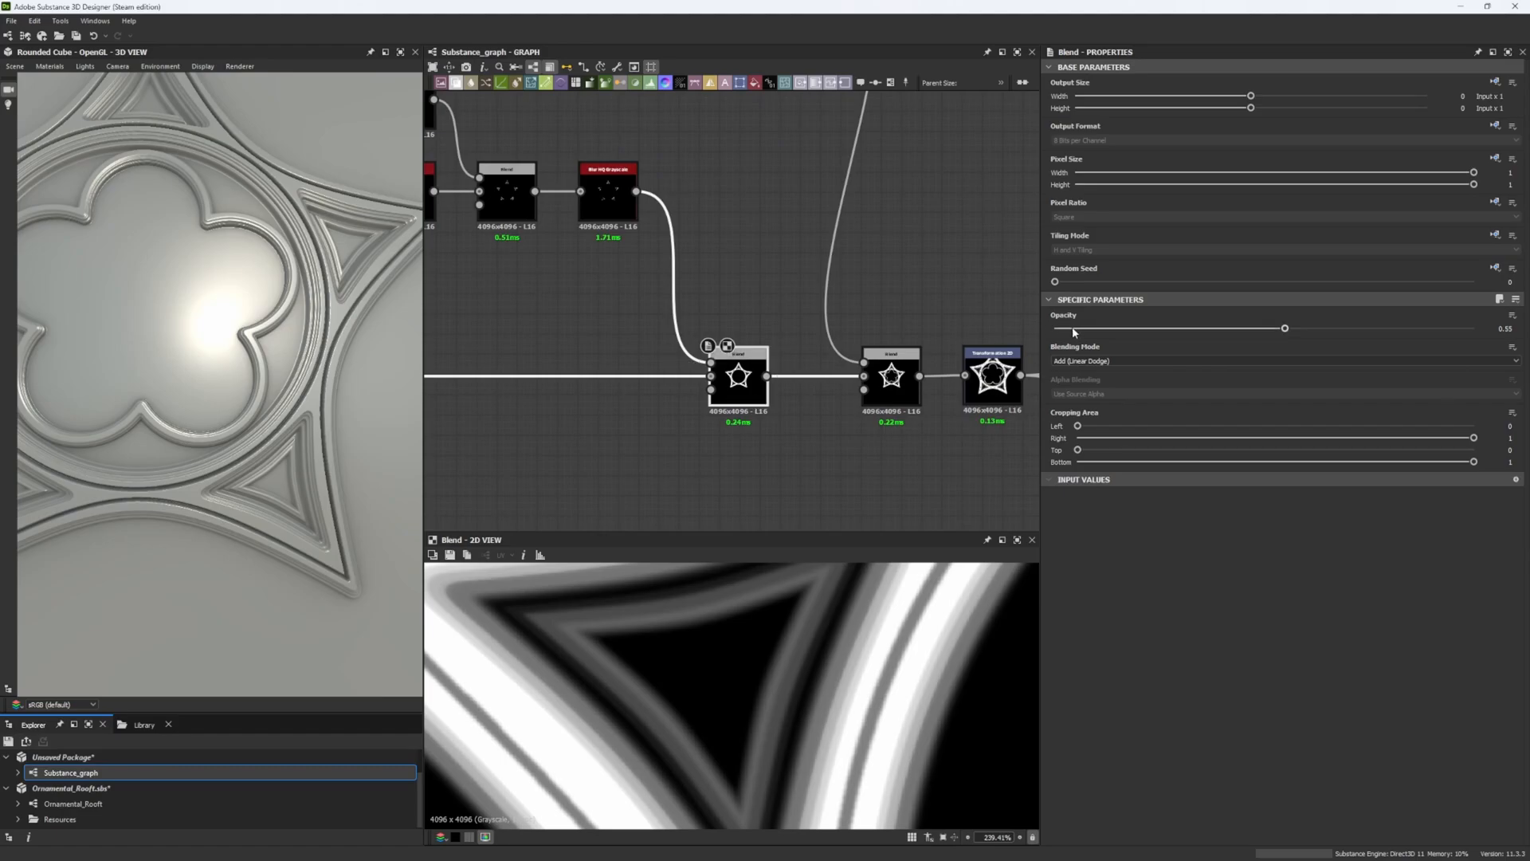
pyautogui.moveTo(1060, 335)
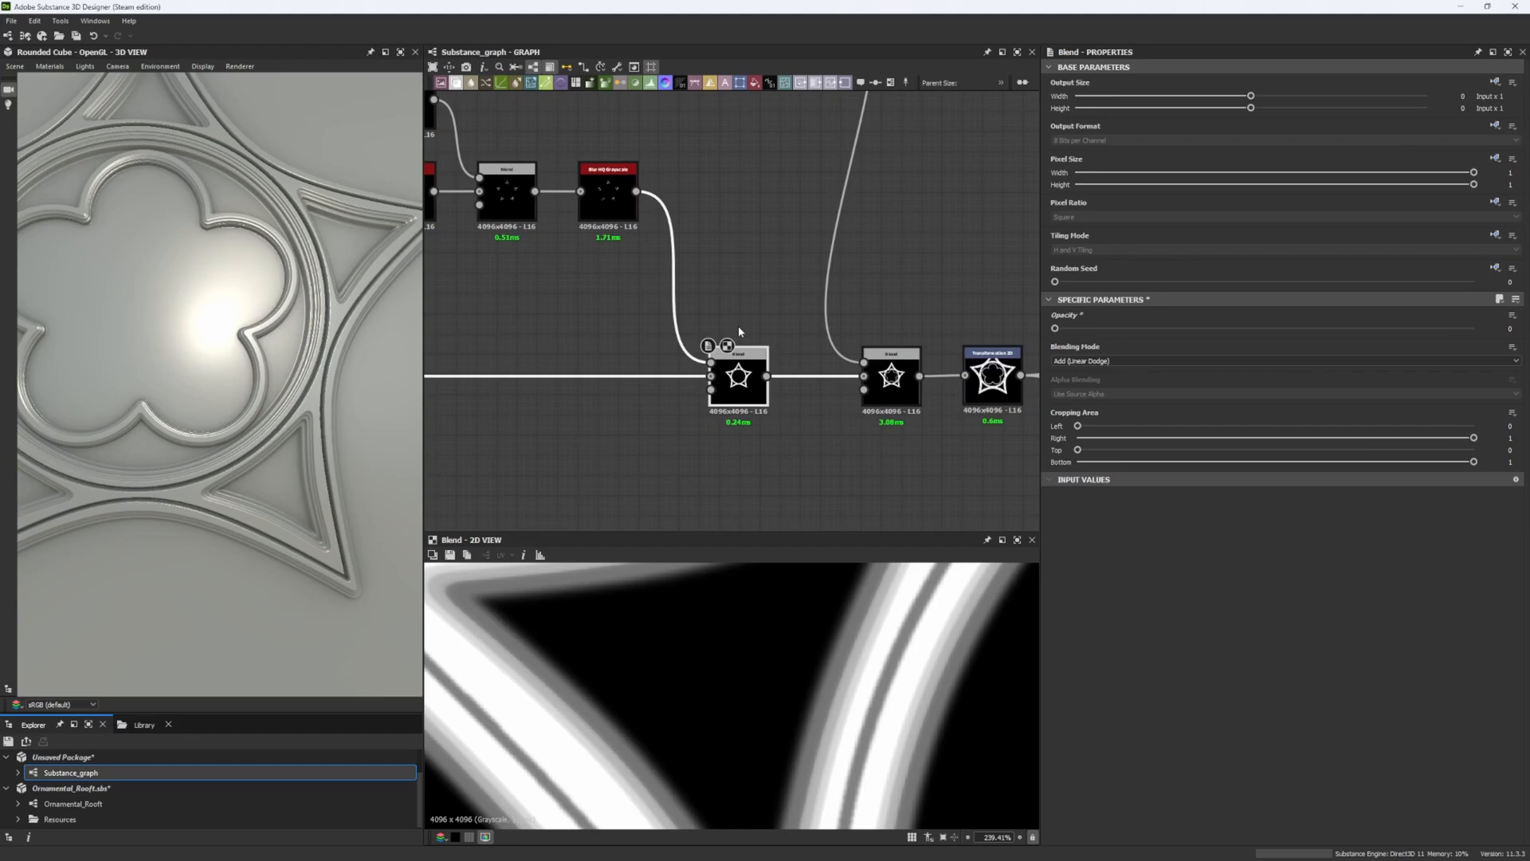
pyautogui.moveTo(707, 320)
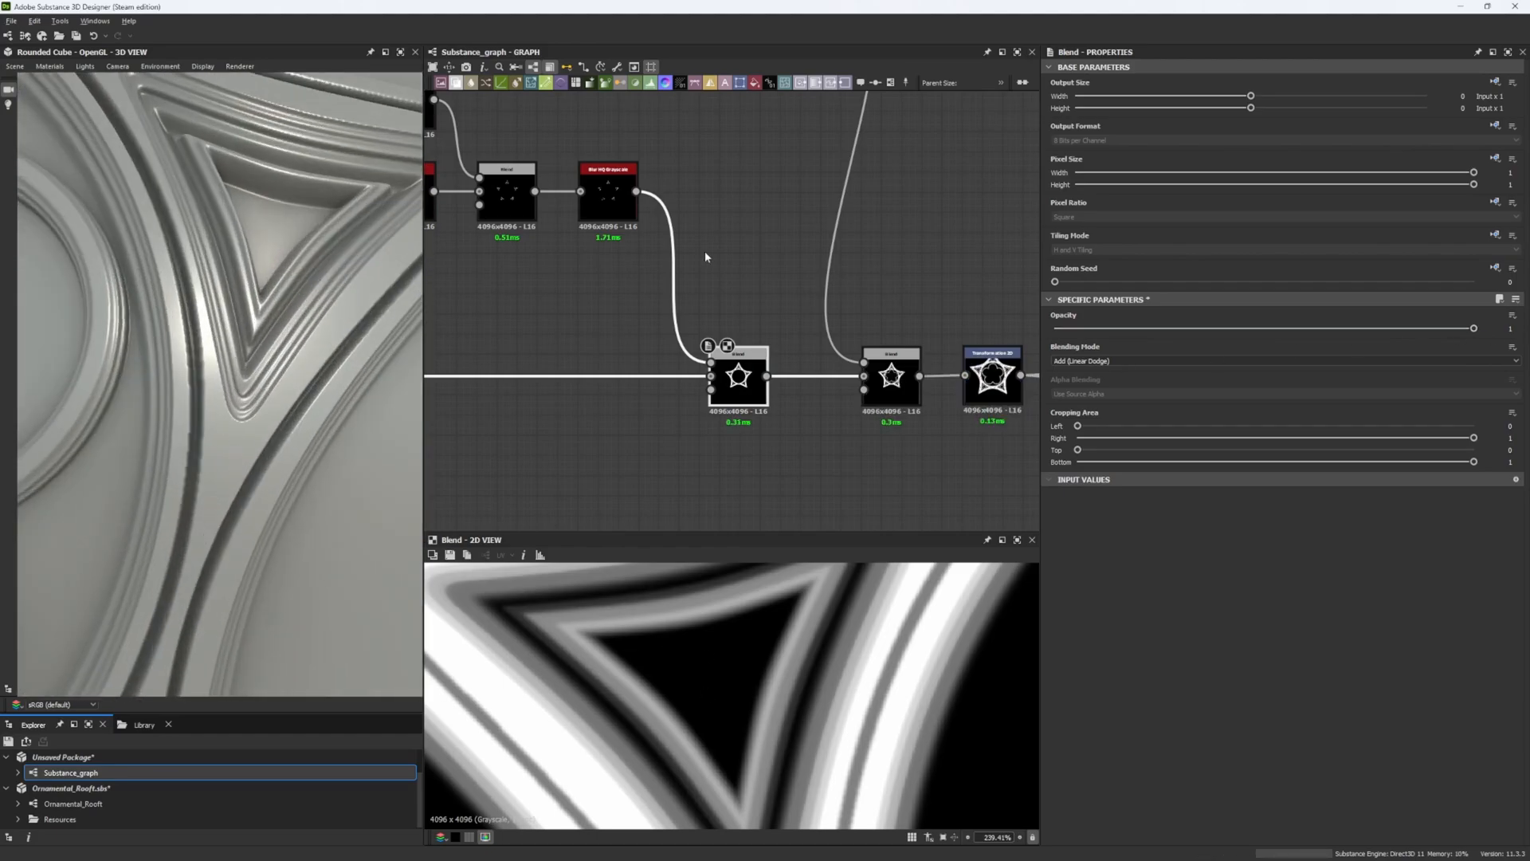
pyautogui.click(608, 193)
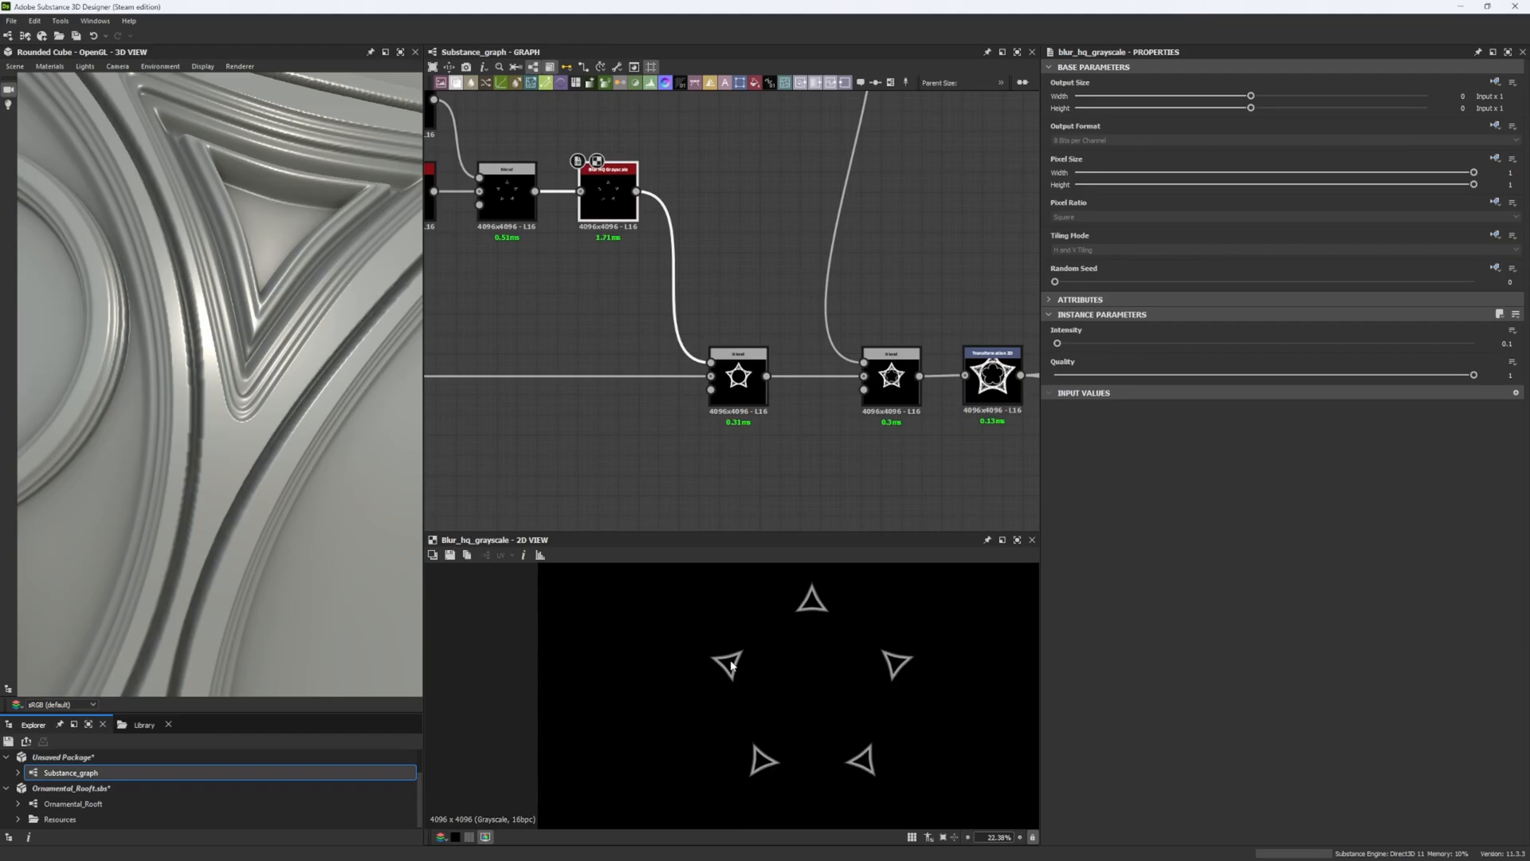
pyautogui.click(738, 376)
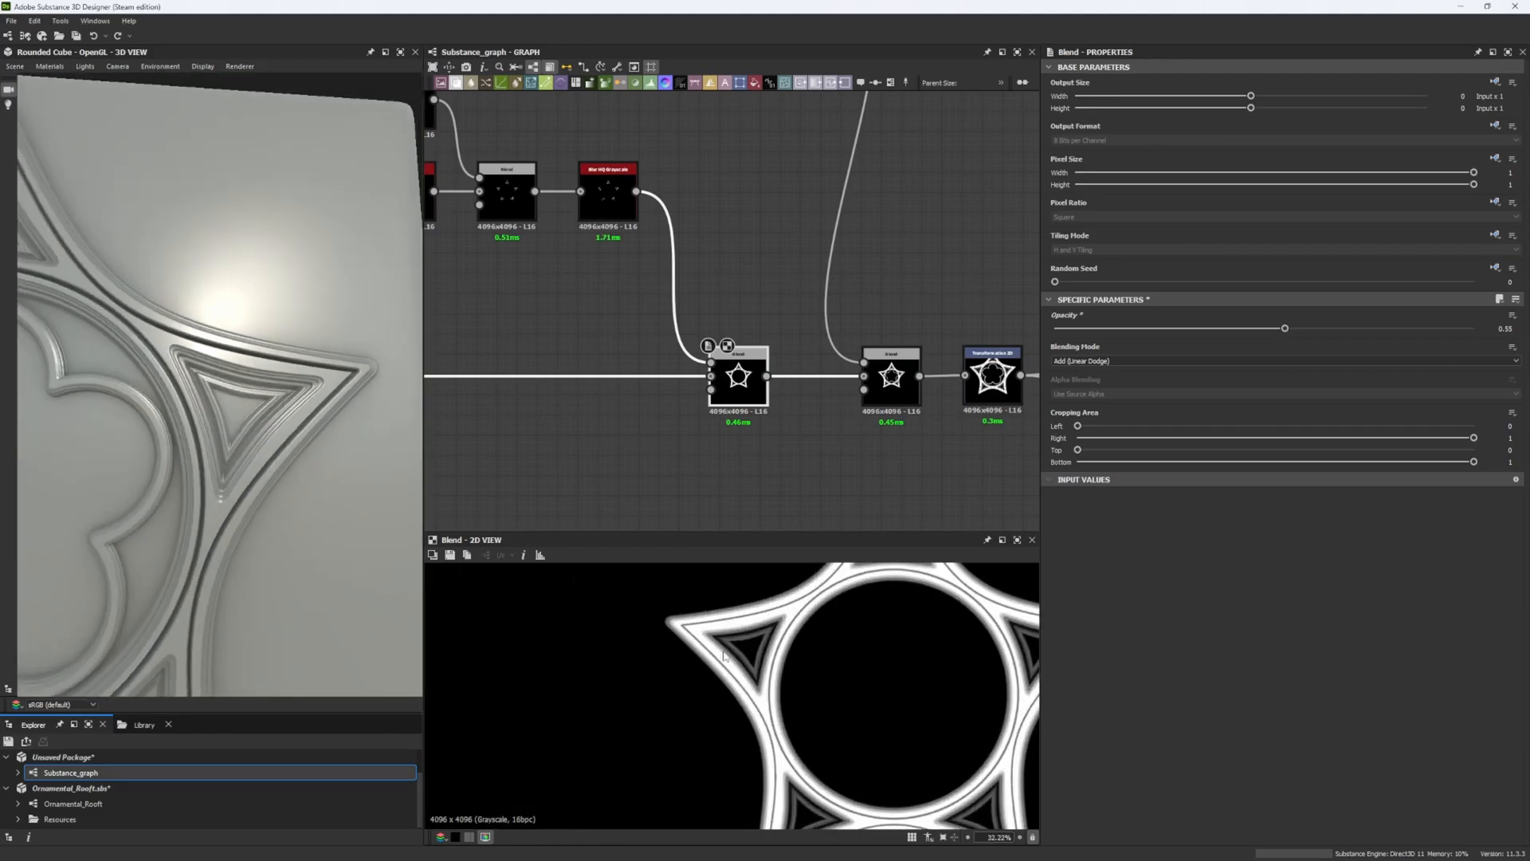
pyautogui.scroll(3)
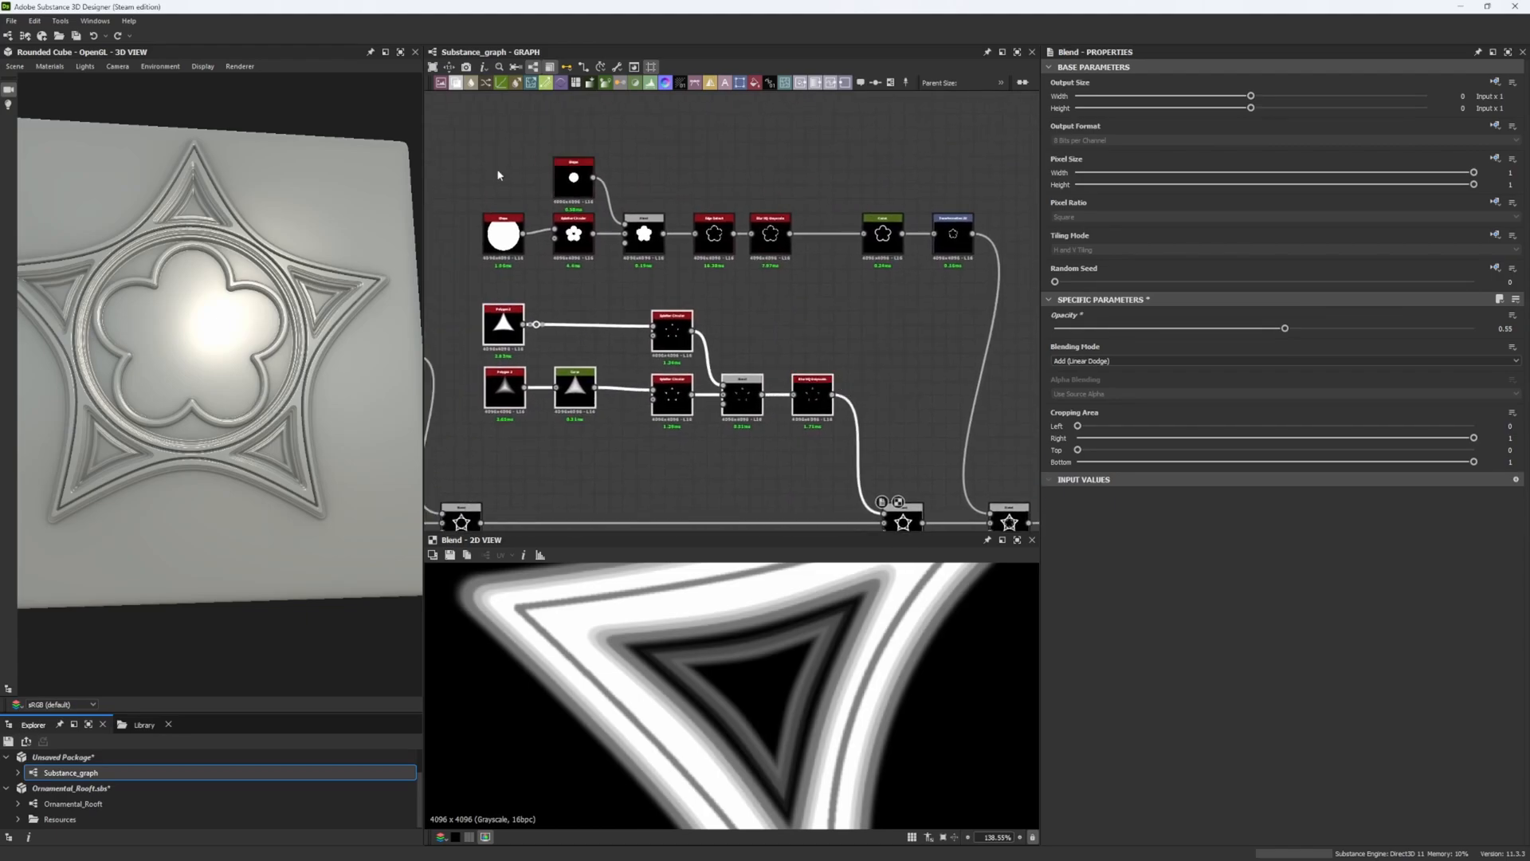
# - Inspect the flower's transform, disc shape, blurred outline and solid five-lobed result
pyautogui.click(951, 232)
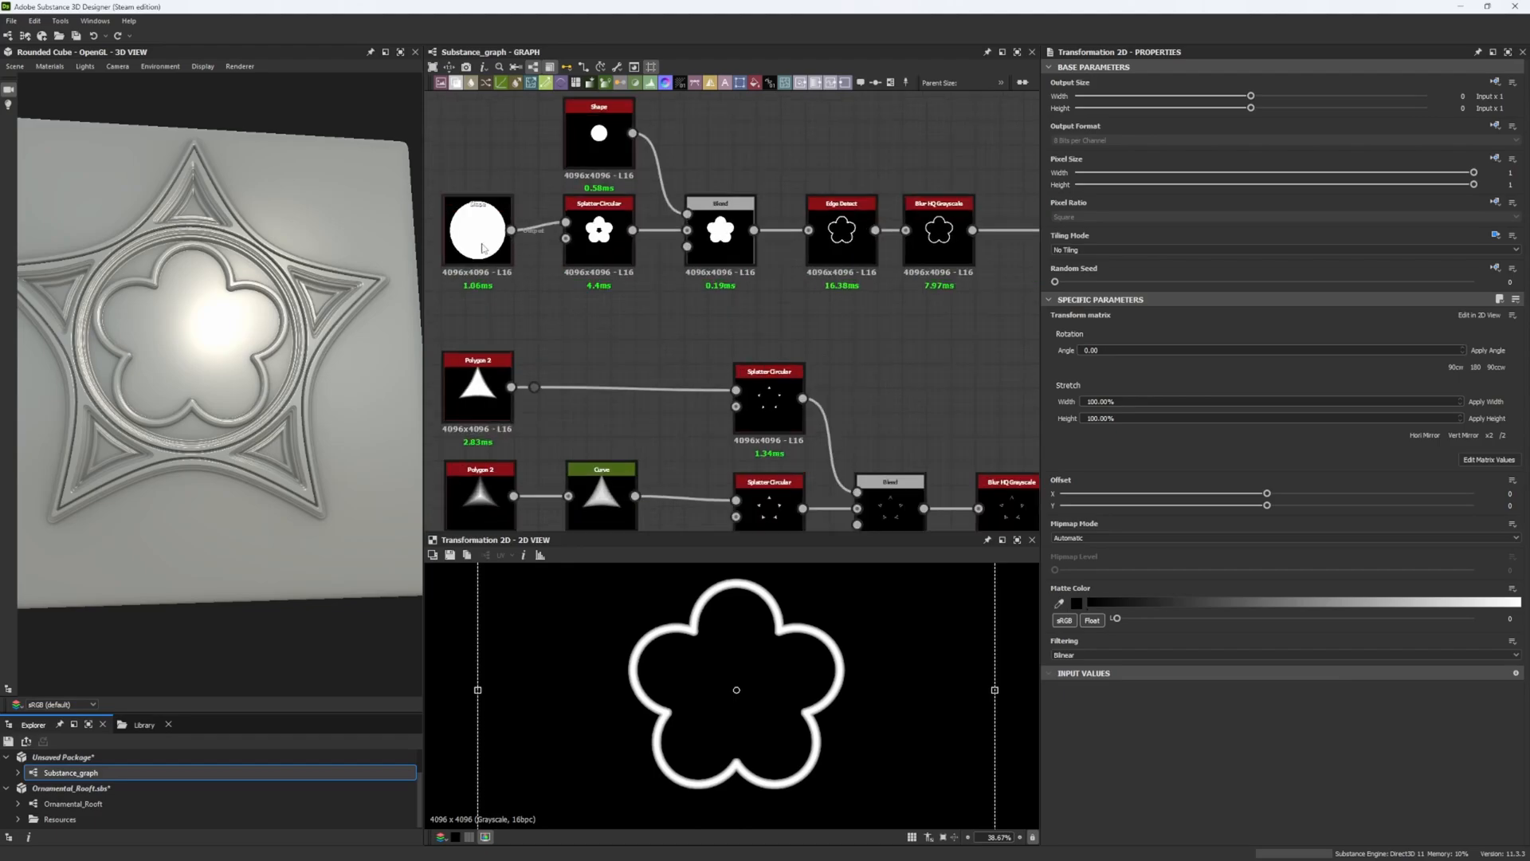
pyautogui.click(477, 231)
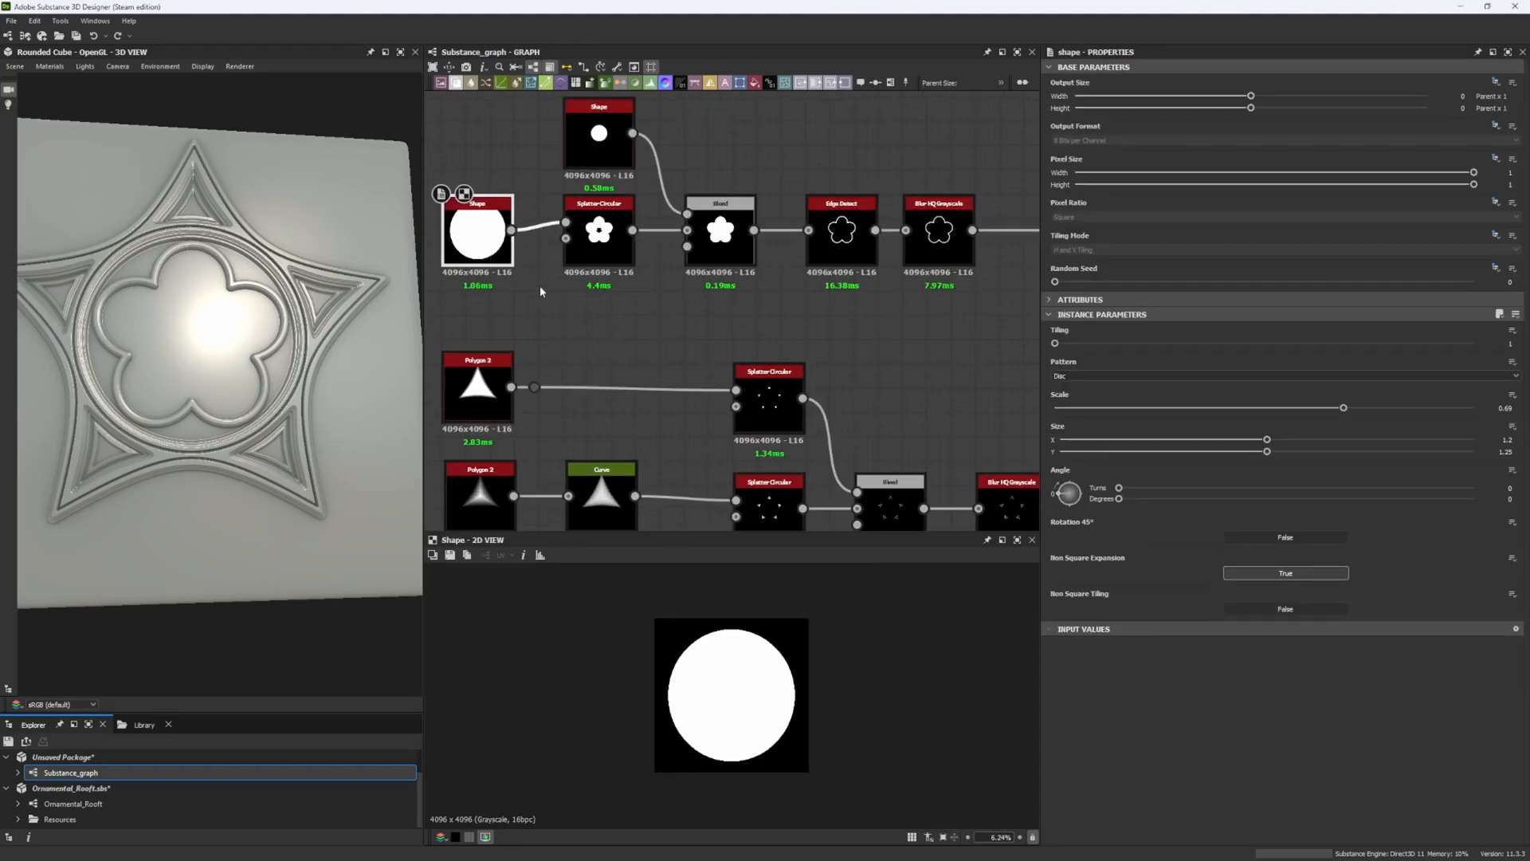
pyautogui.click(599, 231)
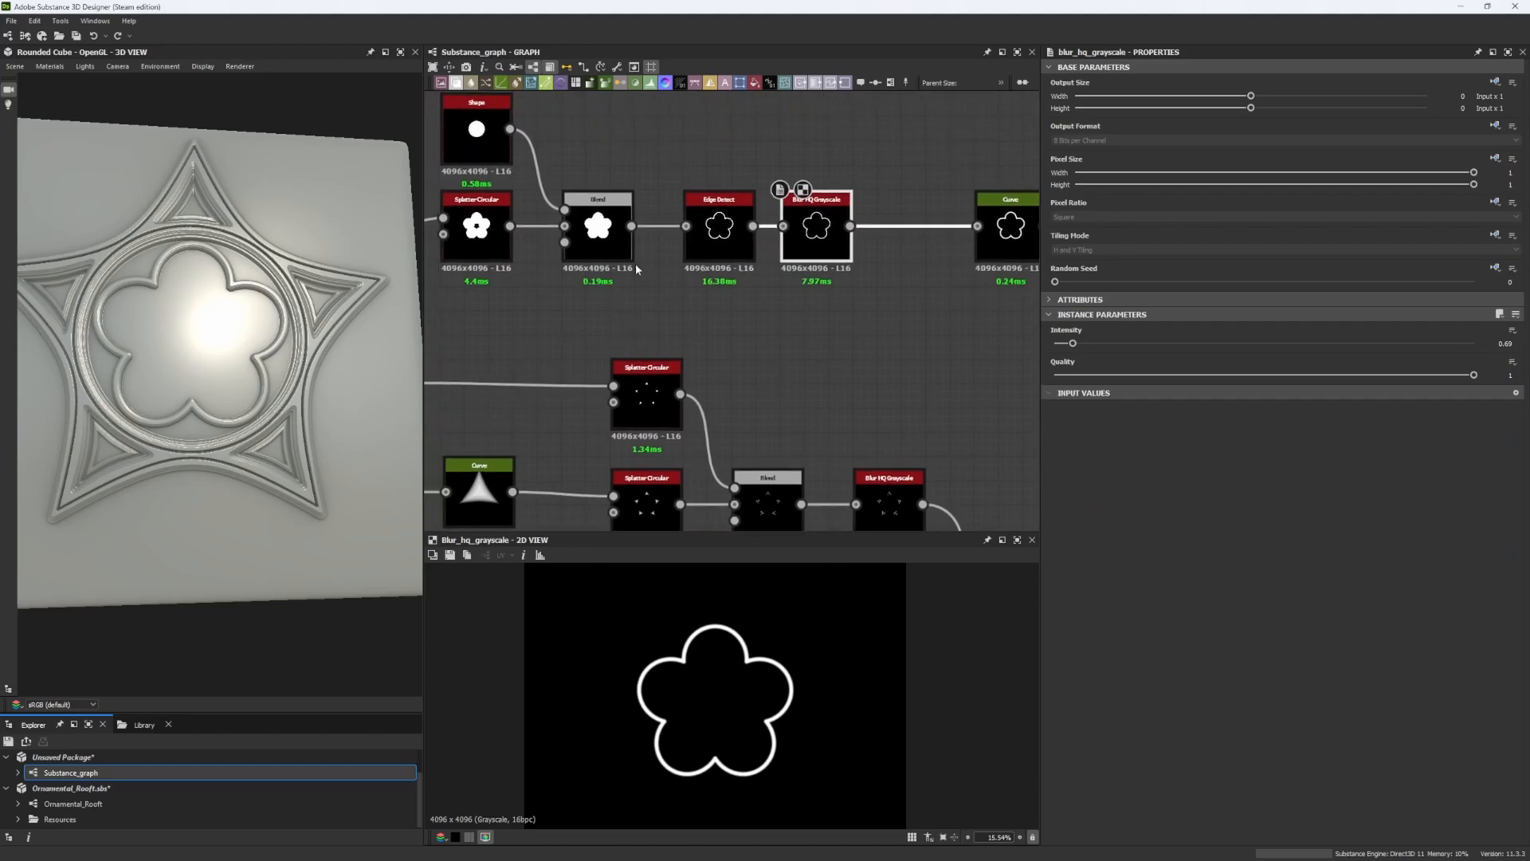
pyautogui.click(597, 224)
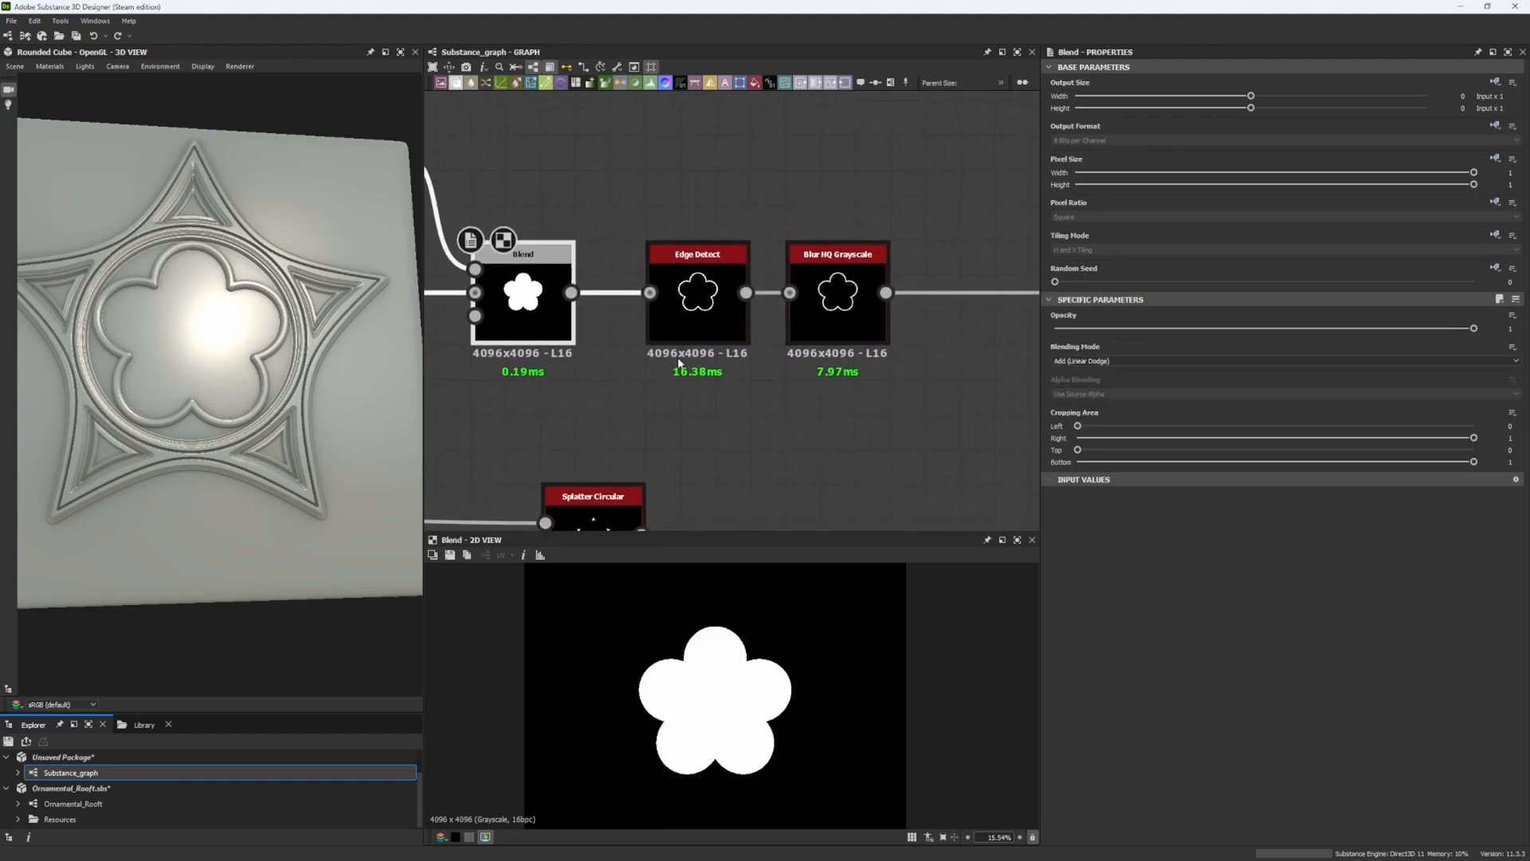
# - View the flower chain's Edge Detect, Blur HQ Grayscale and Curve node settings
pyautogui.click(697, 291)
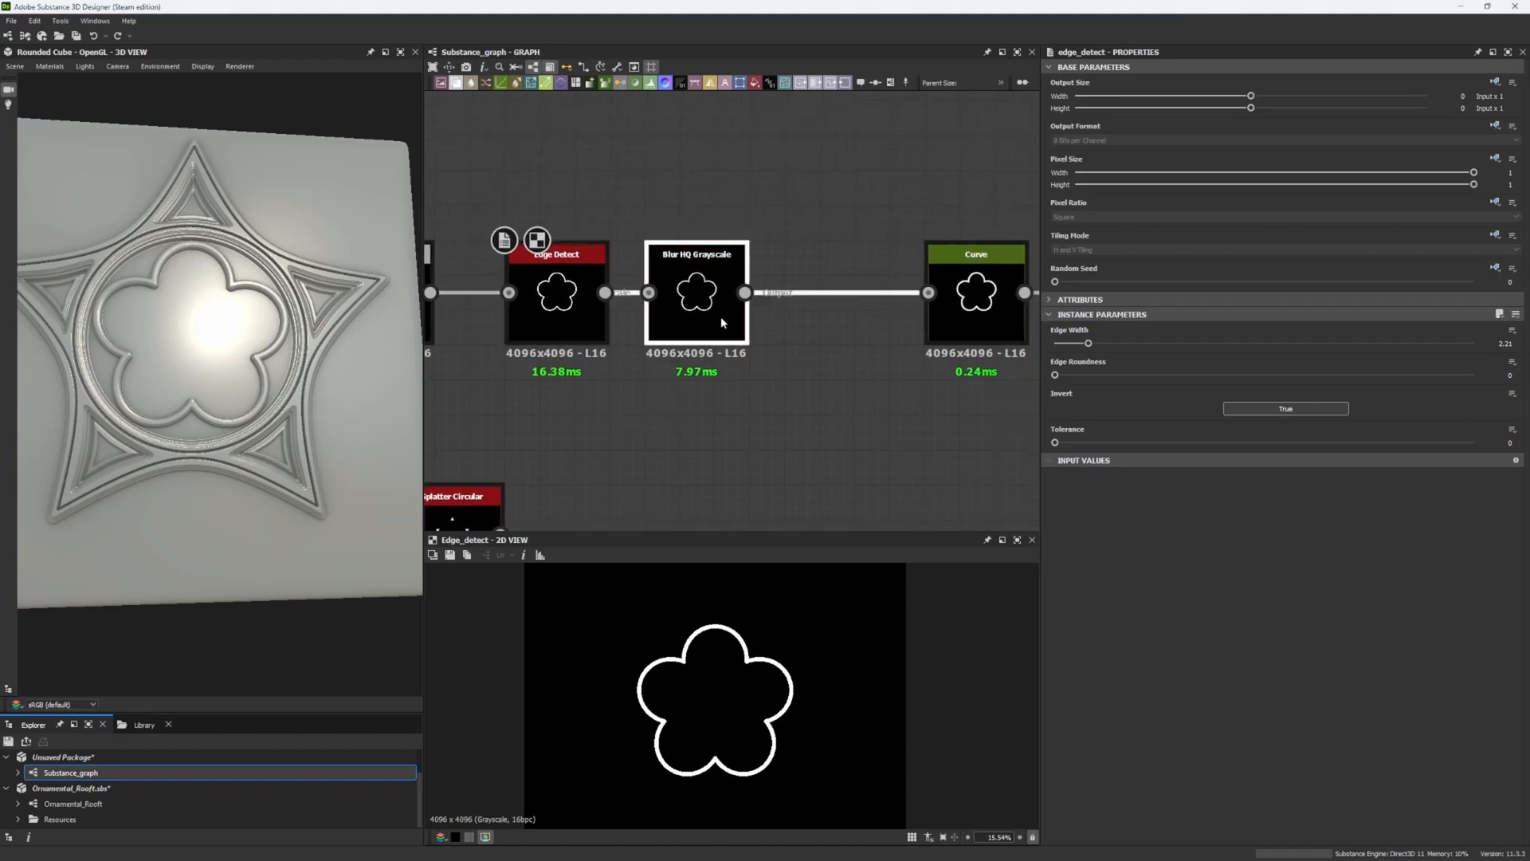
pyautogui.click(697, 291)
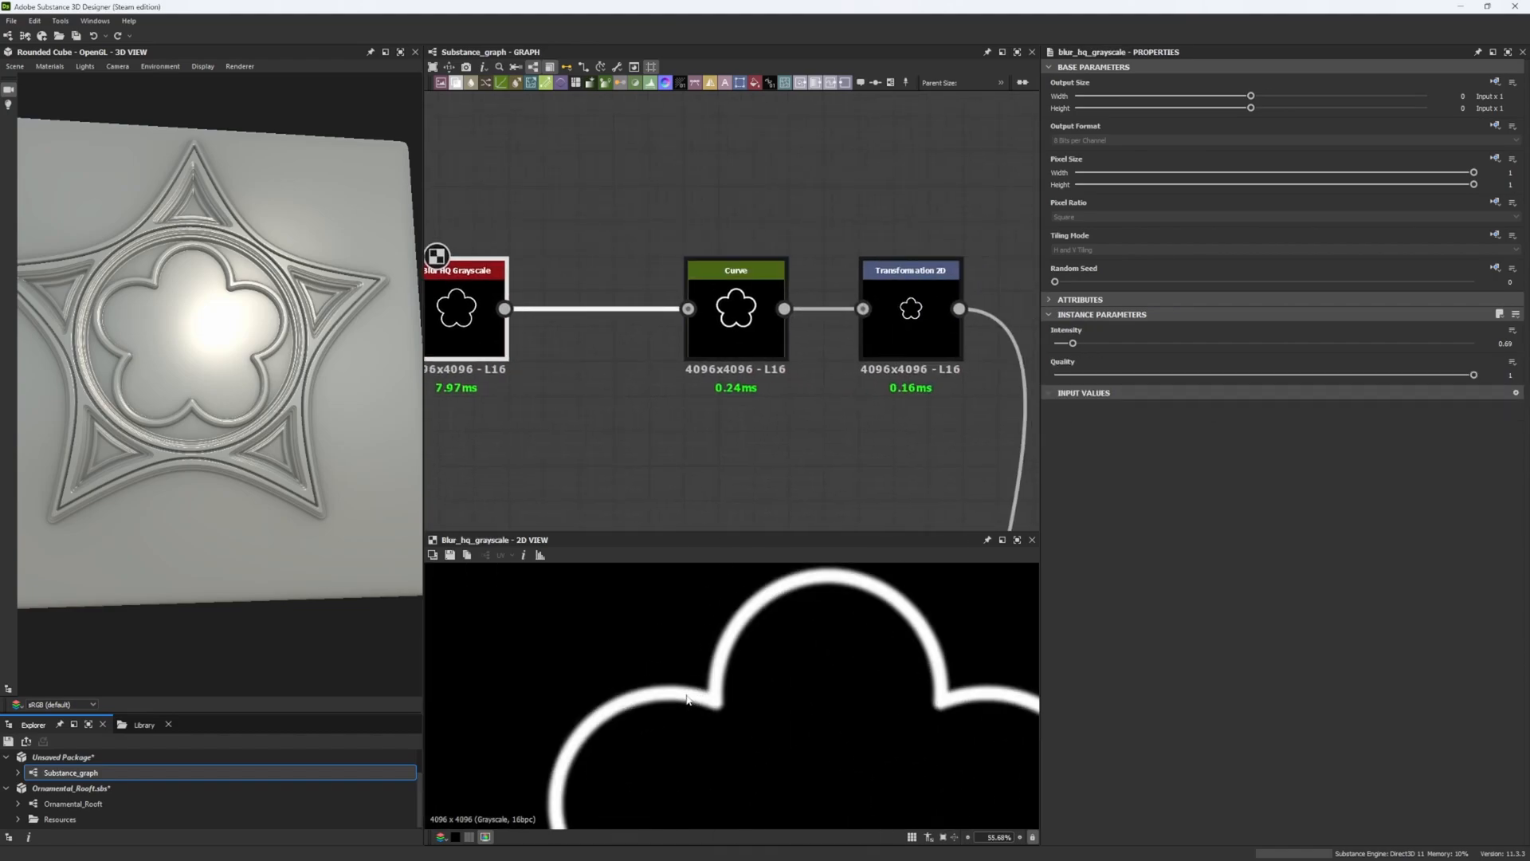
pyautogui.click(734, 309)
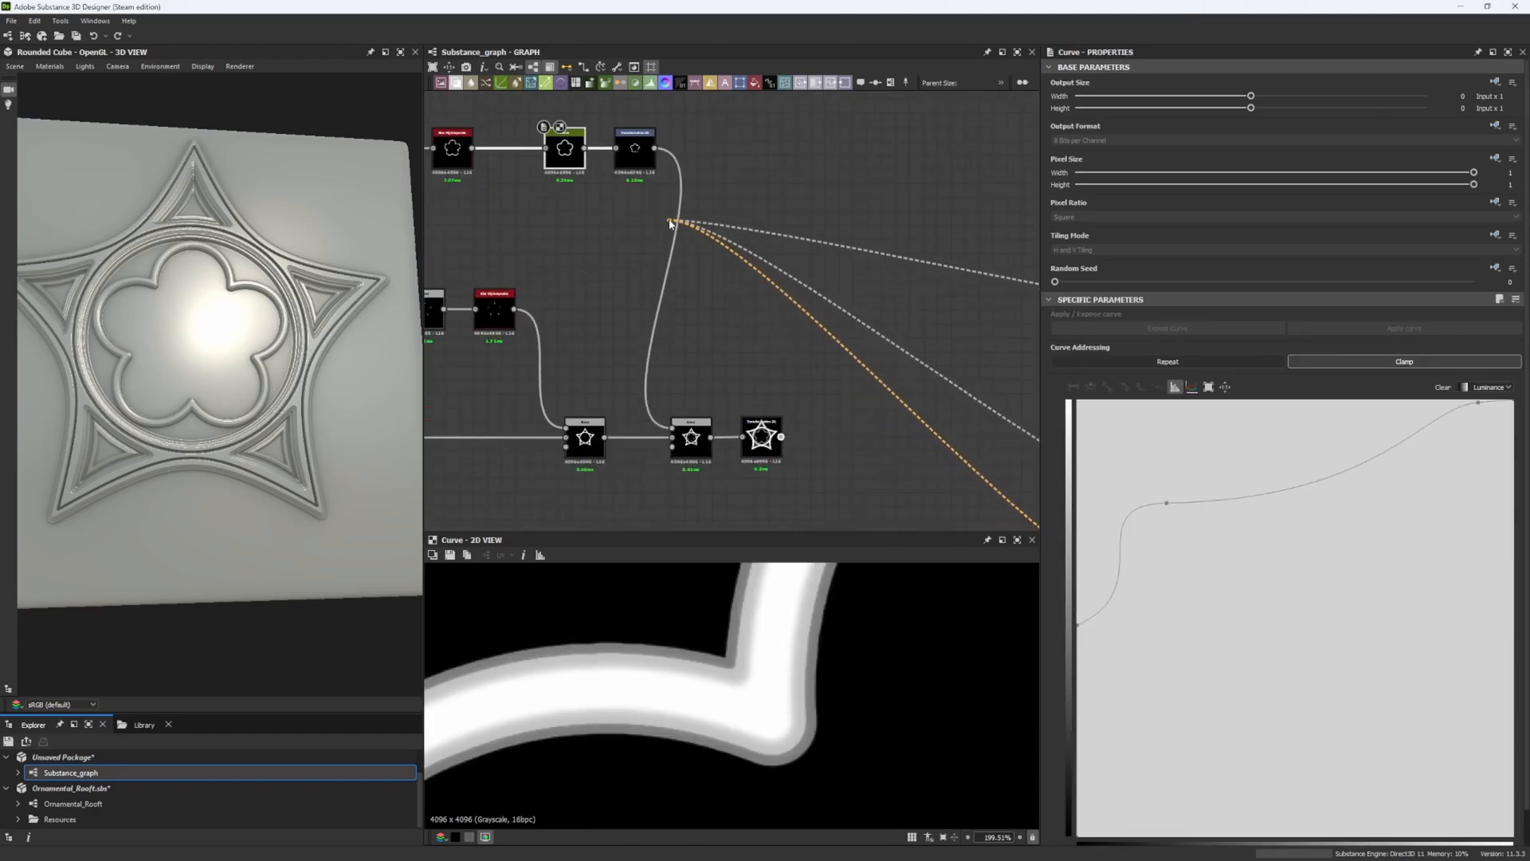
pyautogui.click(761, 434)
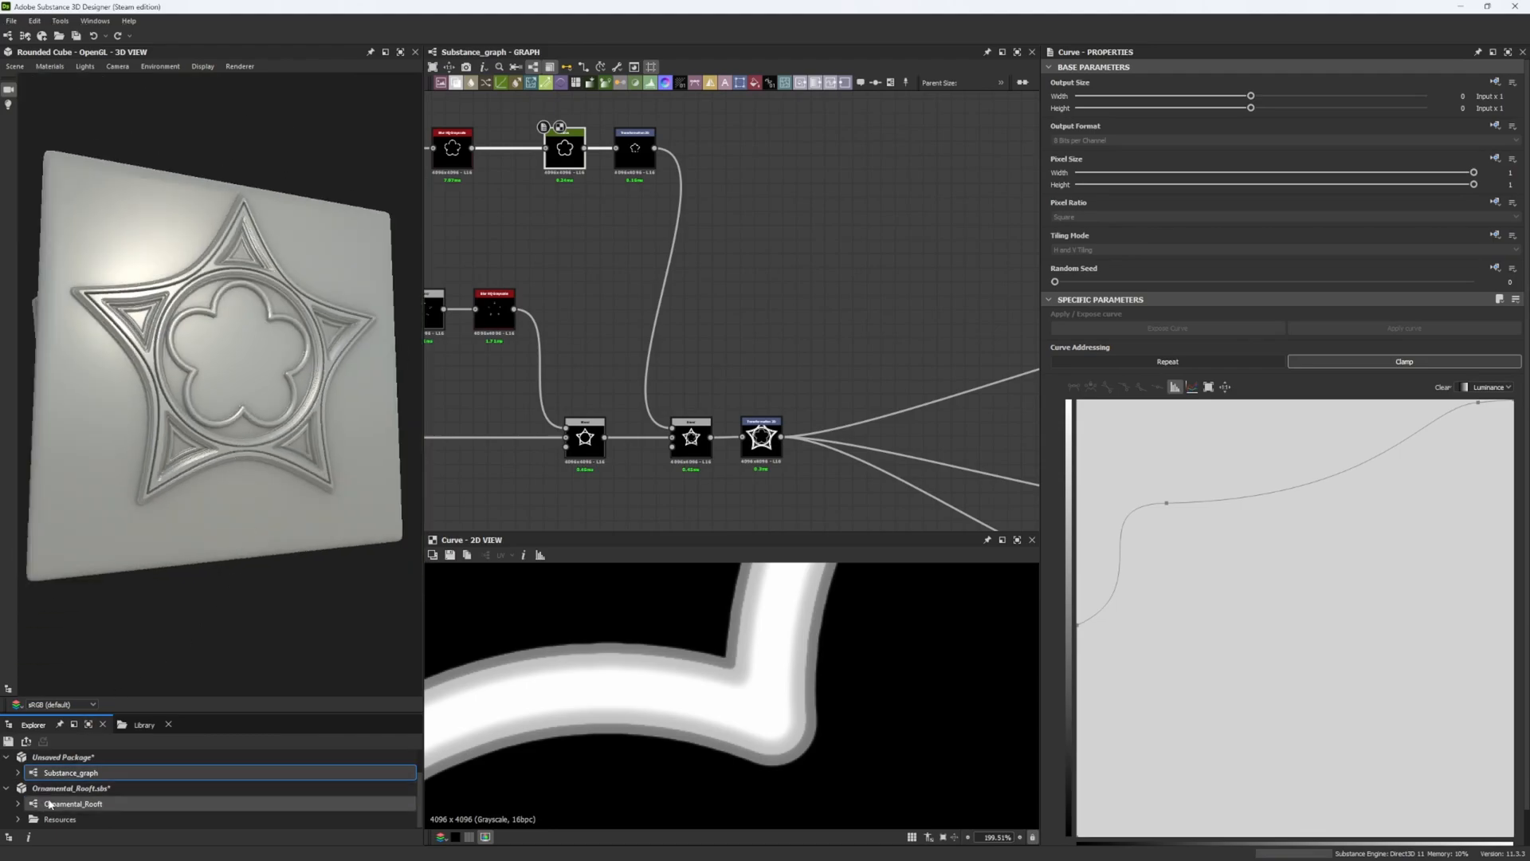
# - Open the Ornamental_Rooft graph from the Explorer and click into the 3D view
pyautogui.click(73, 803)
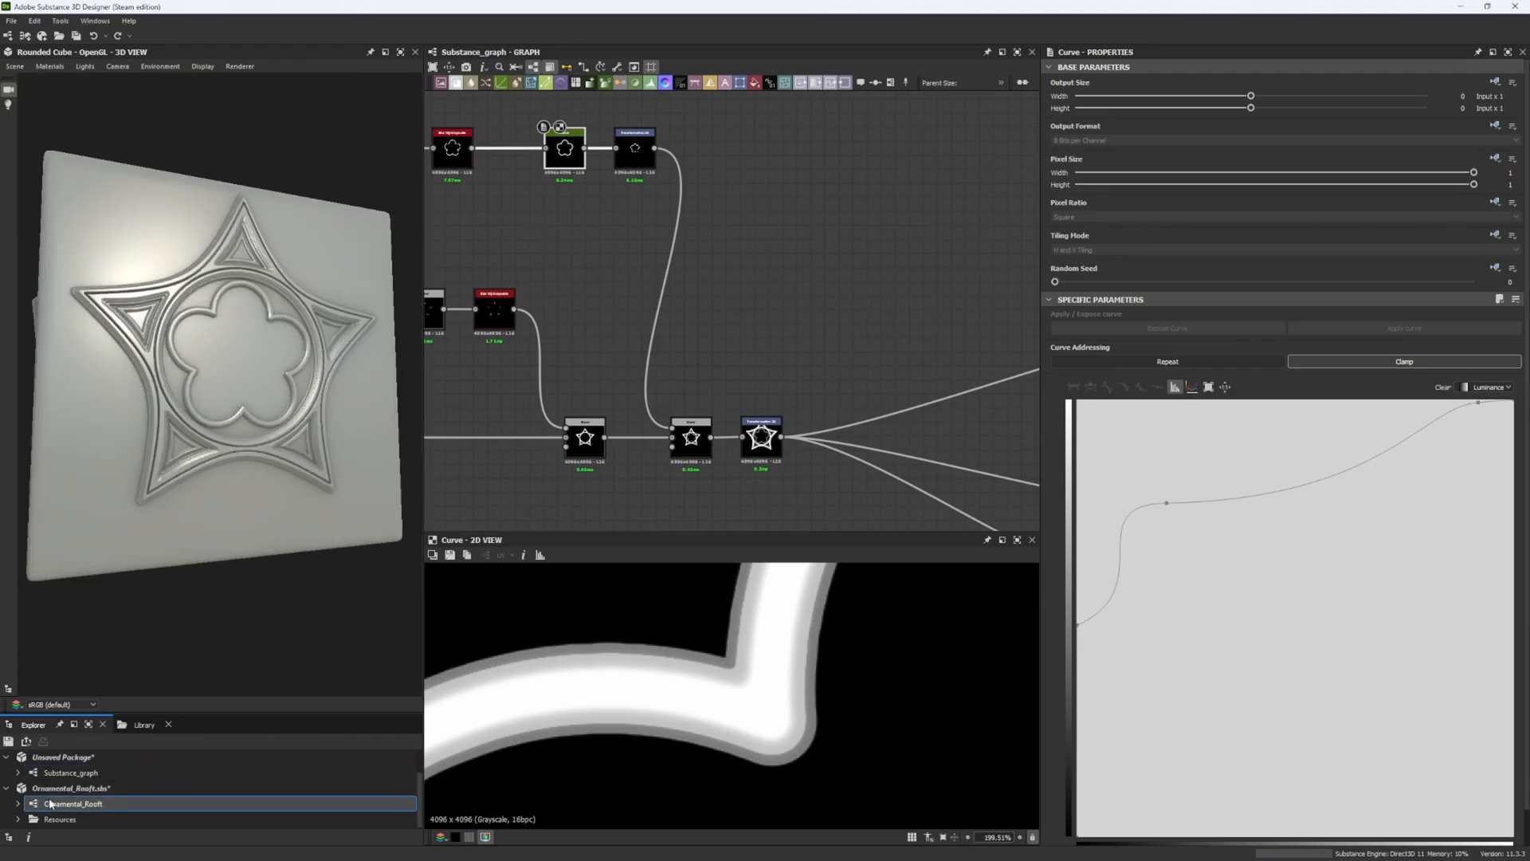
pyautogui.doubleClick(74, 803)
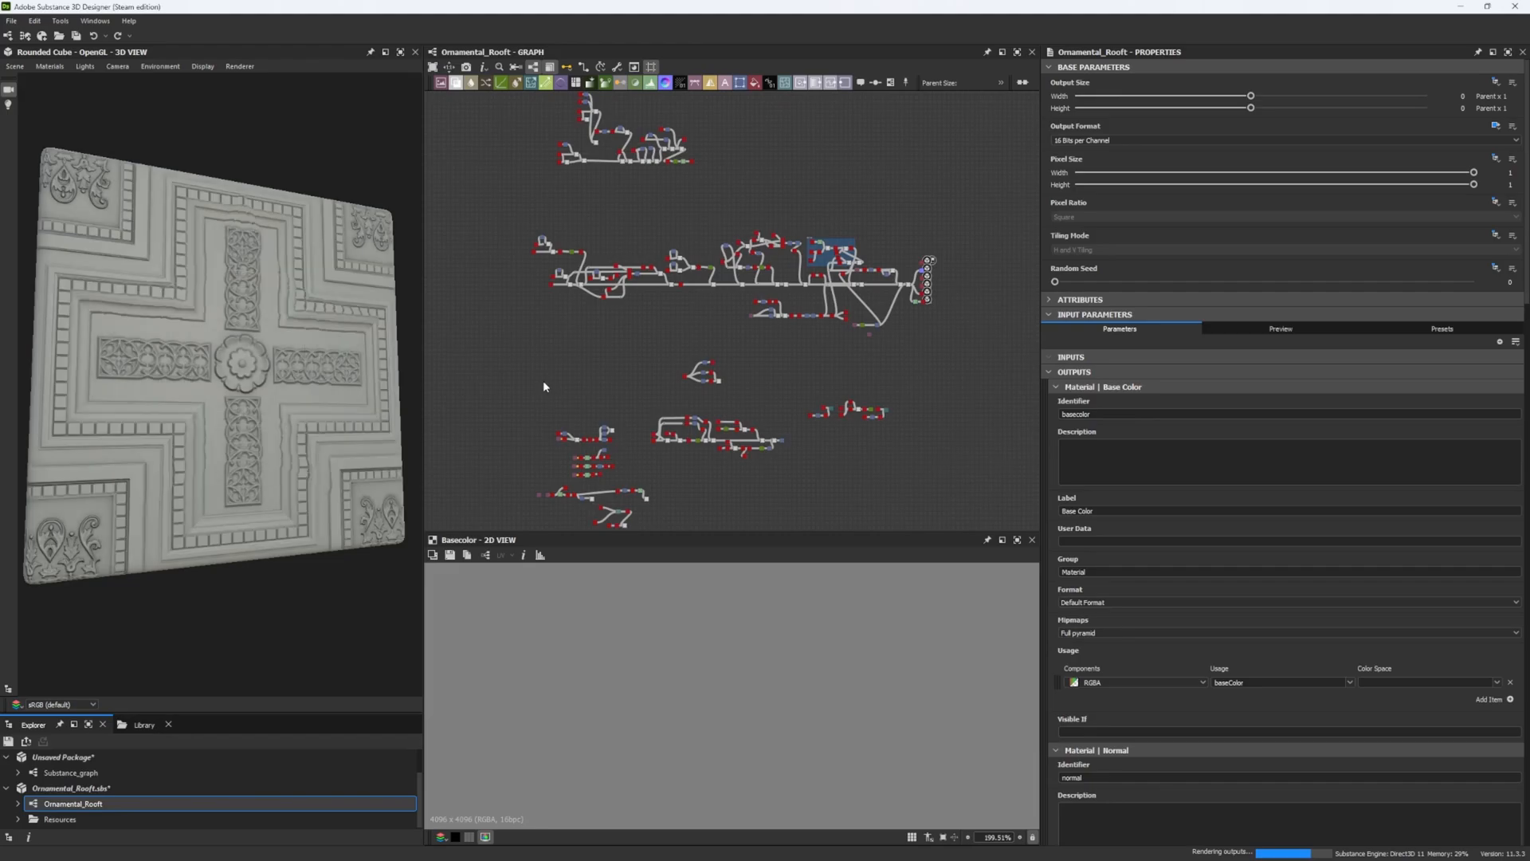
pyautogui.click(49, 65)
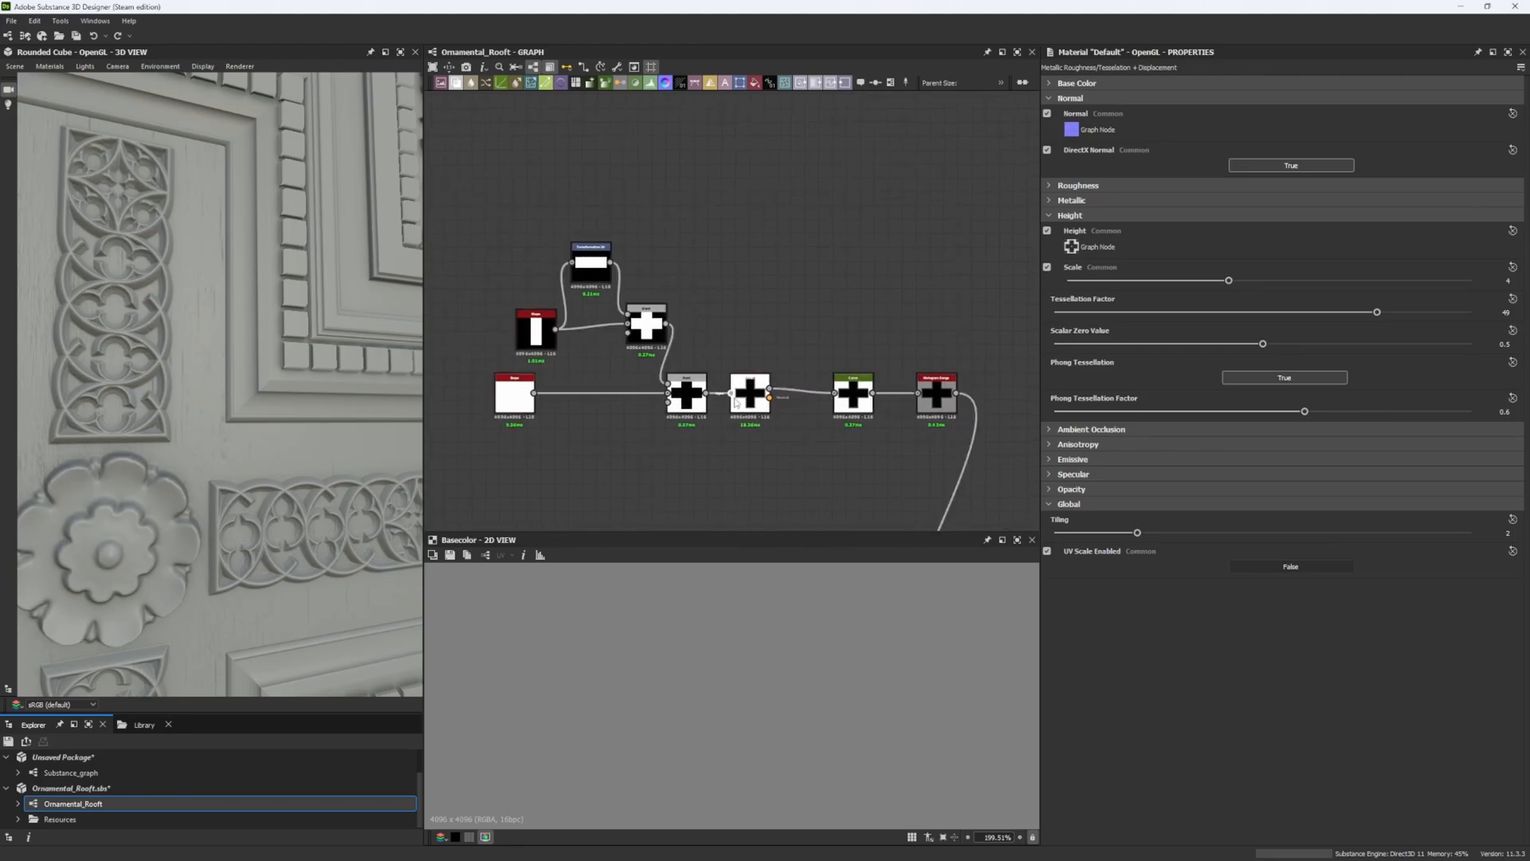
# - Inspect the cross's Bevel and Curve nodes, zooming in on Curve and Histogram Range
pyautogui.click(749, 392)
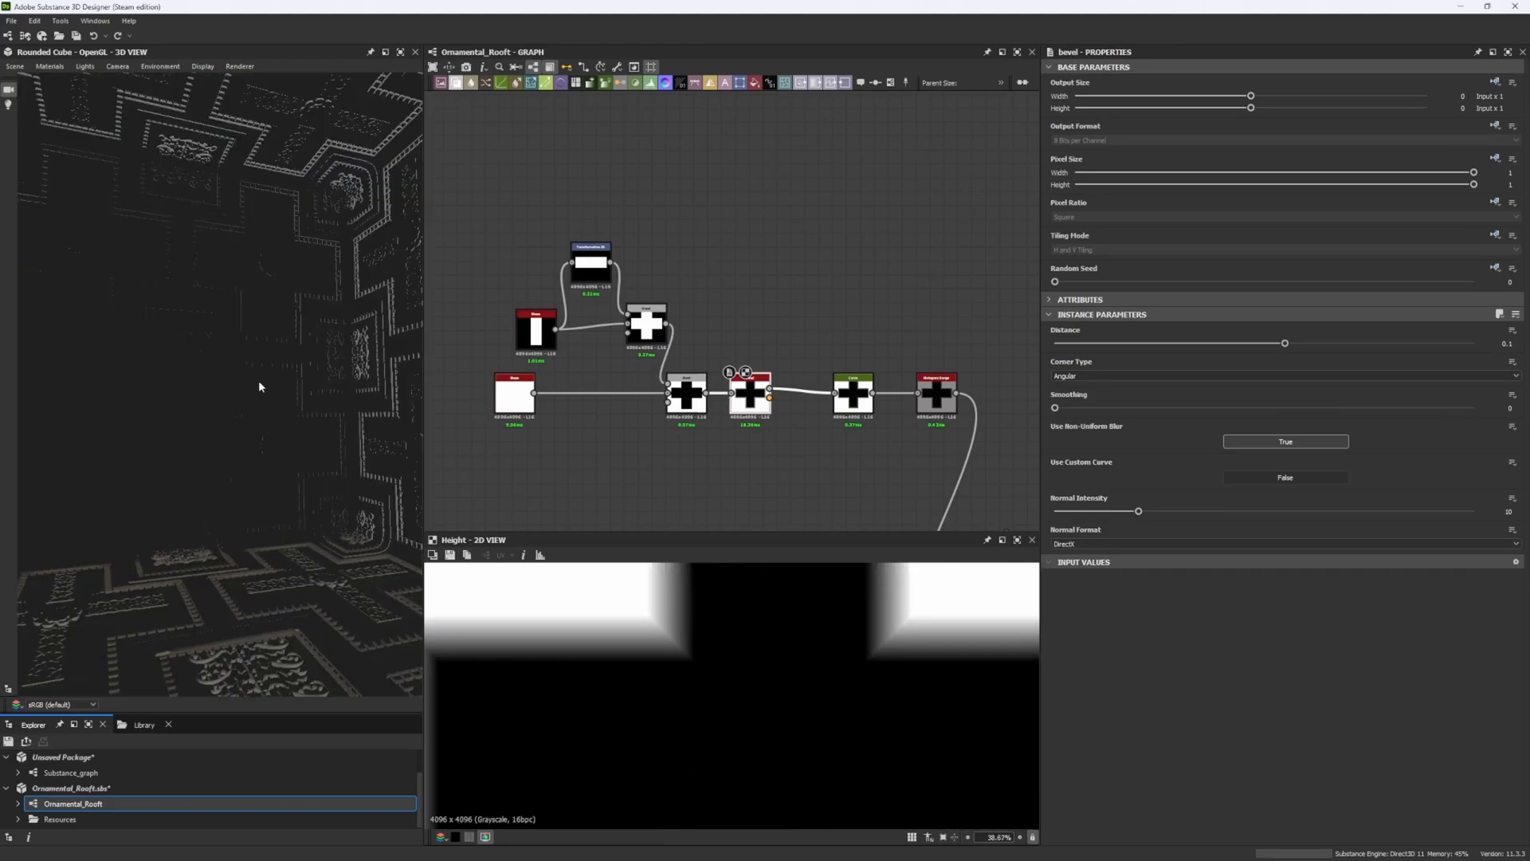
pyautogui.click(852, 393)
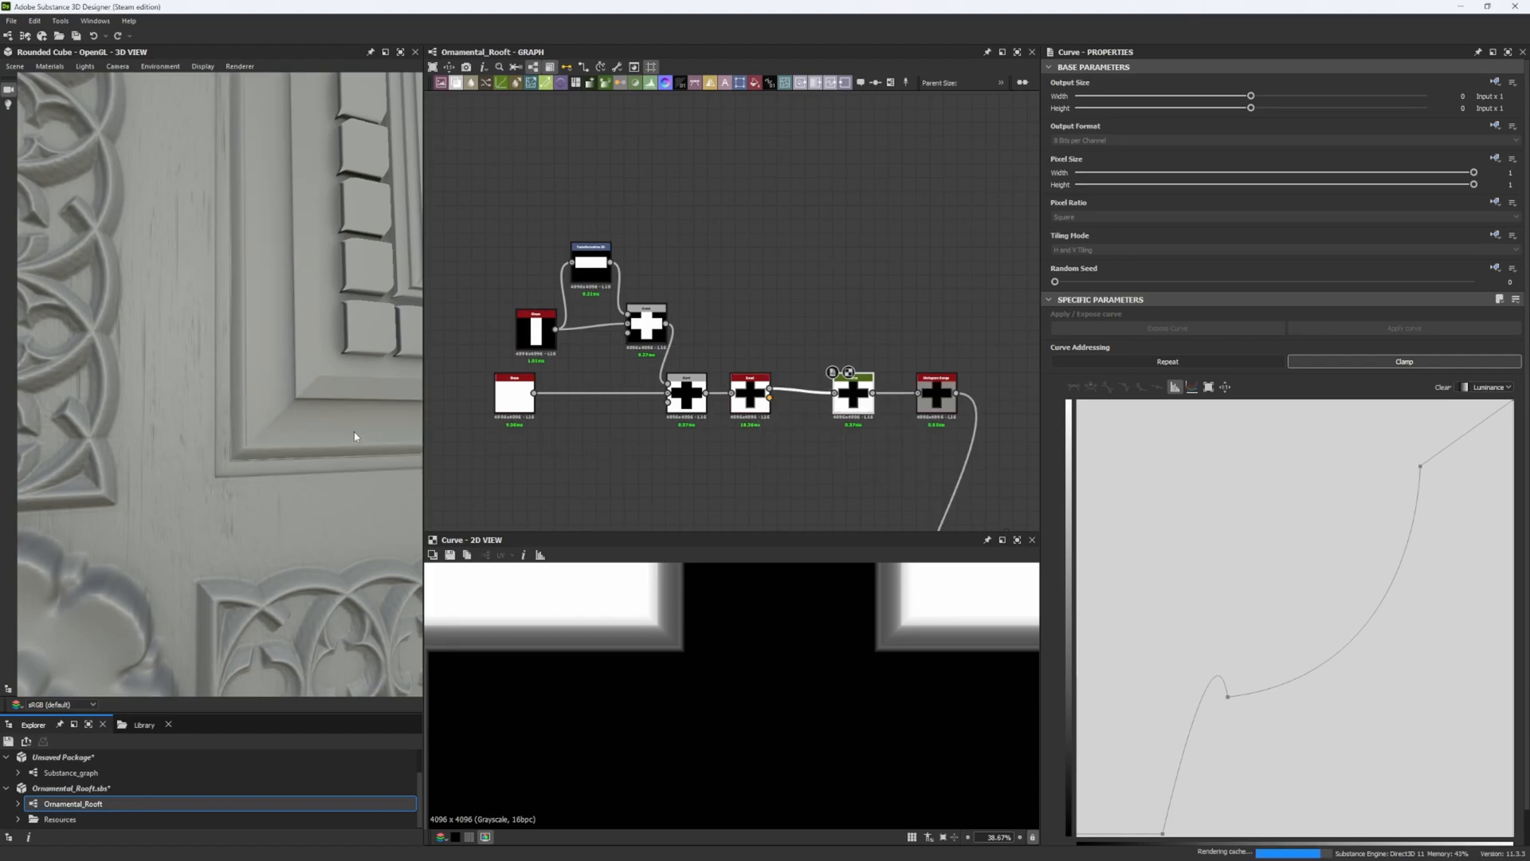
pyautogui.scroll(3)
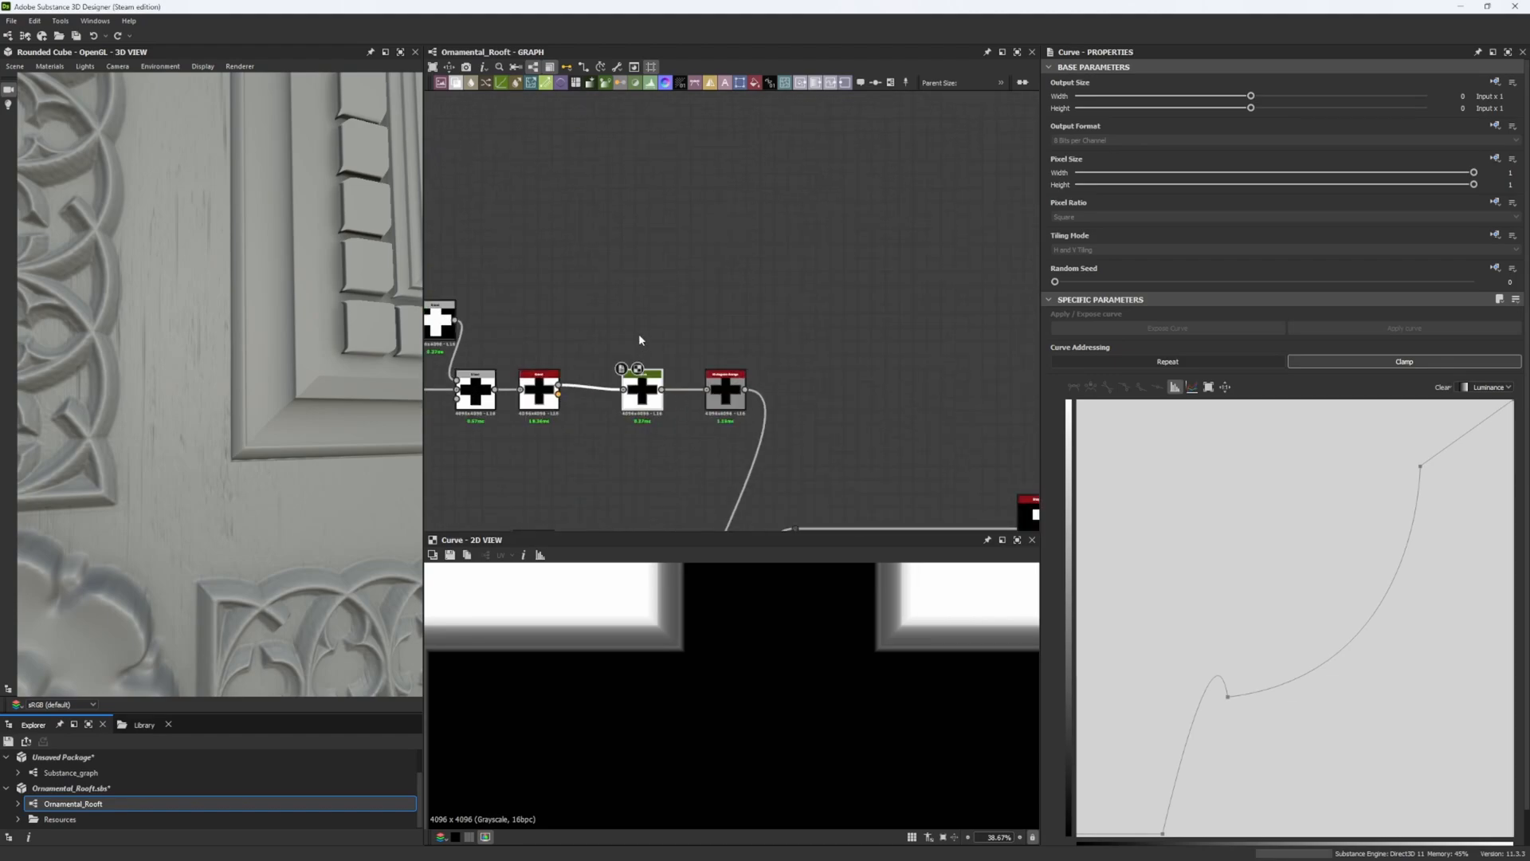
pyautogui.scroll(3)
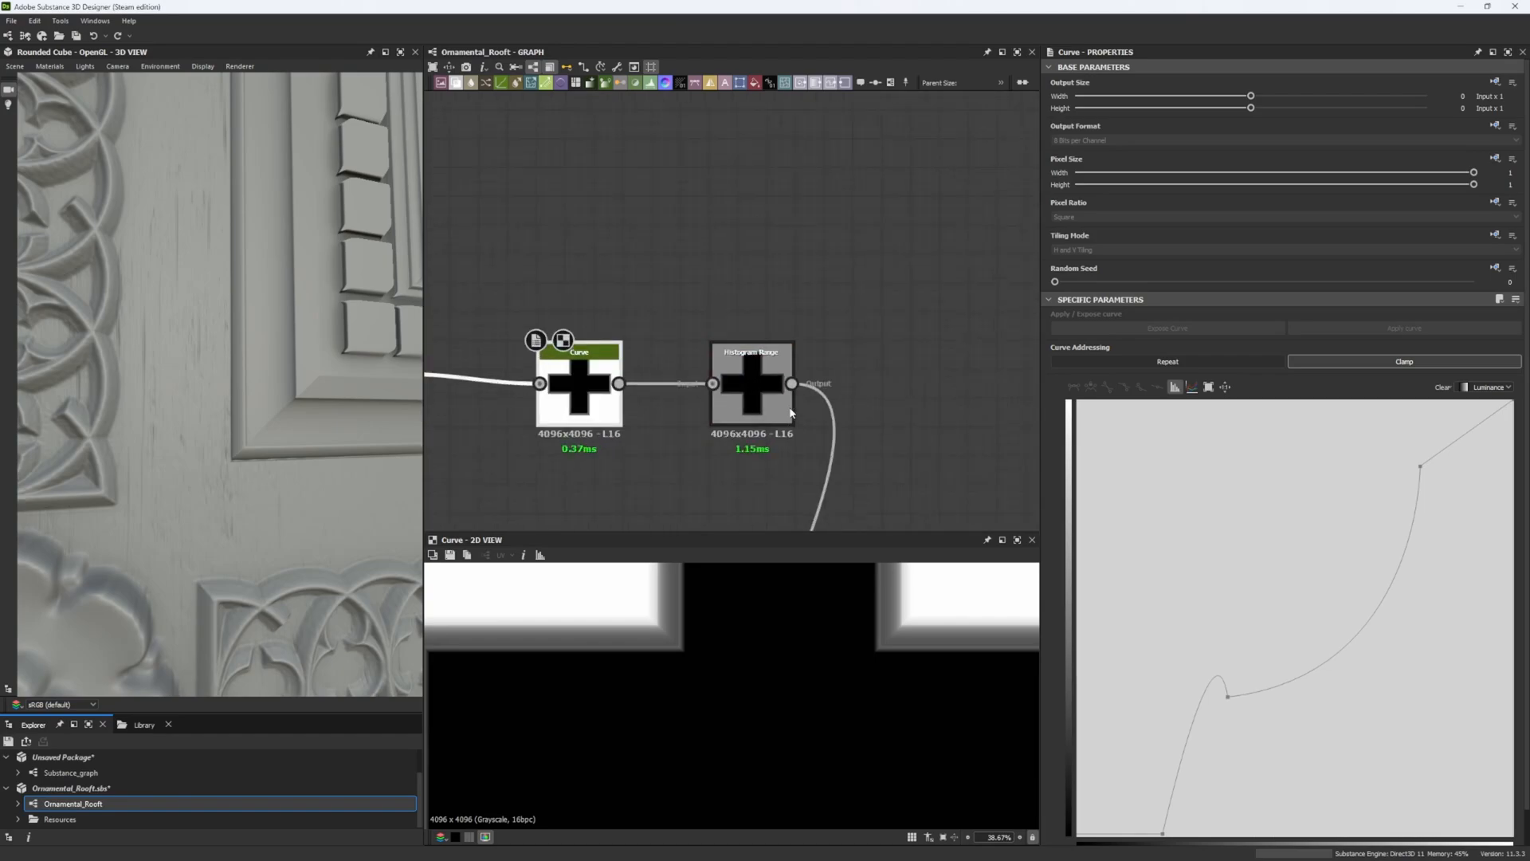
pyautogui.click(751, 382)
pyautogui.write('H')
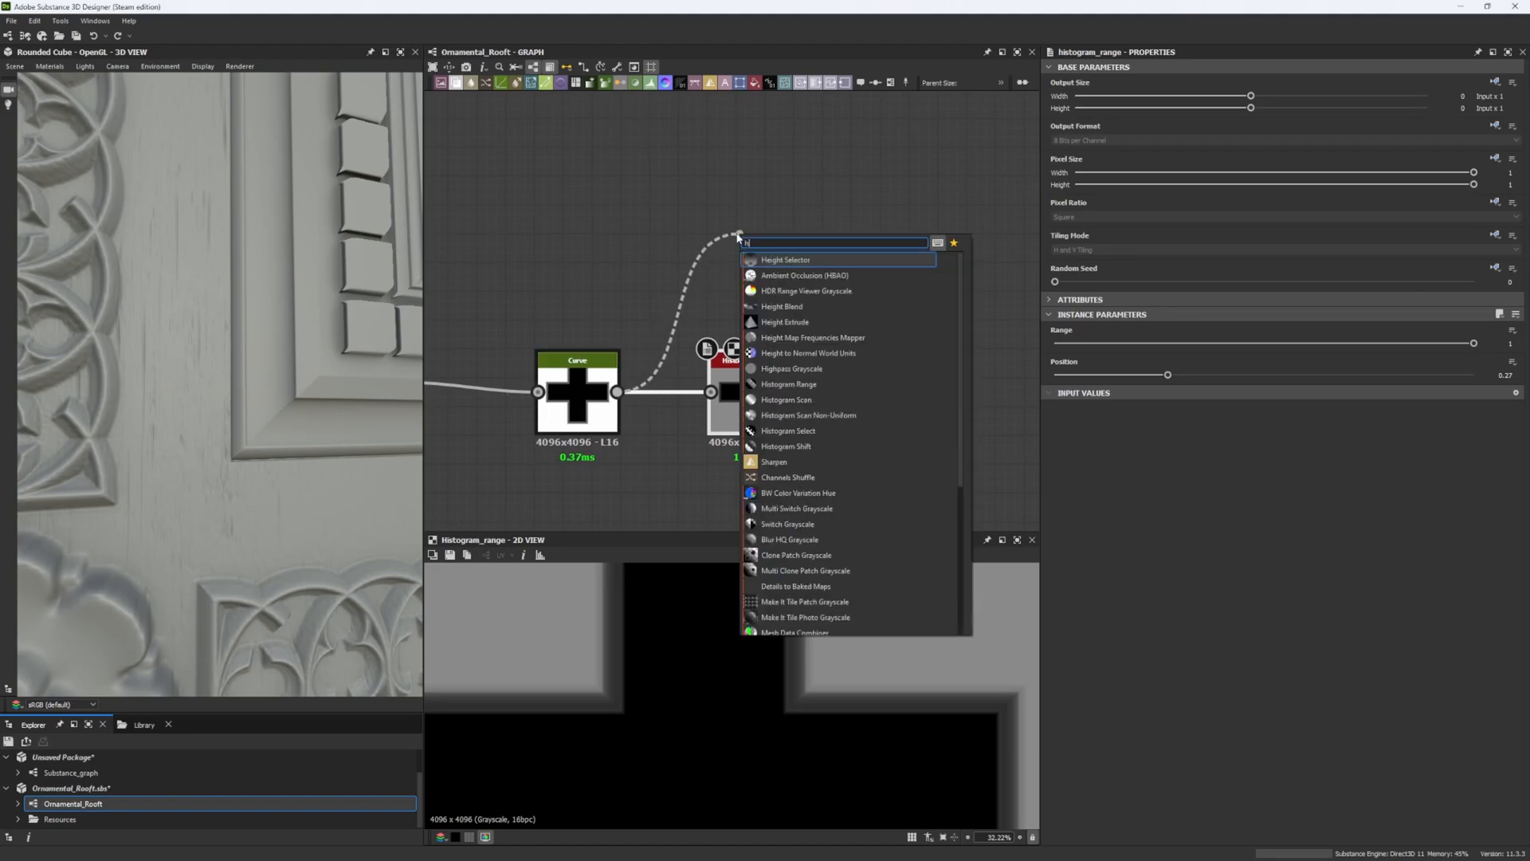
pyautogui.click(788, 383)
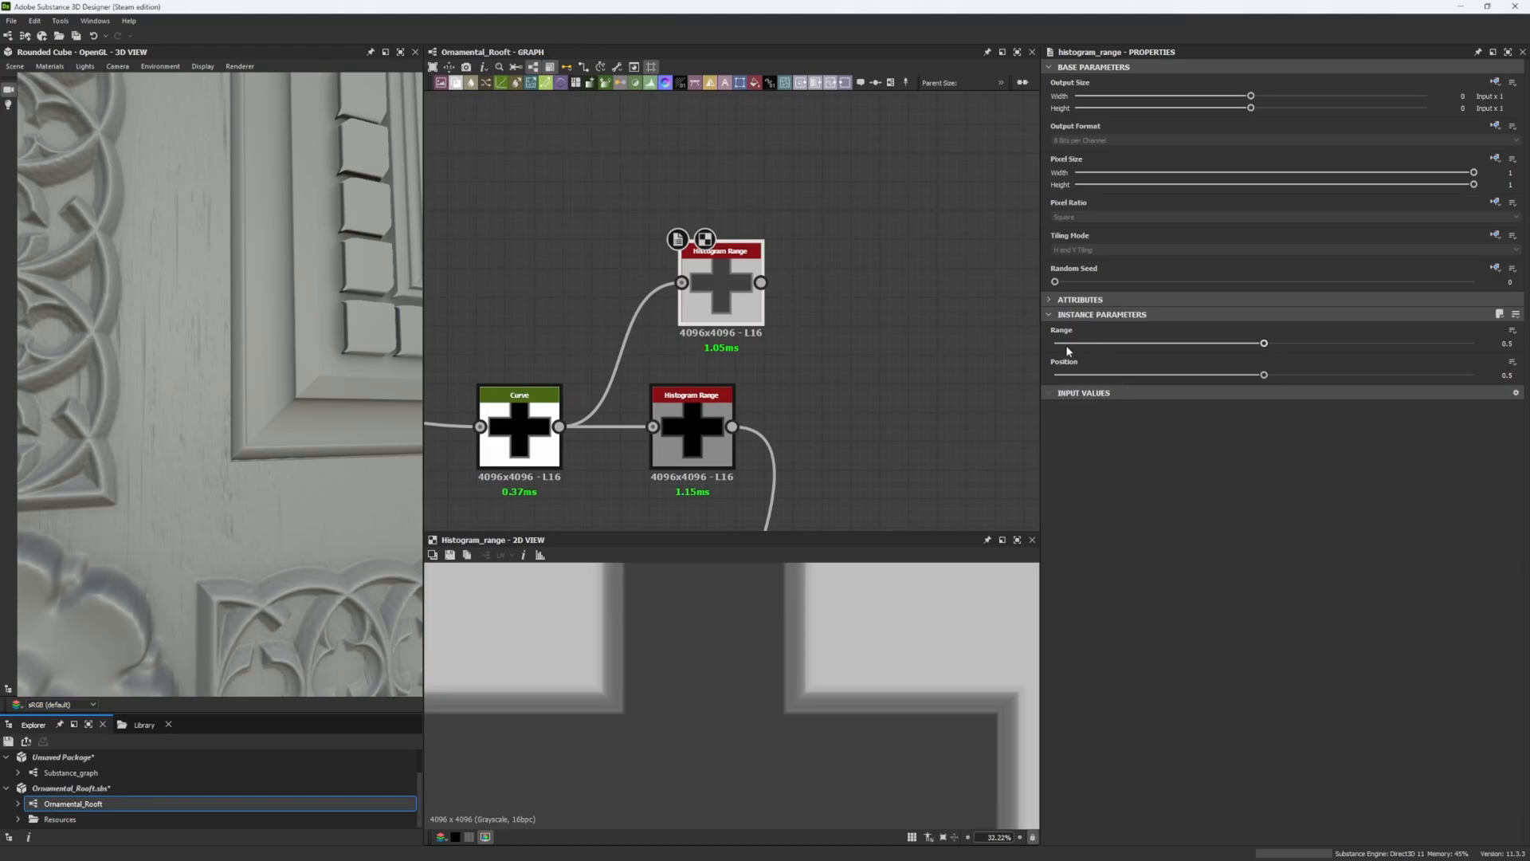
pyautogui.scroll(-3)
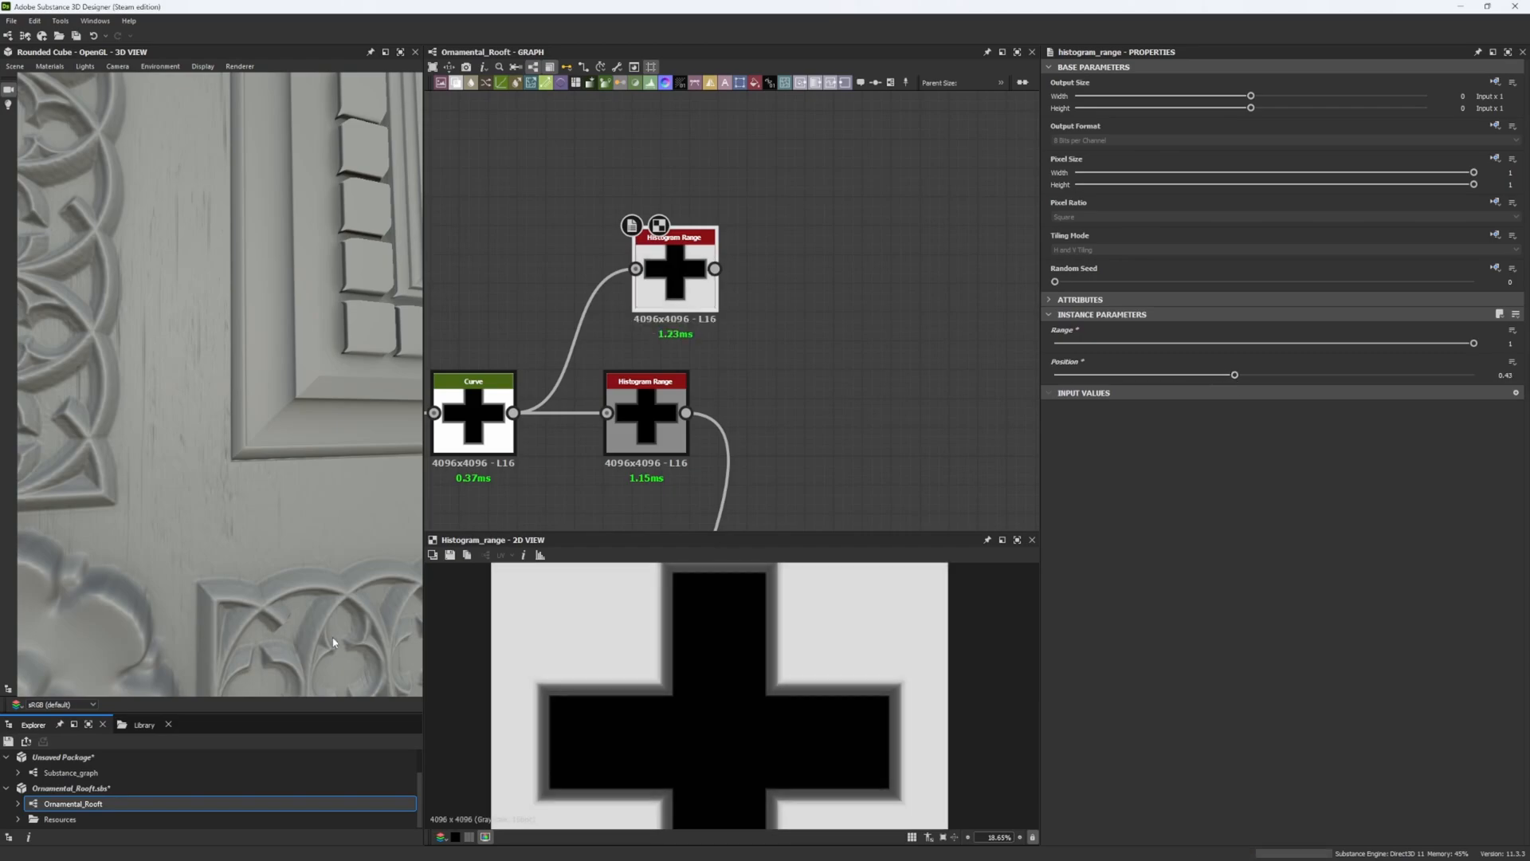
pyautogui.scroll(-3)
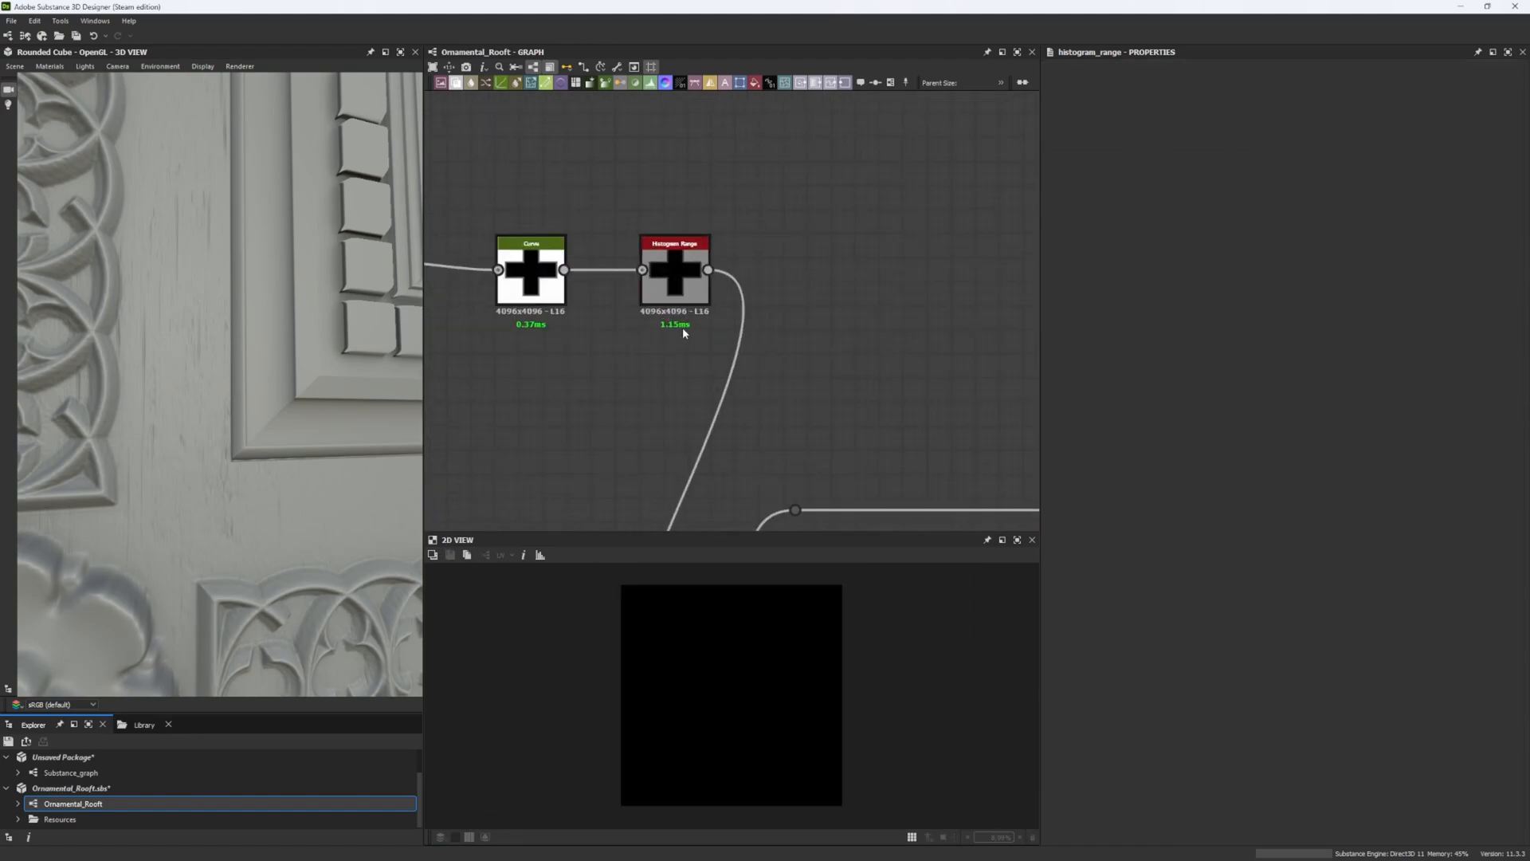
# - Reselect Histogram Range, then inspect the Curve node shaping the frame bevel
pyautogui.click(674, 271)
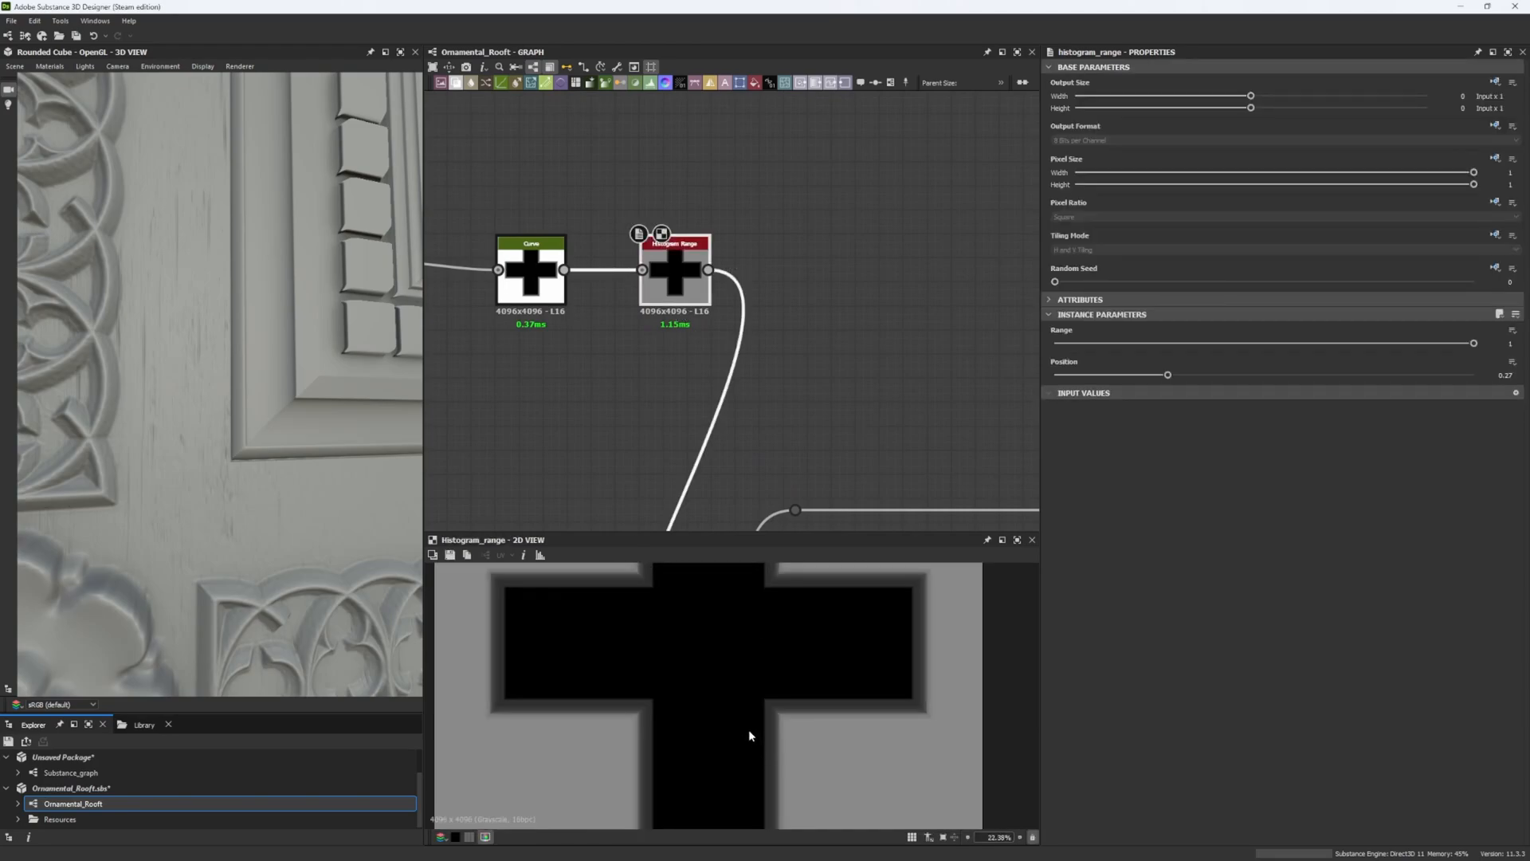
pyautogui.scroll(-3)
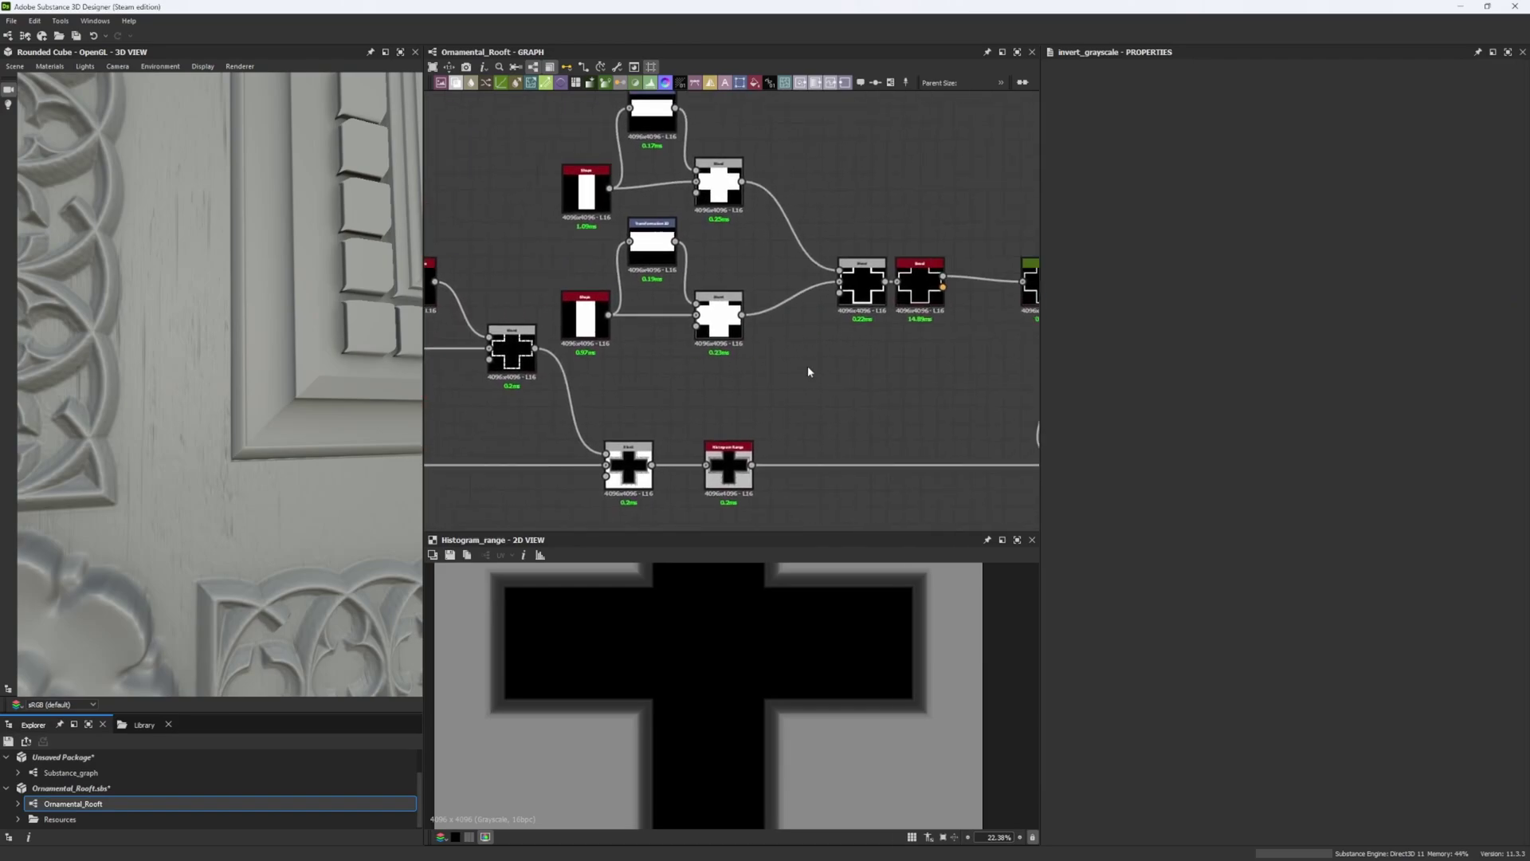
pyautogui.click(808, 264)
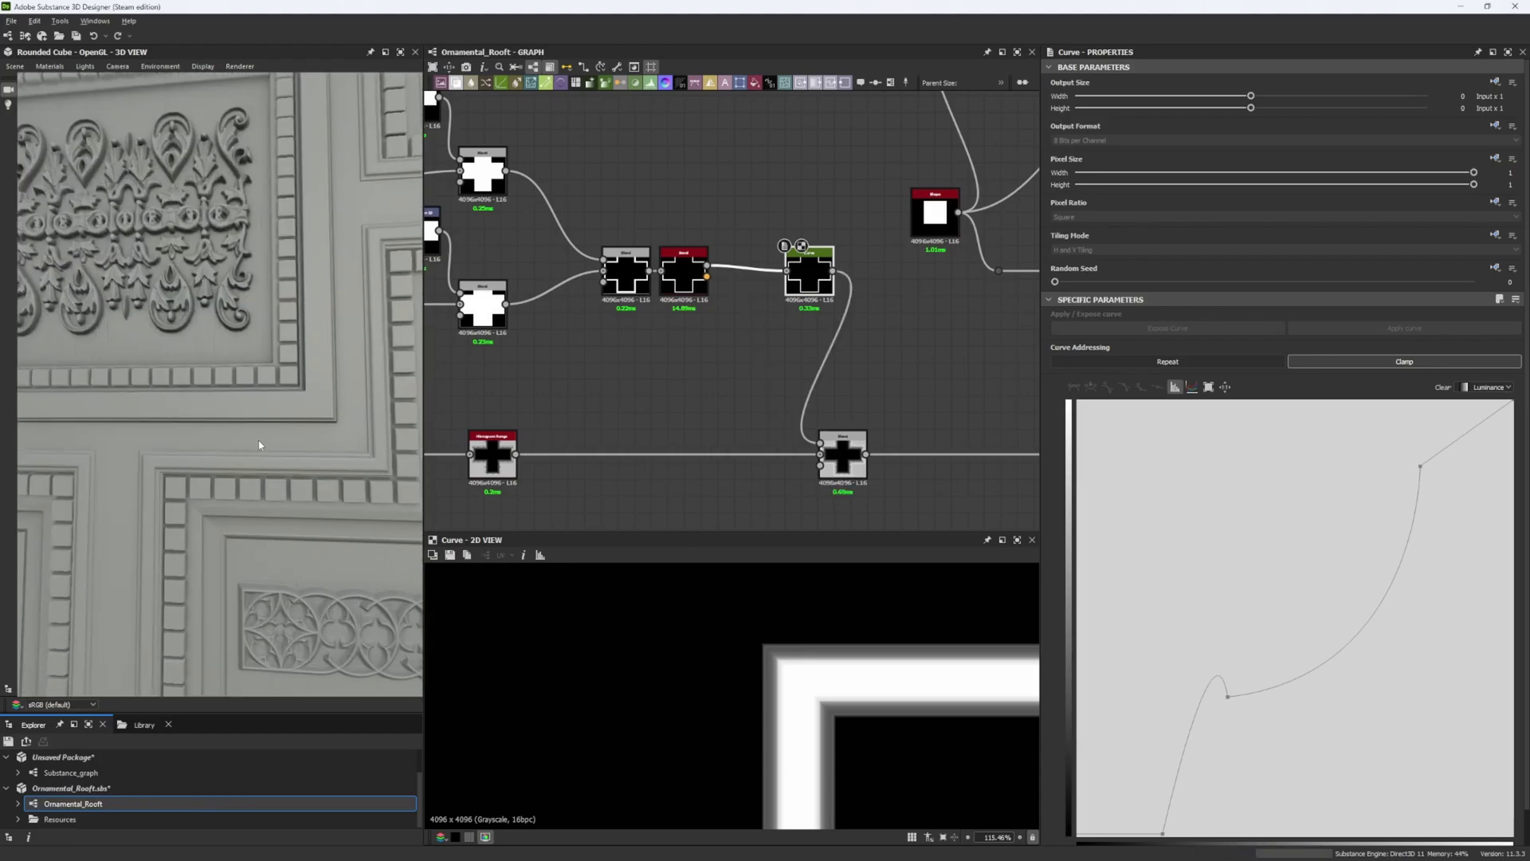
pyautogui.scroll(-3)
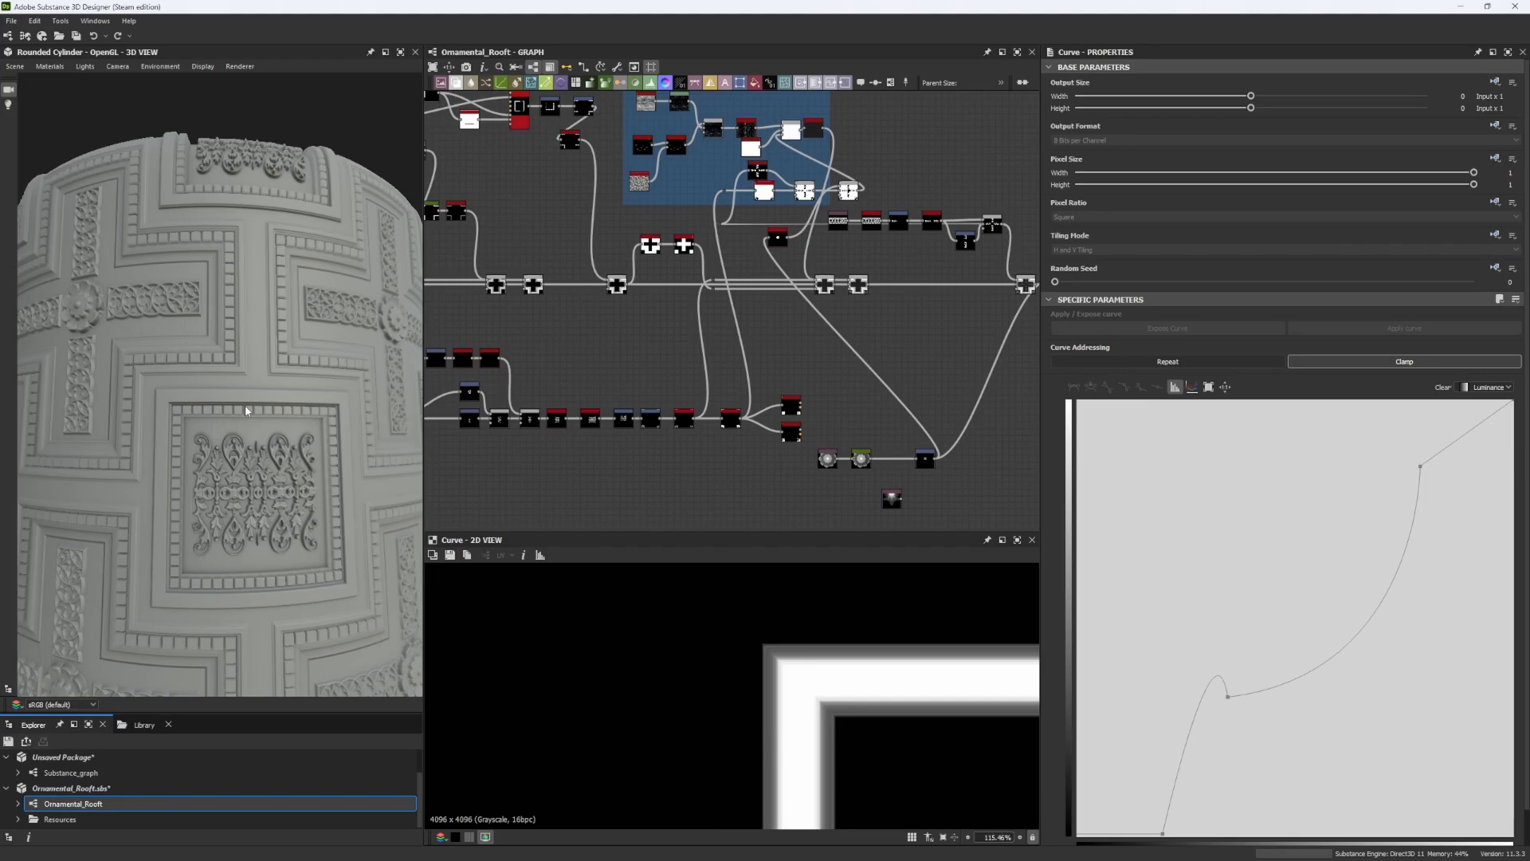
# - Inspect the 0.73-opacity Add Blend and zoom the 2D view on the rosette, tracery and frame
pyautogui.click(749, 277)
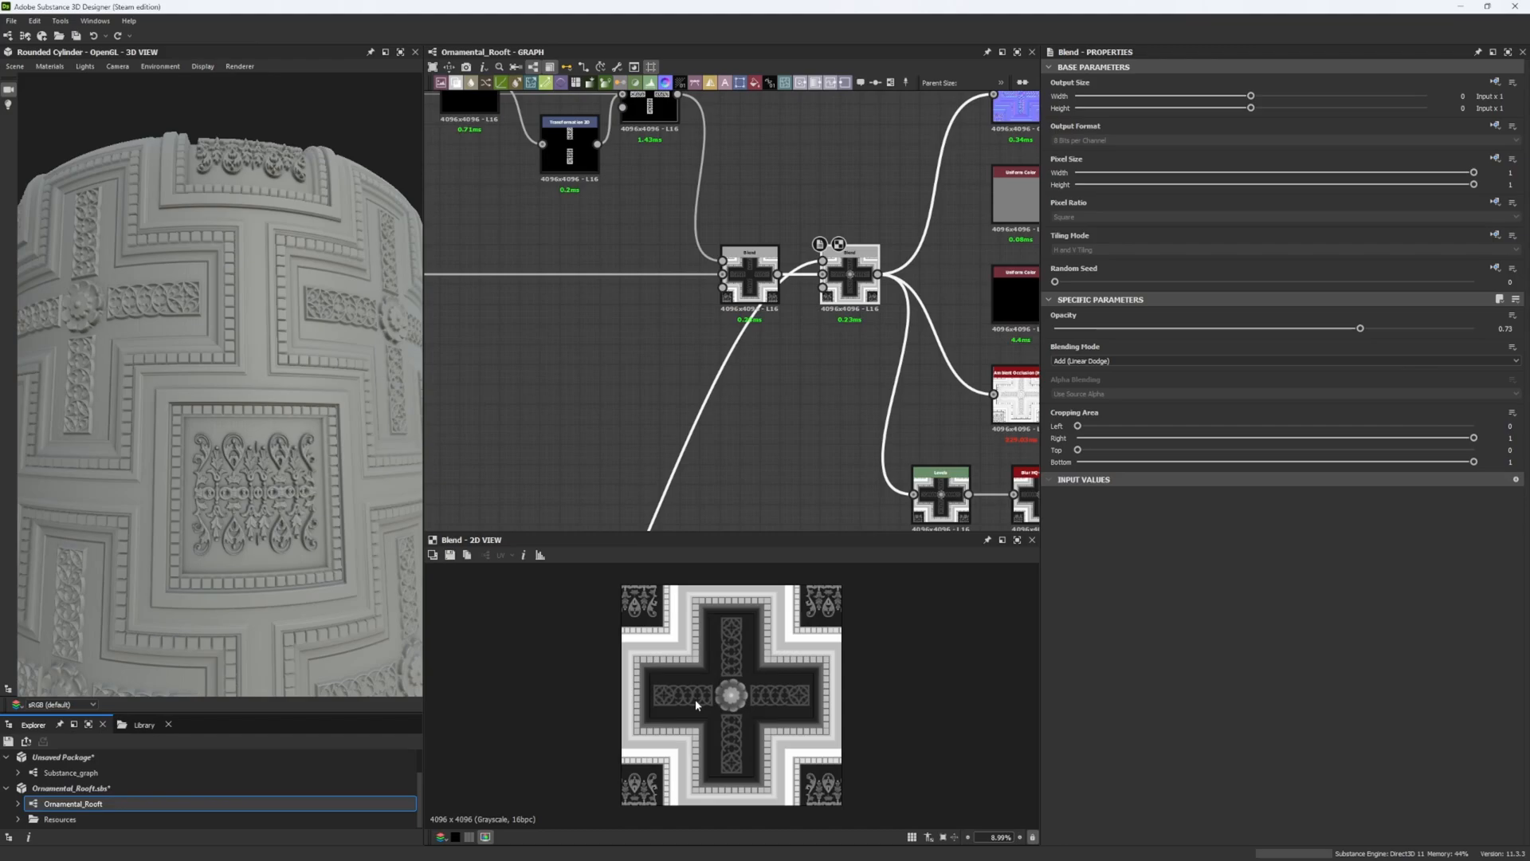
pyautogui.scroll(3)
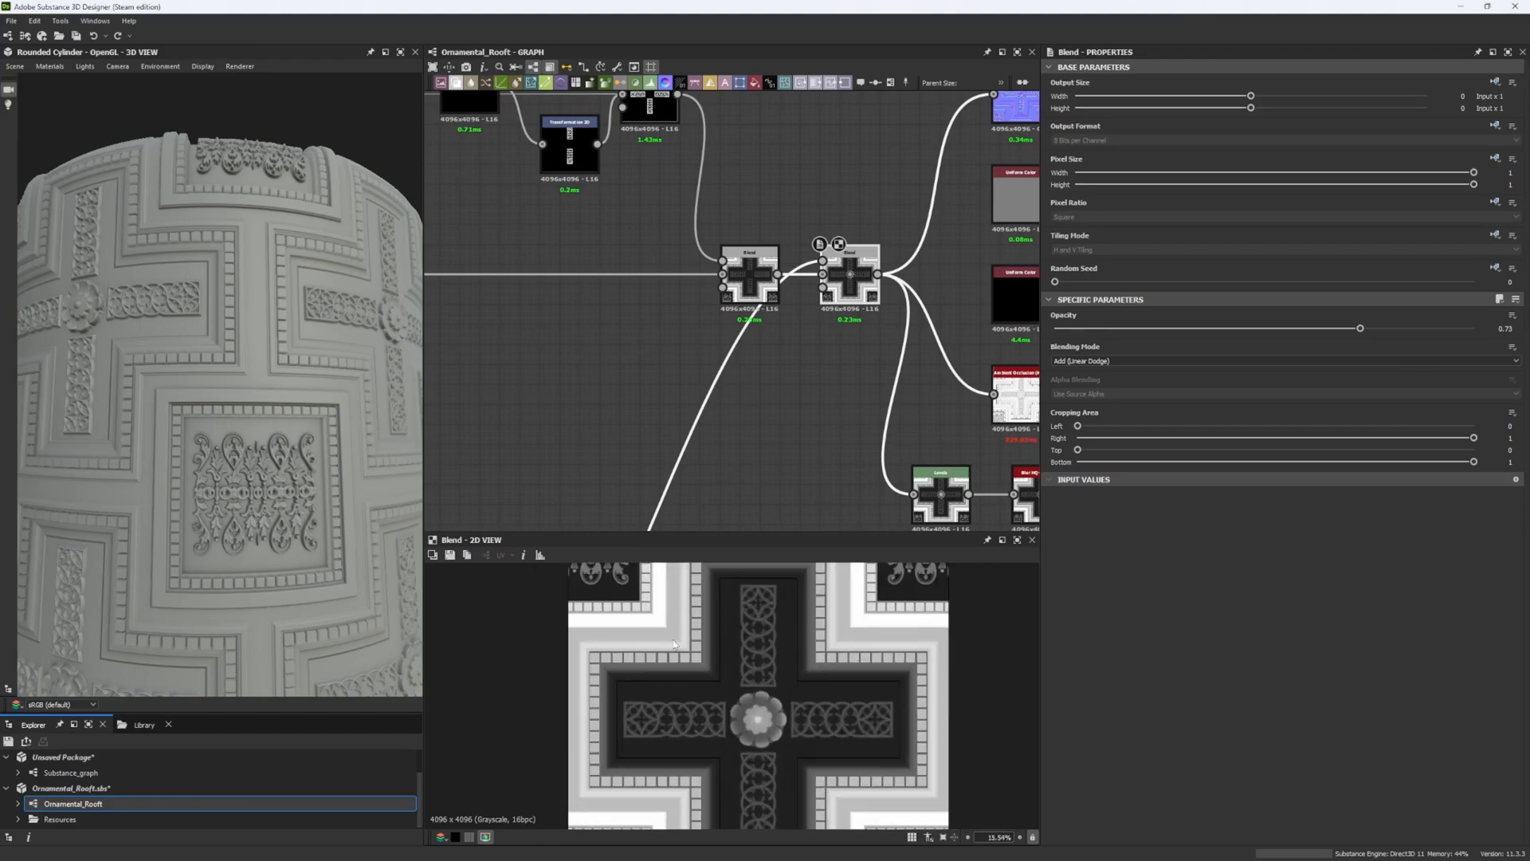
pyautogui.scroll(3)
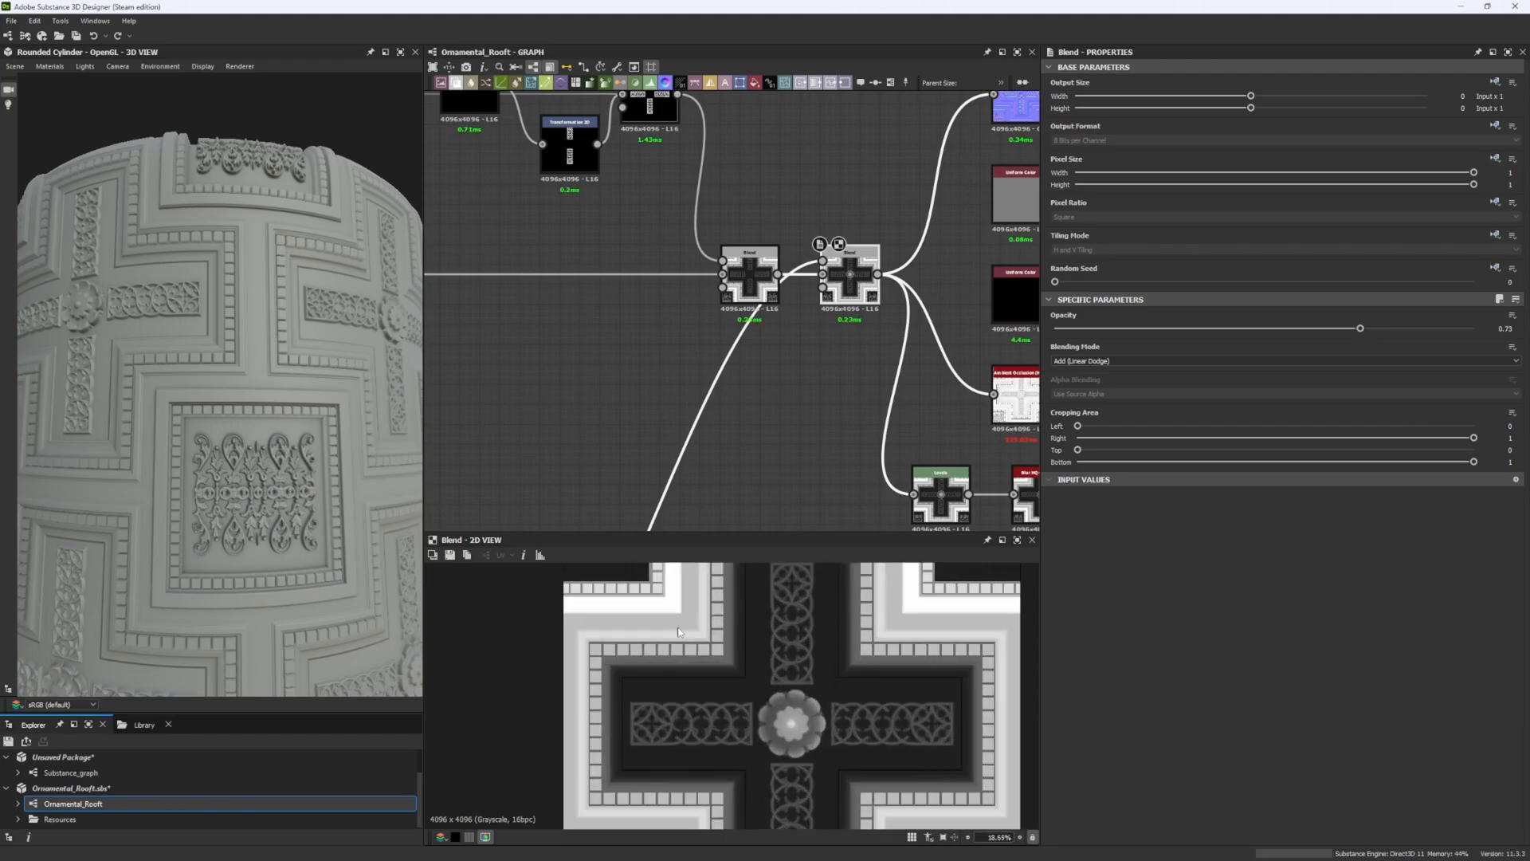
pyautogui.scroll(3)
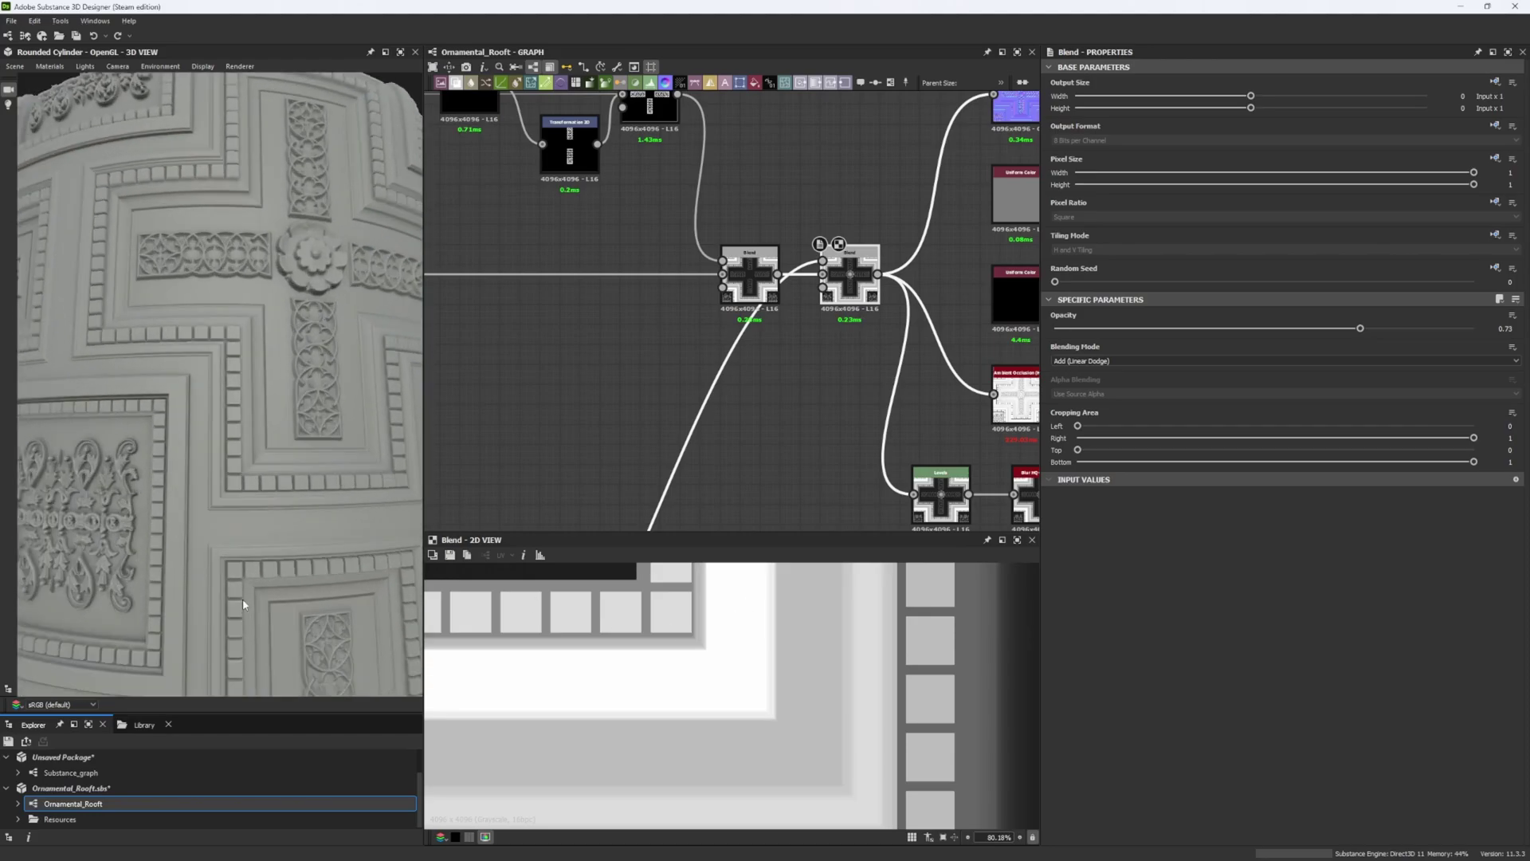
pyautogui.moveTo(561, 410)
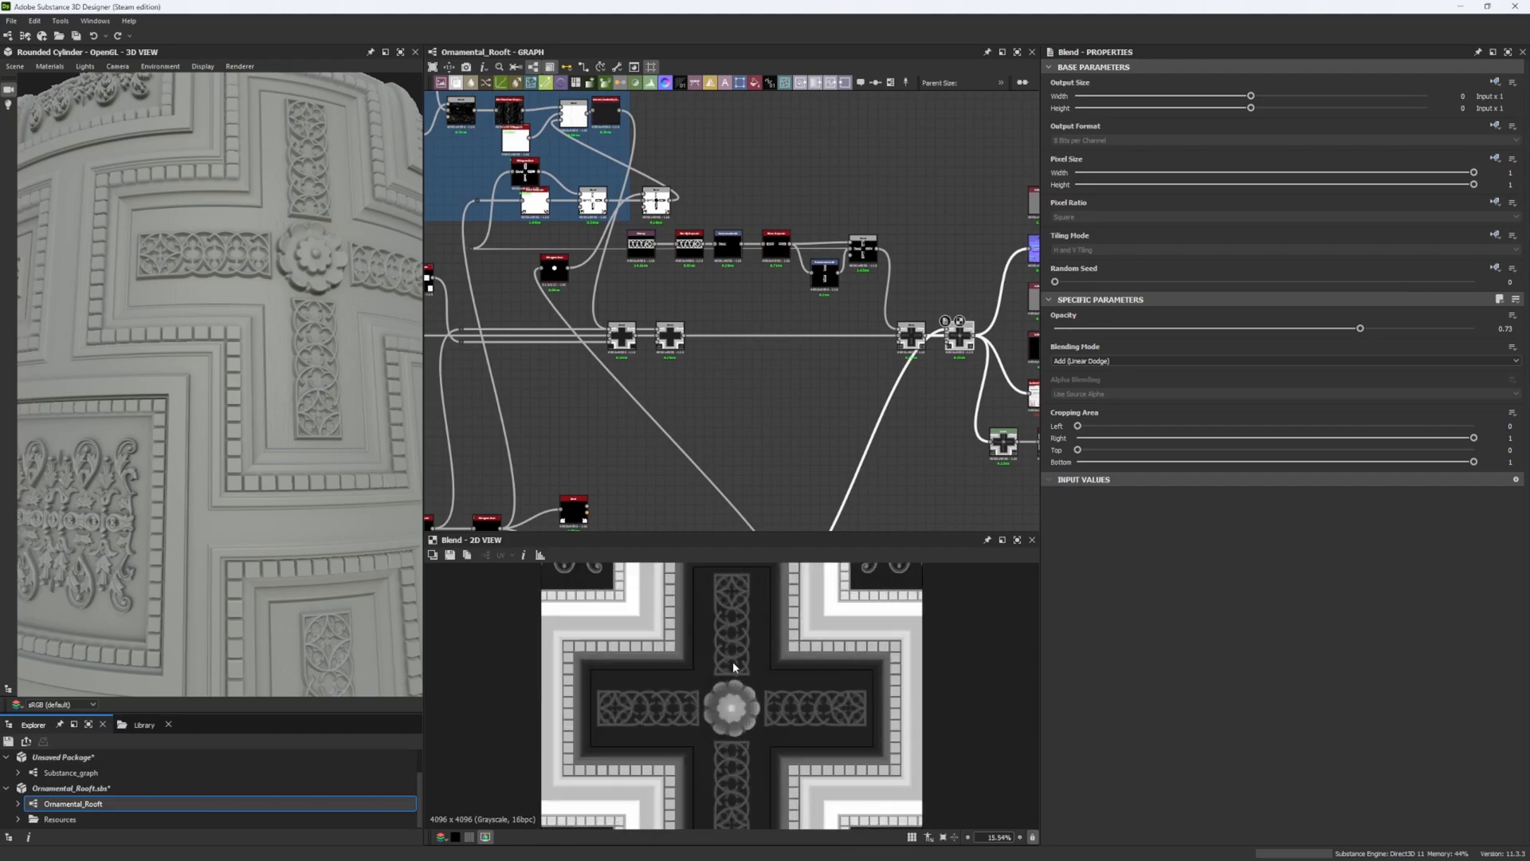
pyautogui.scroll(-3)
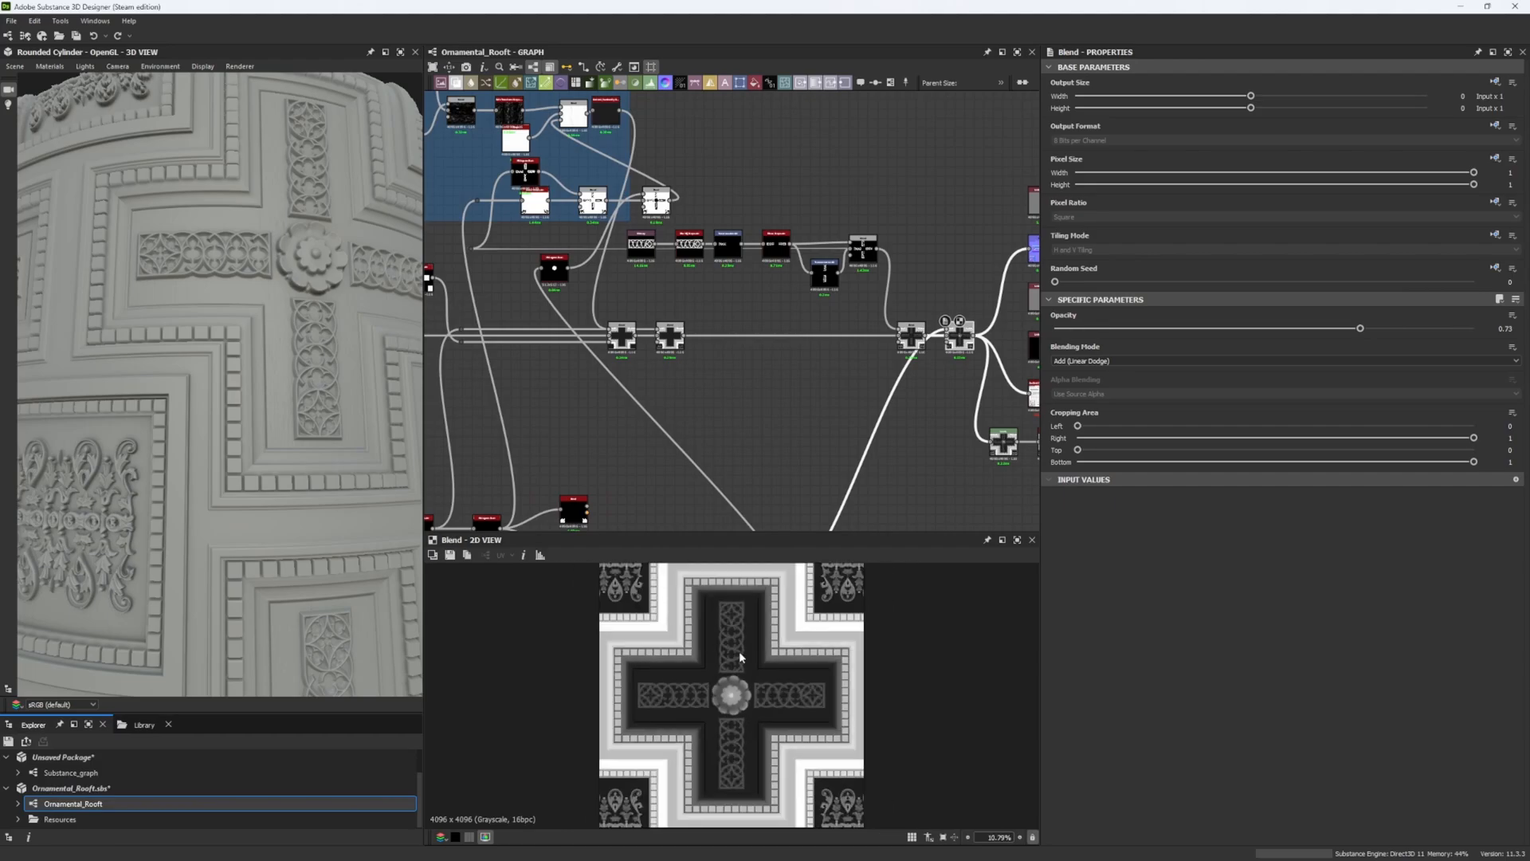
pyautogui.moveTo(733, 652)
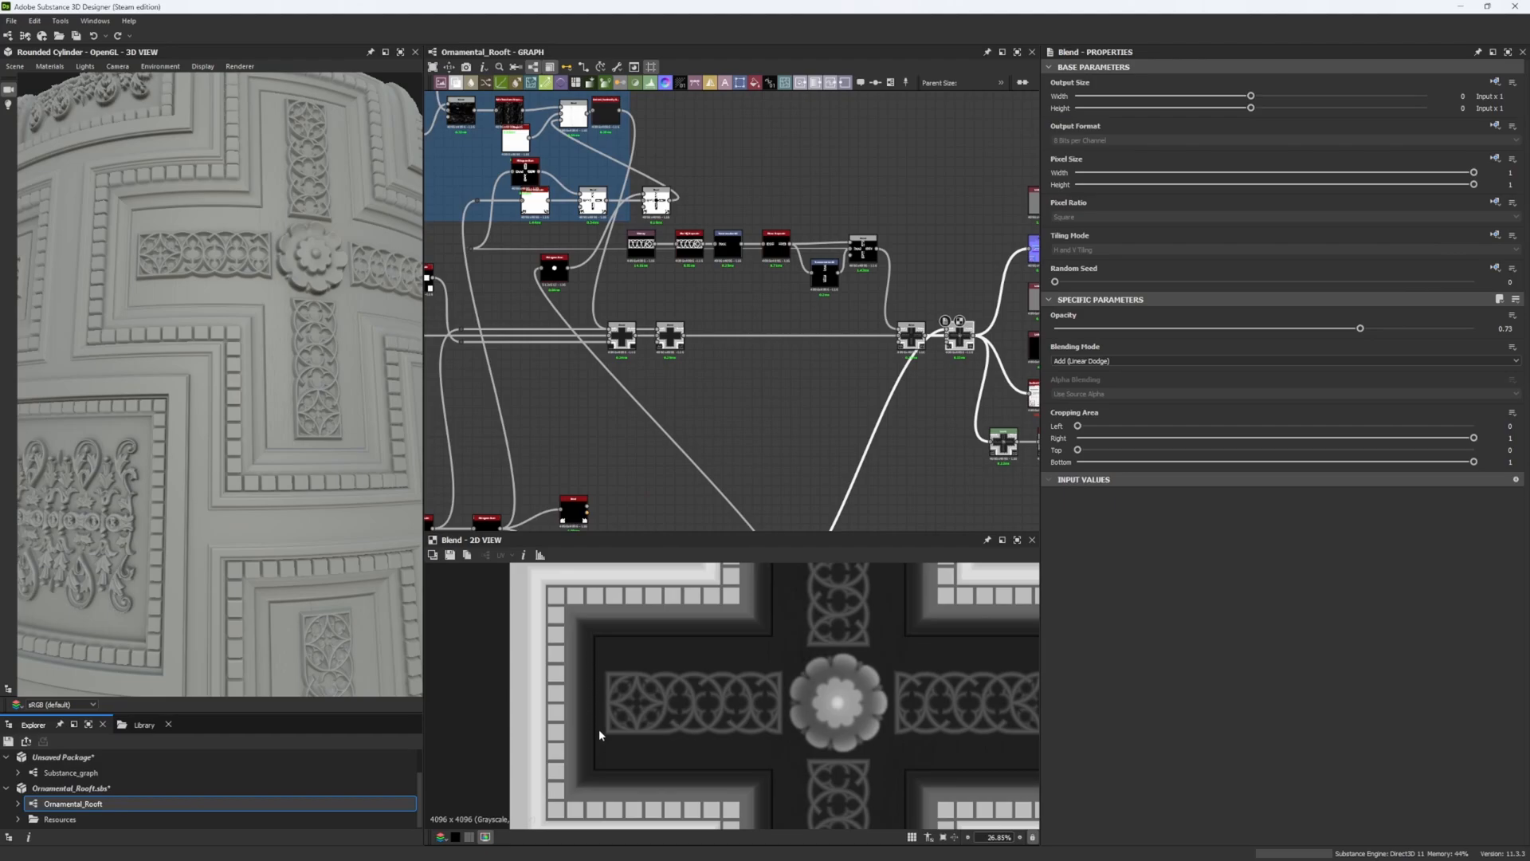
pyautogui.scroll(-3)
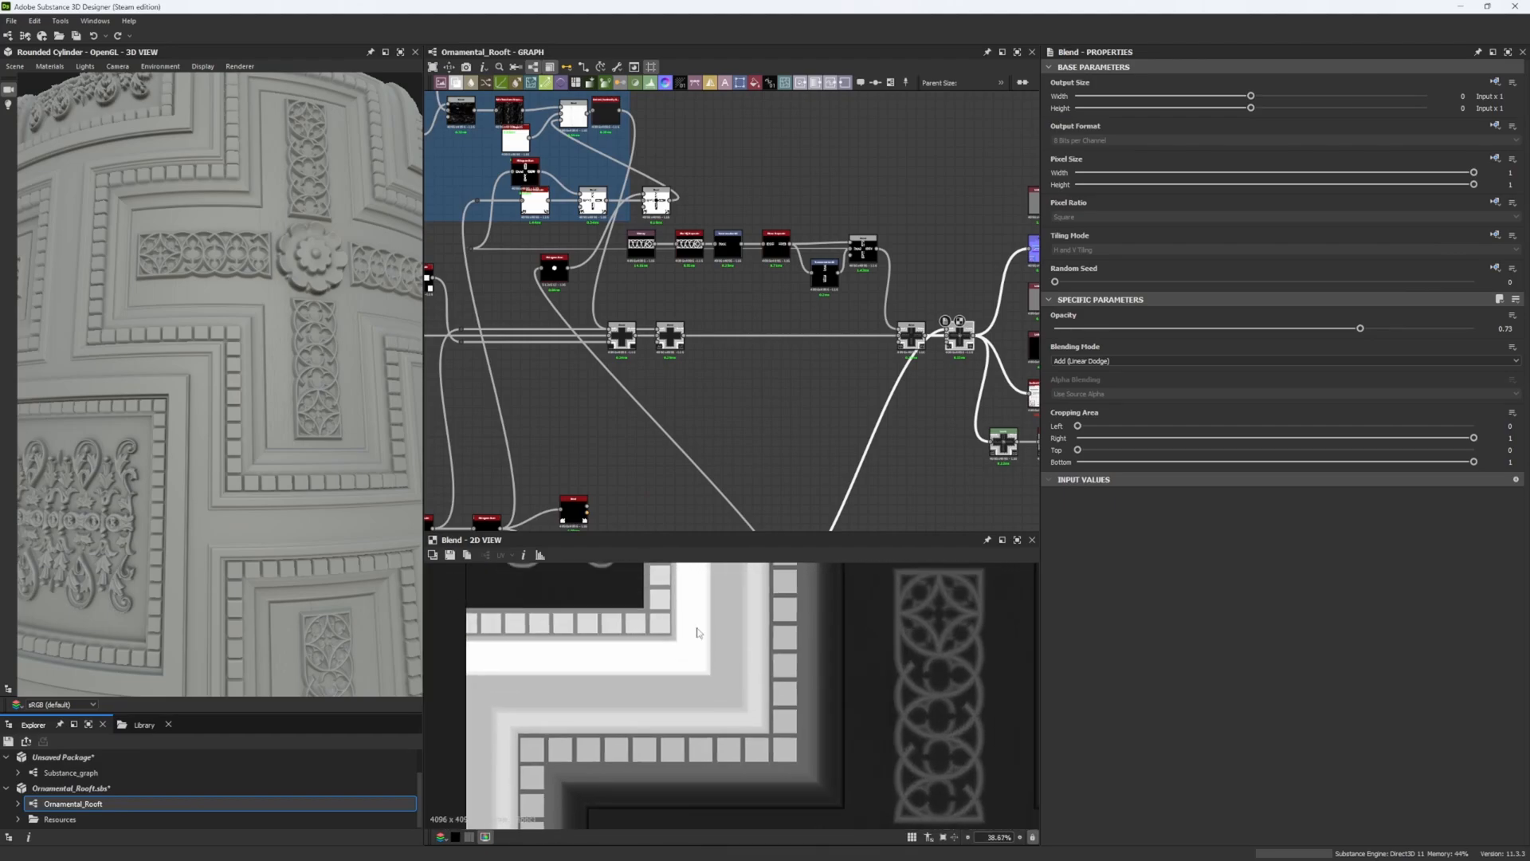
pyautogui.moveTo(507, 660)
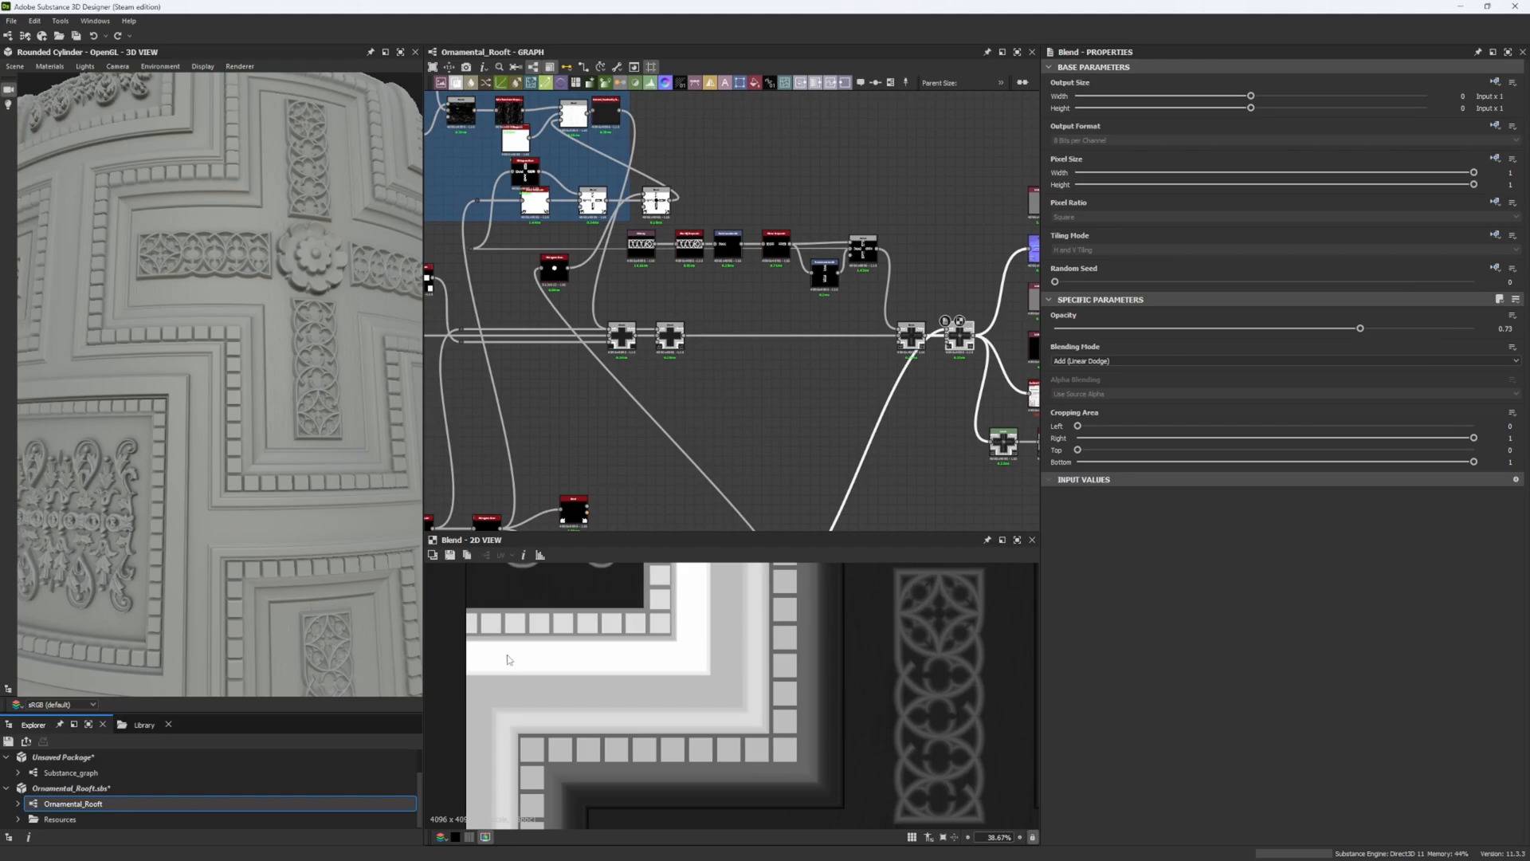
pyautogui.moveTo(717, 664)
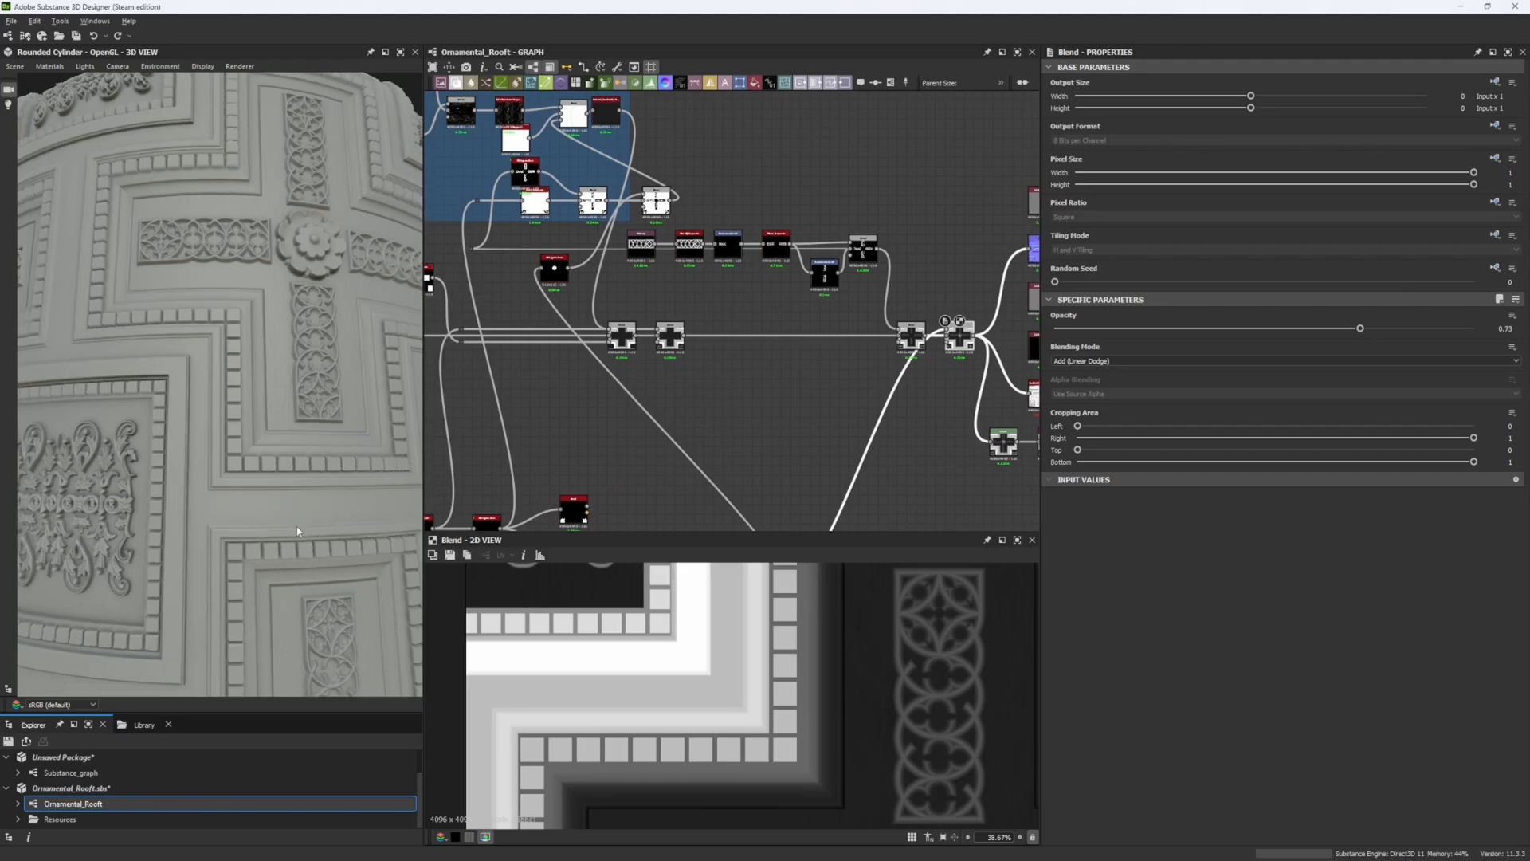
# - Switch the 3D preview mesh from the rounded cylinder to Plane (hi-res)
pyautogui.click(15, 65)
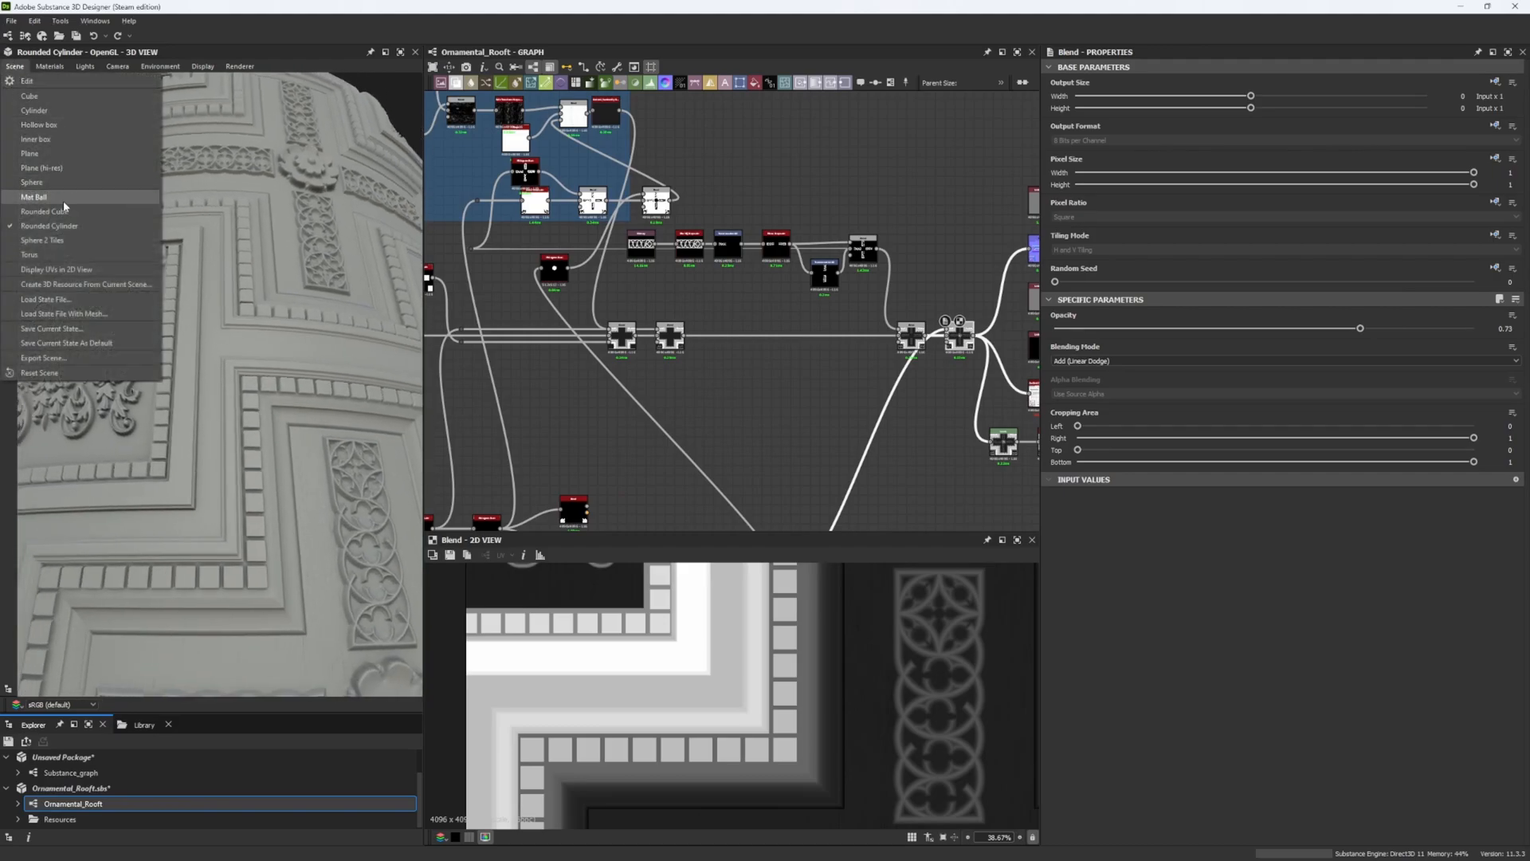
pyautogui.click(42, 167)
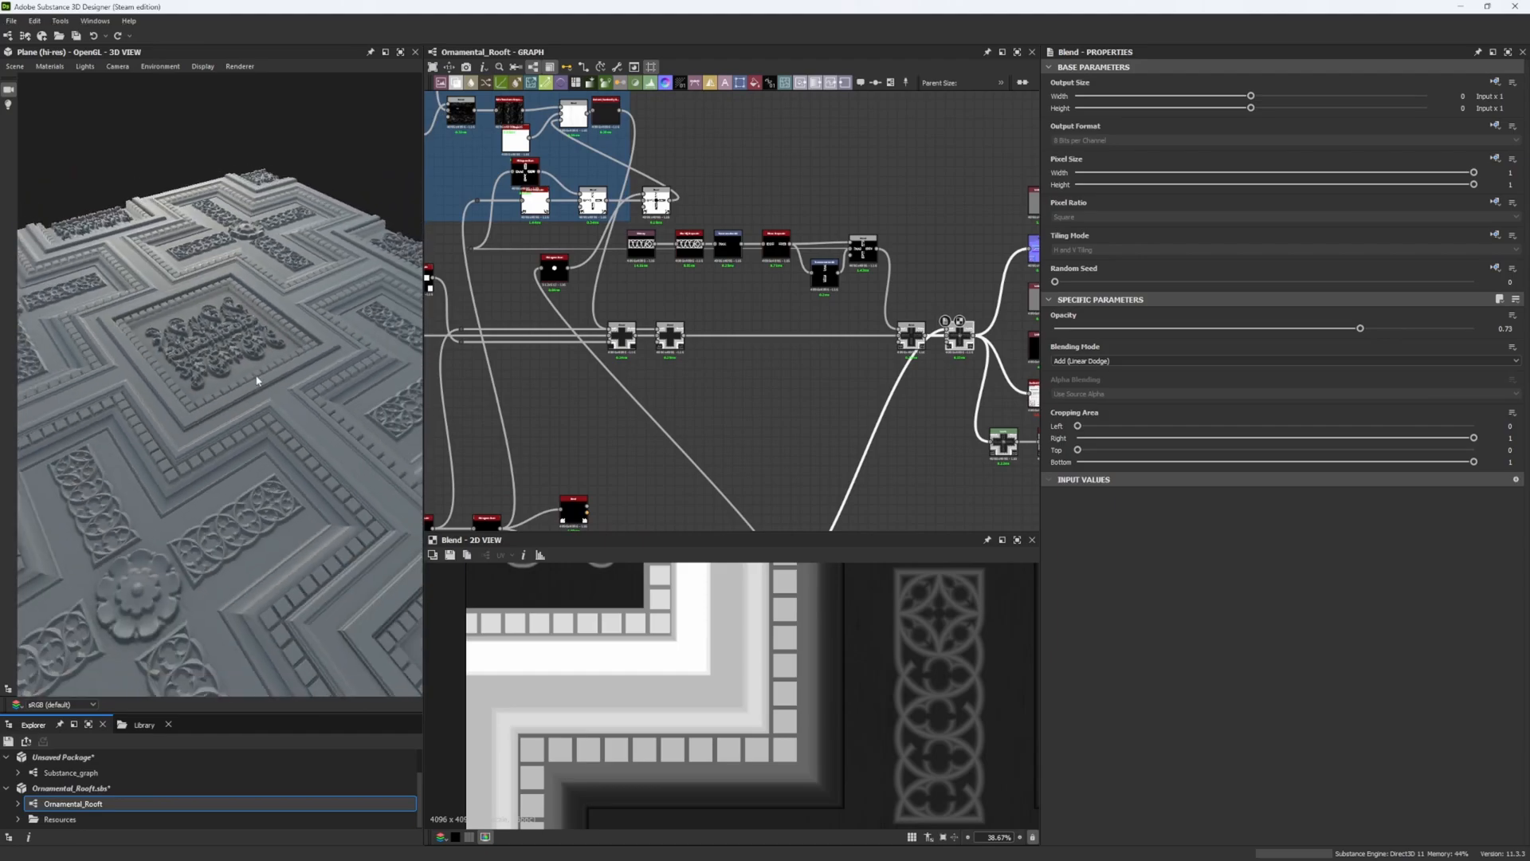
pyautogui.moveTo(306, 488)
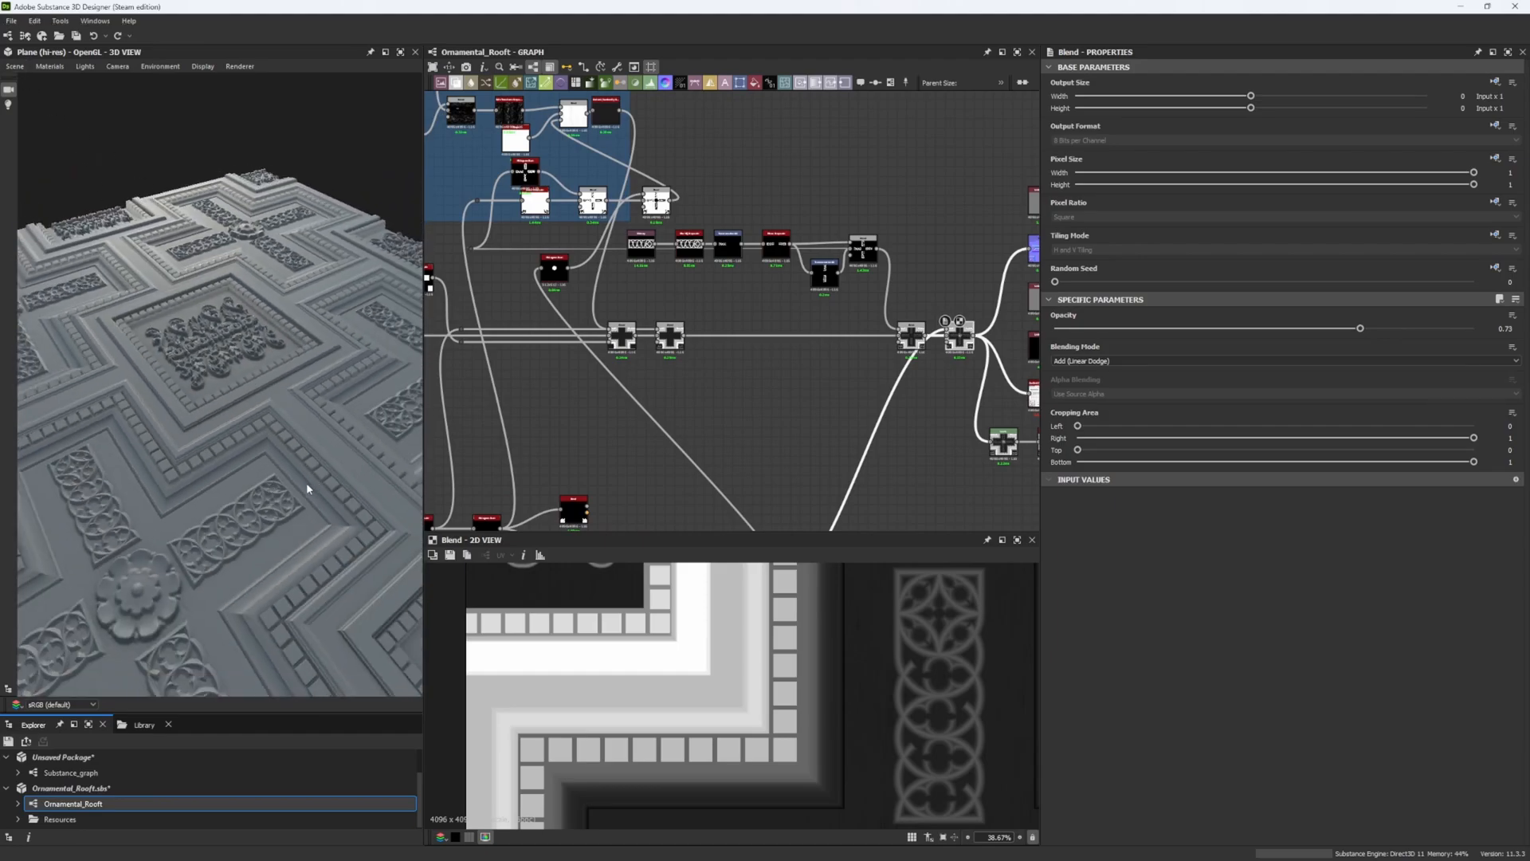